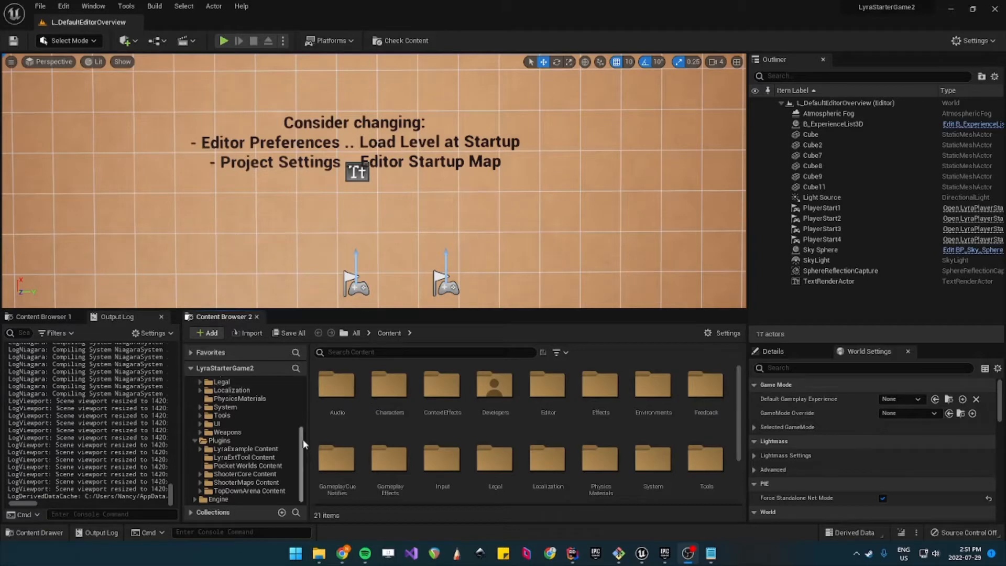
Step: Browse ShooterMaps Content > PROTO > InventoryTest and select the L_InventoryTestMap level
left_click(246, 482)
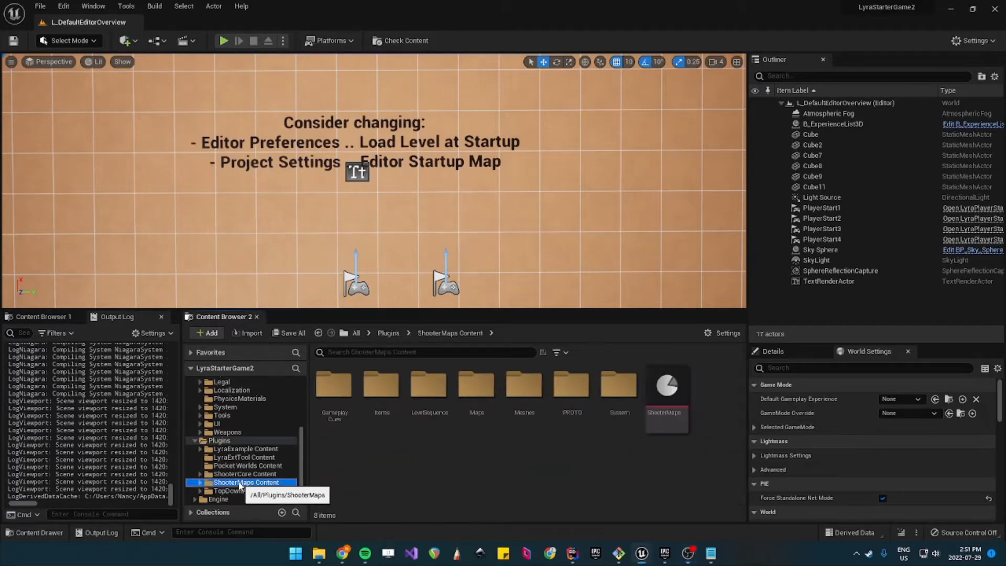
left_click(570, 385)
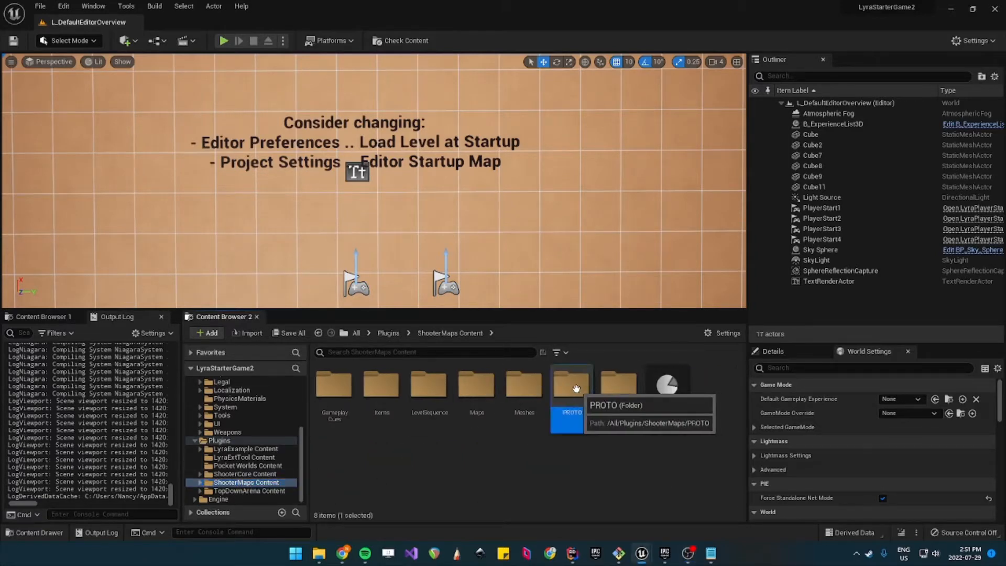
double_click(571, 383)
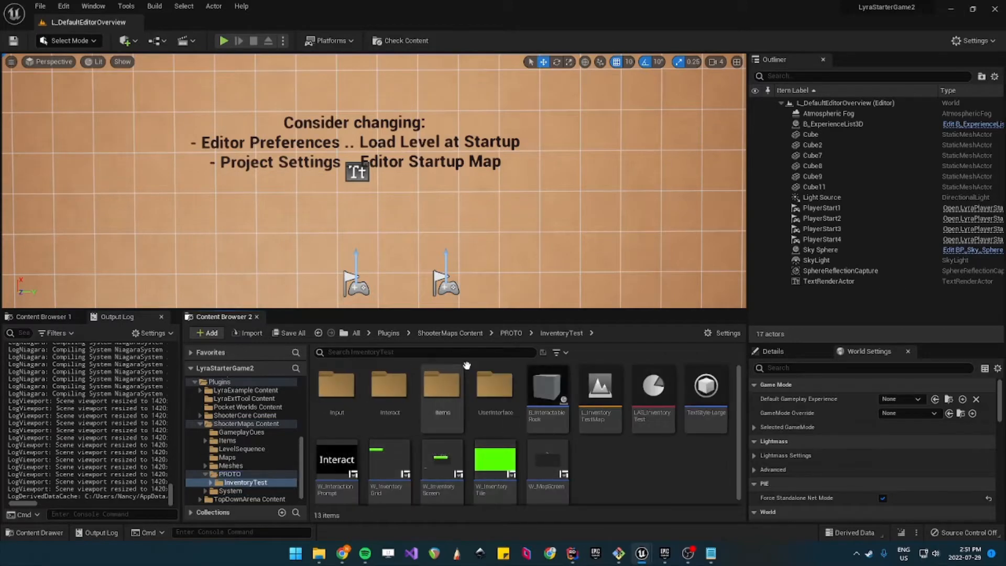
mouse_move(599, 395)
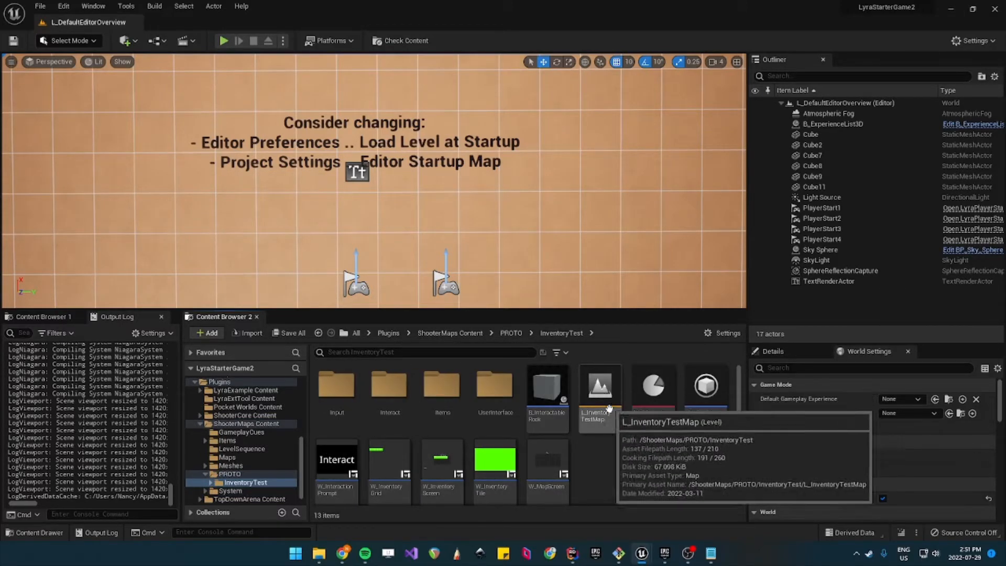
left_click(598, 384)
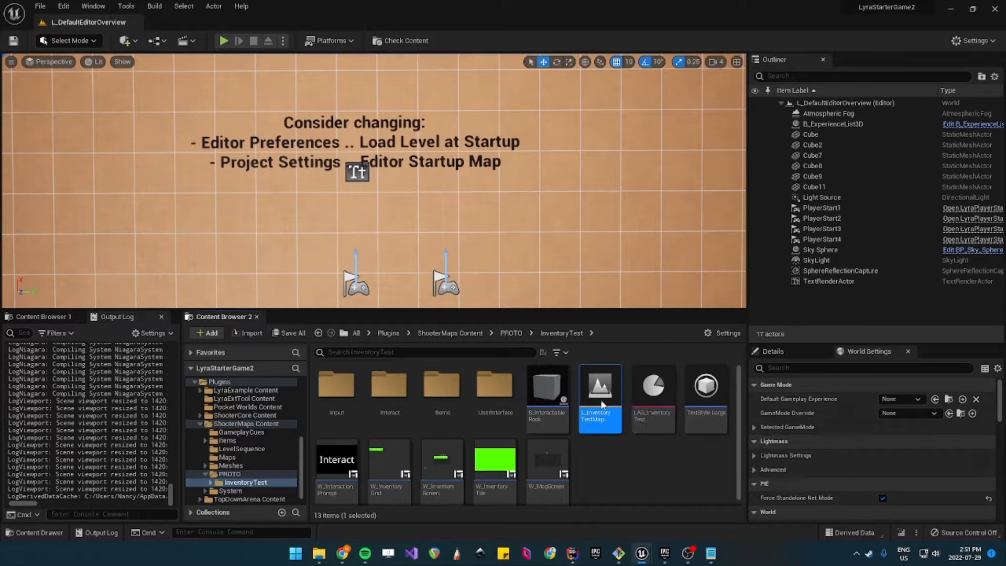
Step: Load L_InventoryTestMap and run a quick play session, then return to editing
double_click(599, 391)
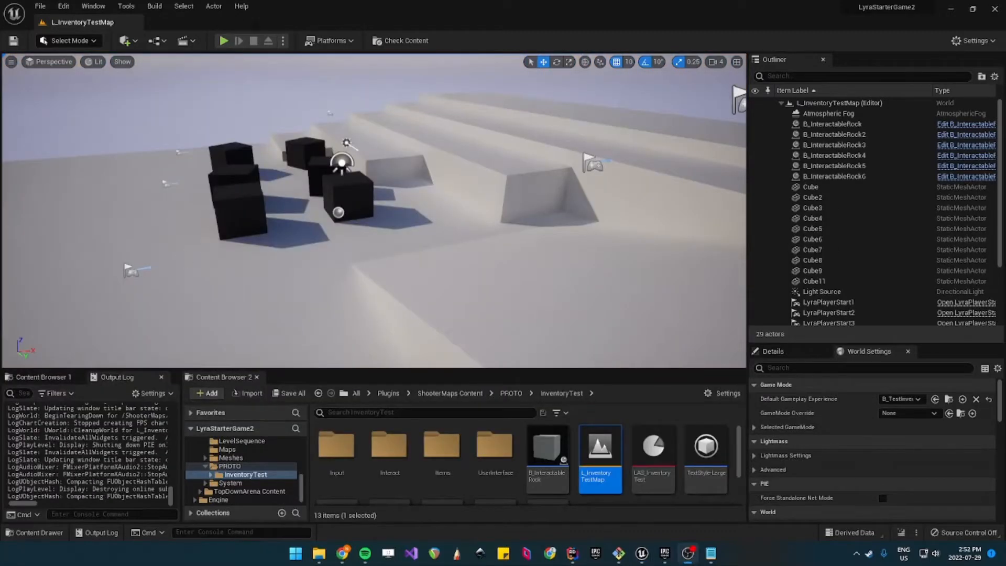
left_click(224, 40)
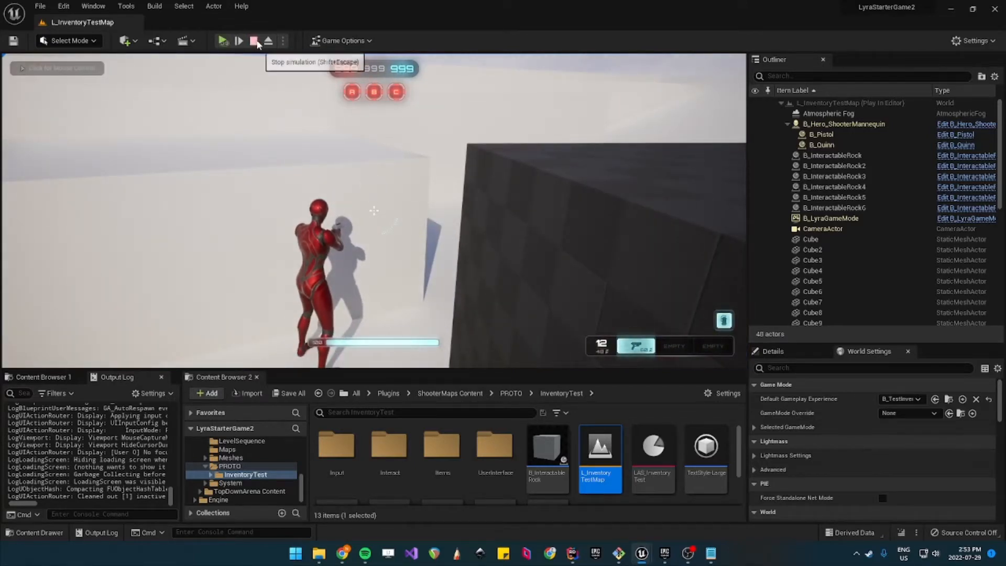
left_click(254, 41)
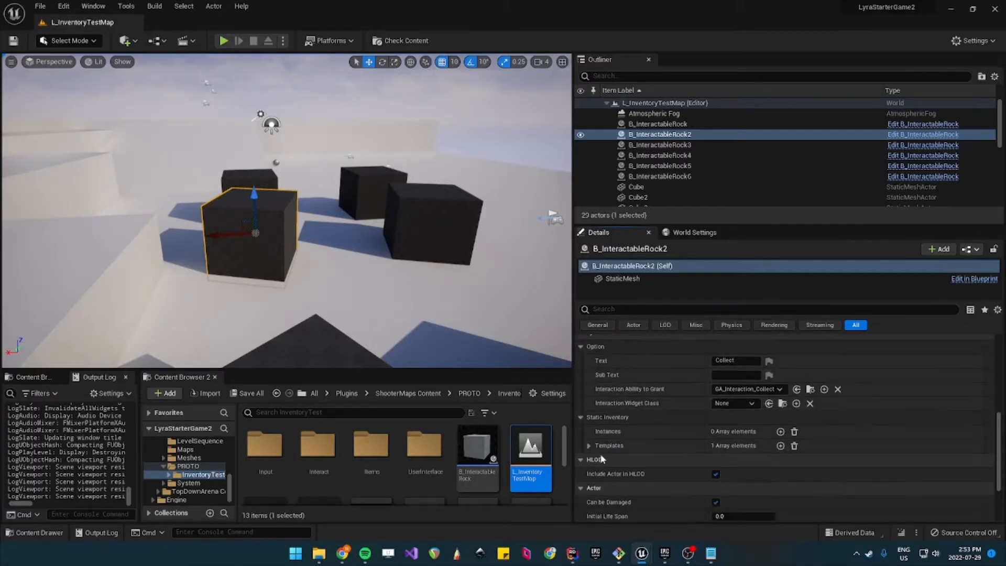
Step: Inspect the rock's inventory template, then locate B_TestInventoryExperience from World Settings
left_click(588, 446)
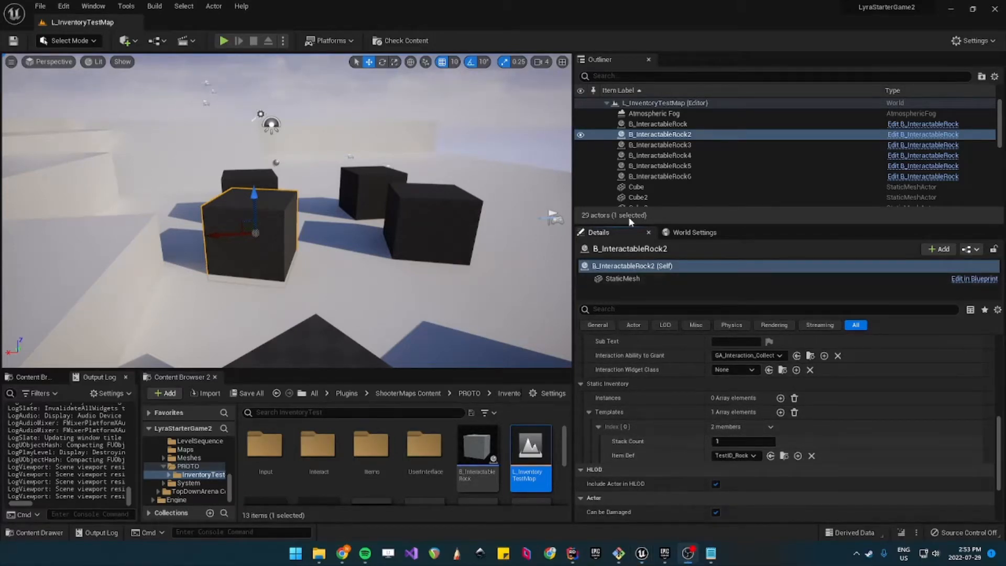
left_click(694, 232)
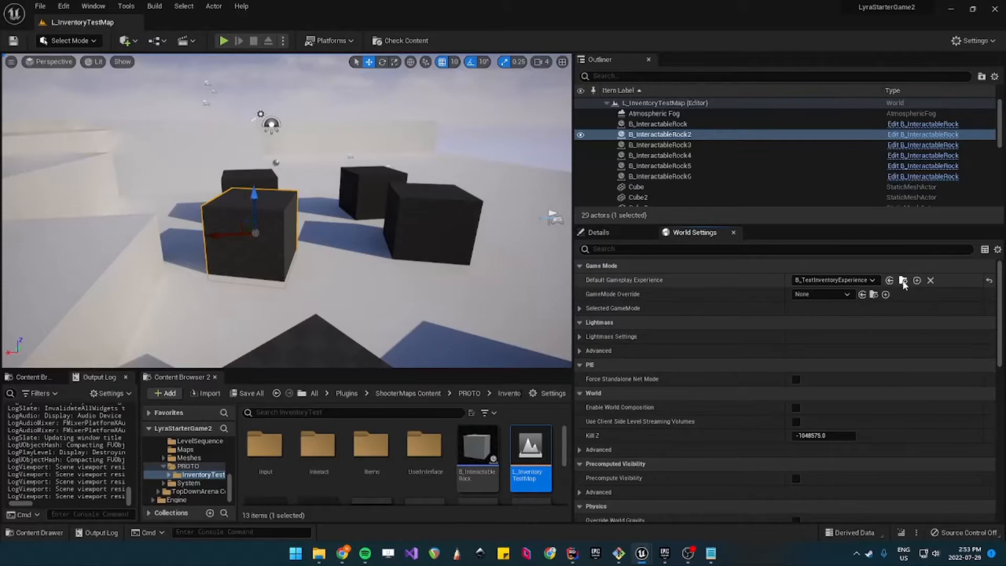
mouse_move(903, 281)
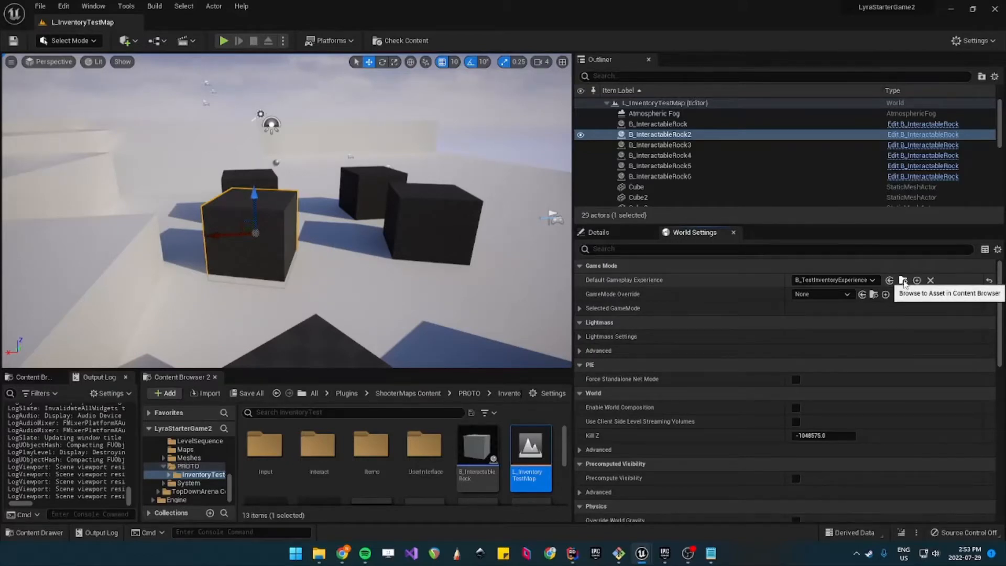
left_click(904, 280)
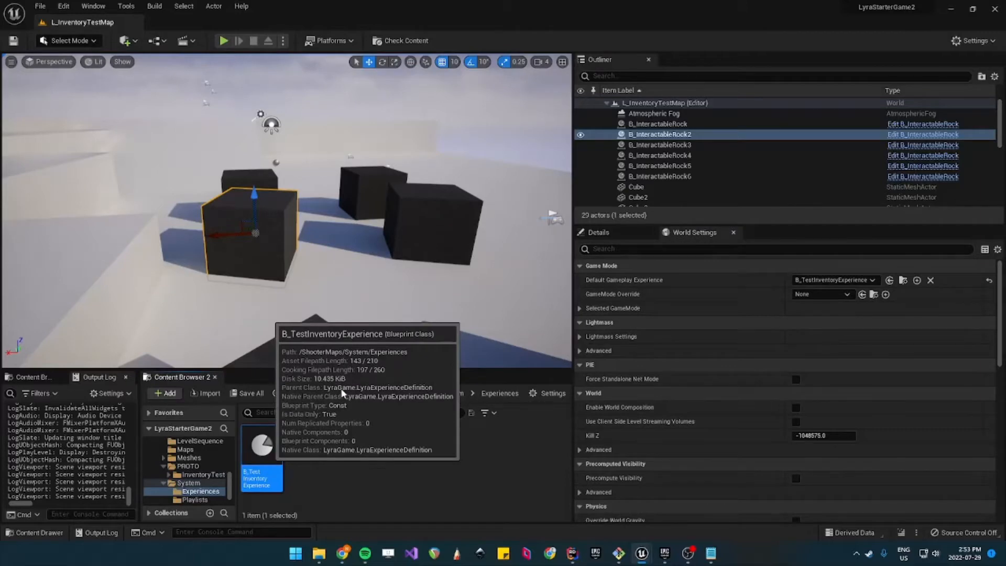
Step: Inspect B_TestInventoryExperience and the LAS_InventoryTest actions, then restore the window size
double_click(260, 446)
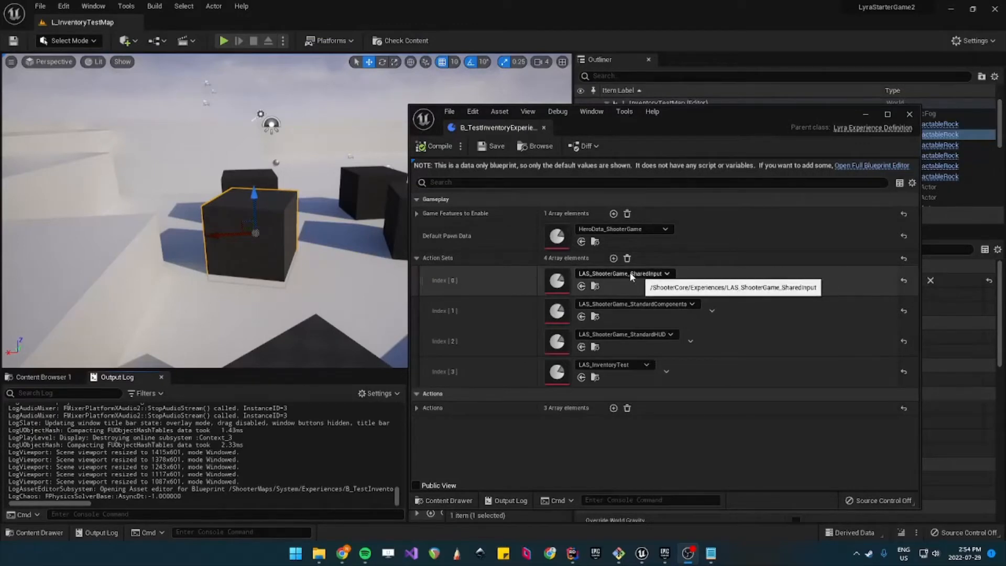
mouse_move(578, 306)
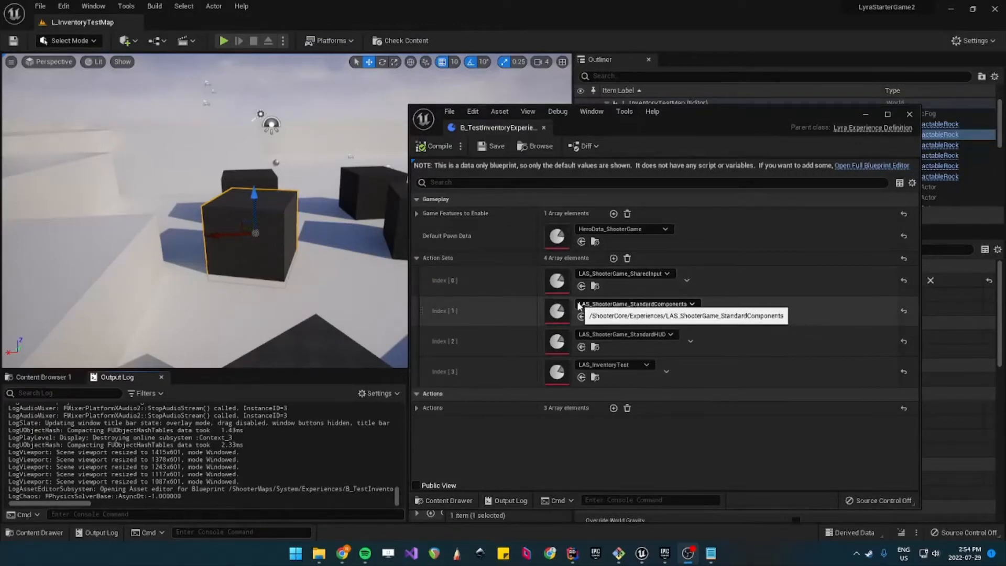
mouse_move(570, 335)
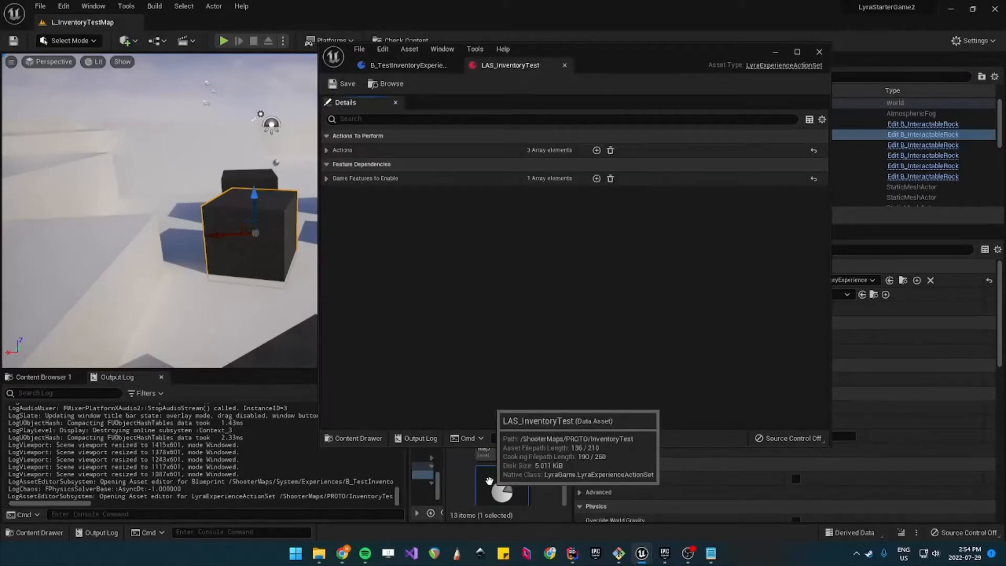
left_click(326, 150)
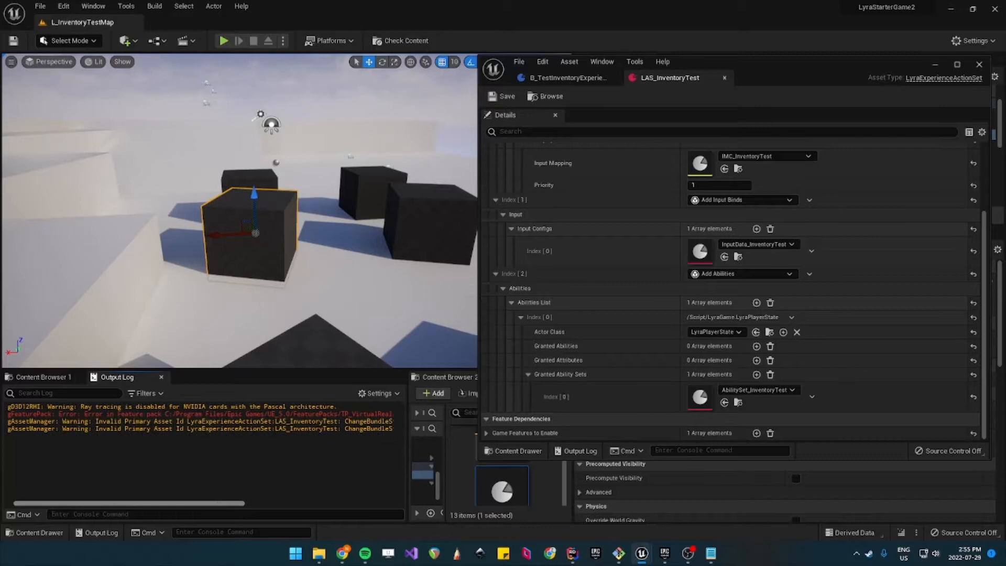
double_click(132, 421)
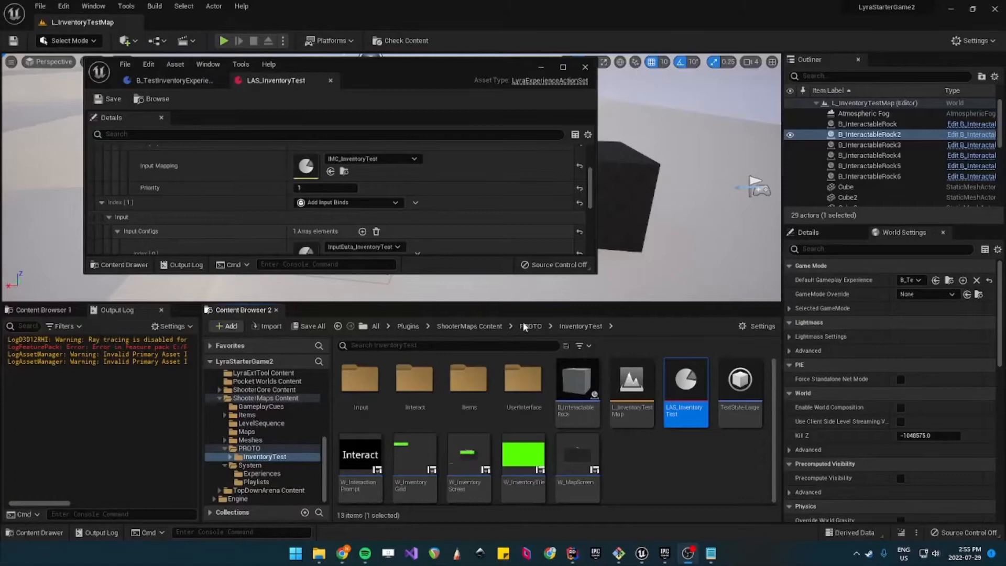
Step: Go up to ShooterMaps Content and expand the game feature data's asset manager settings
left_click(530, 326)
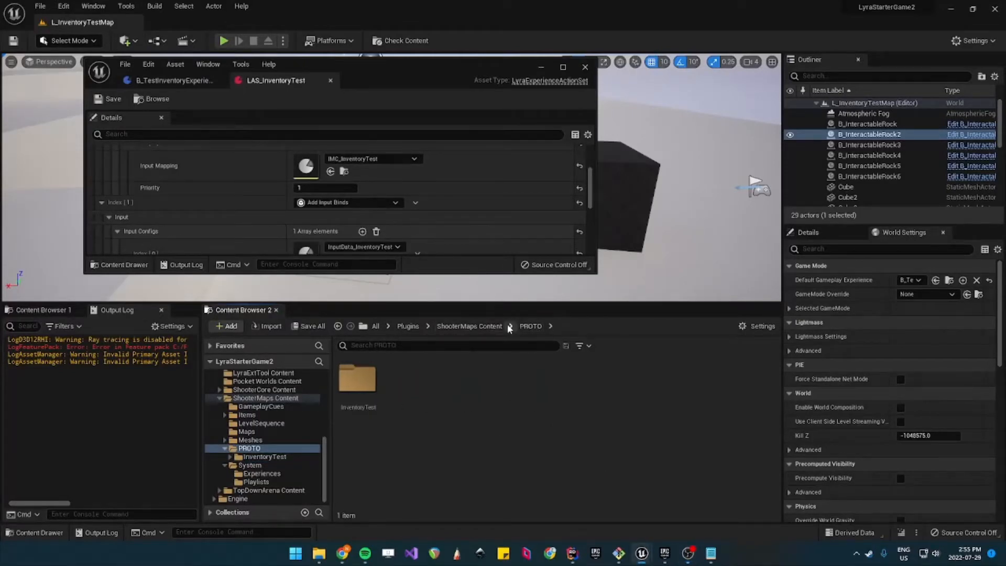
left_click(469, 326)
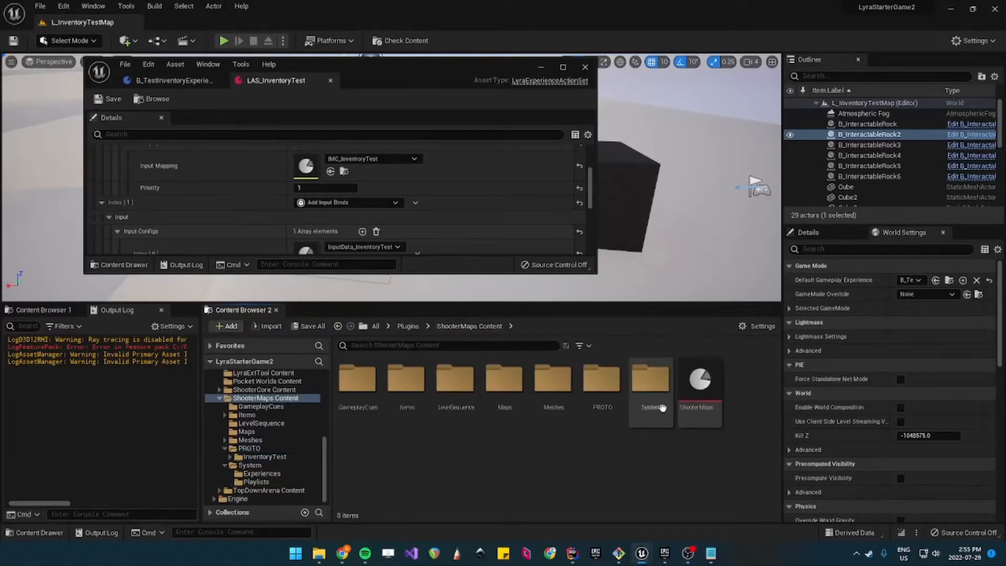
mouse_move(699, 384)
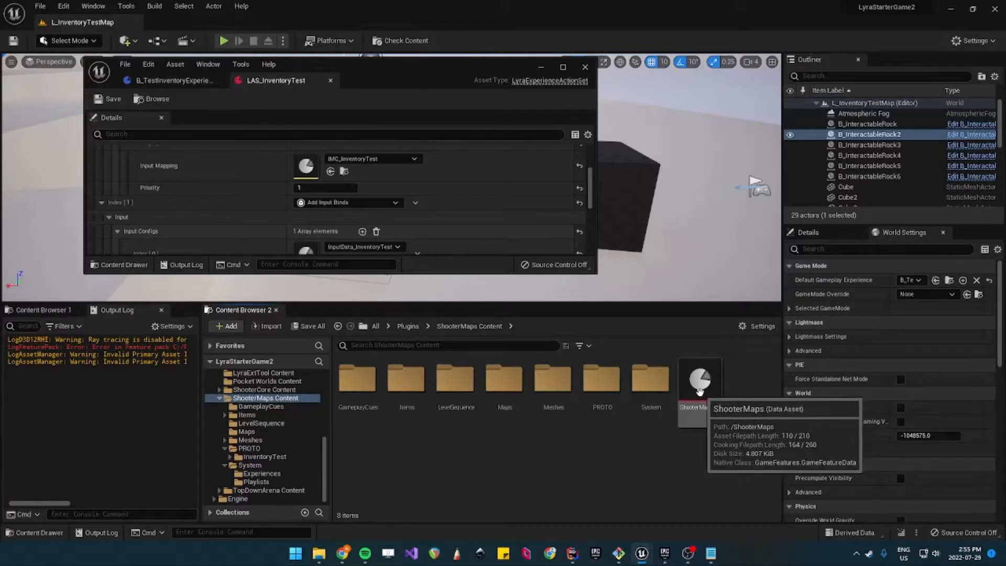
double_click(699, 382)
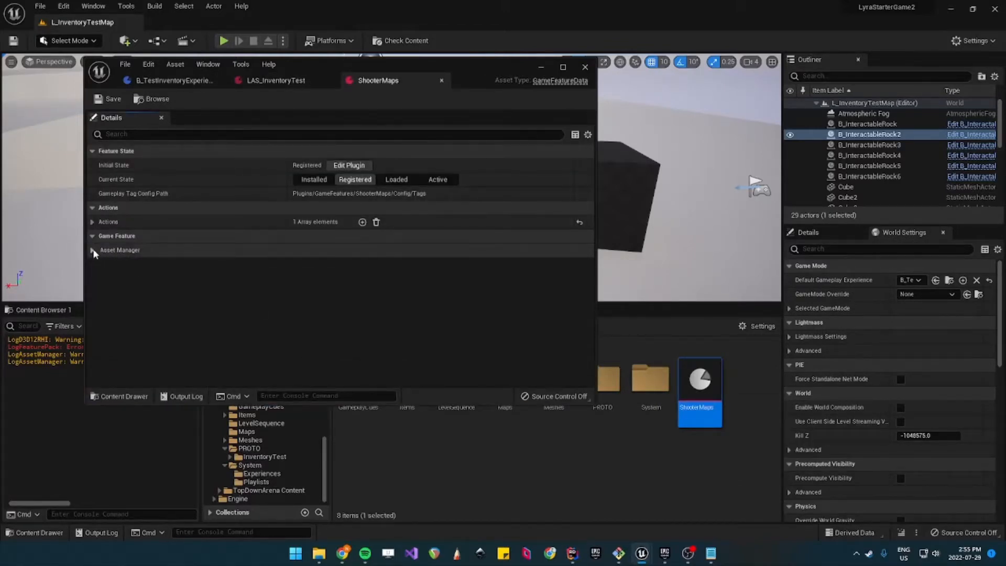
left_click(93, 249)
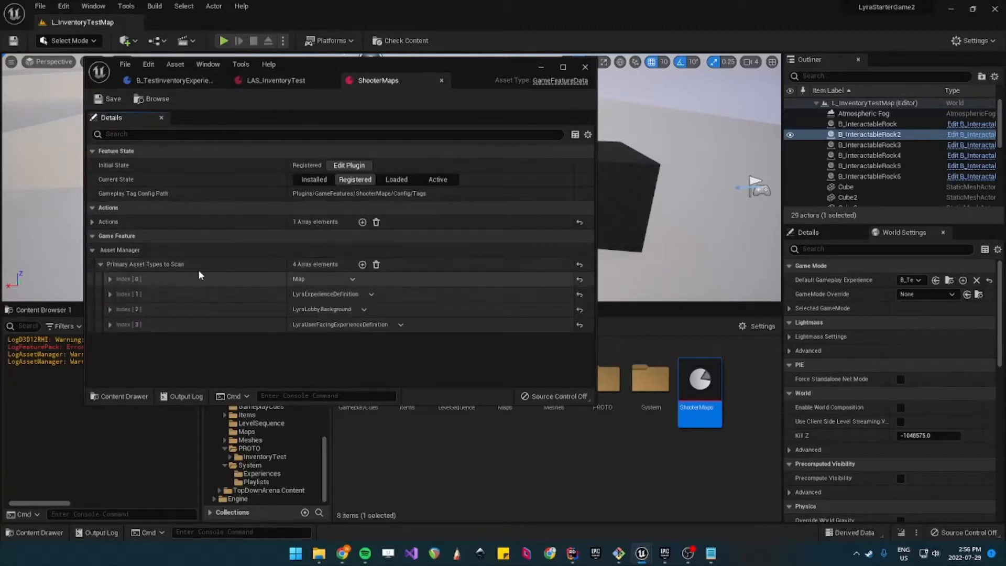
Step: Add a LyraExperienceActionSet primary asset type scanning the InventoryTest folder, then close the editor
left_click(363, 264)
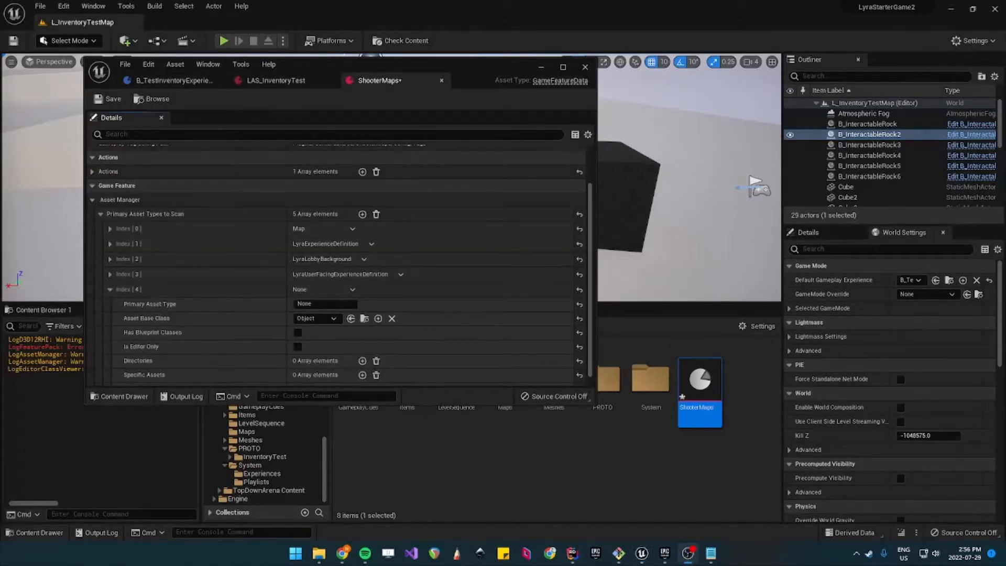
mouse_move(314, 318)
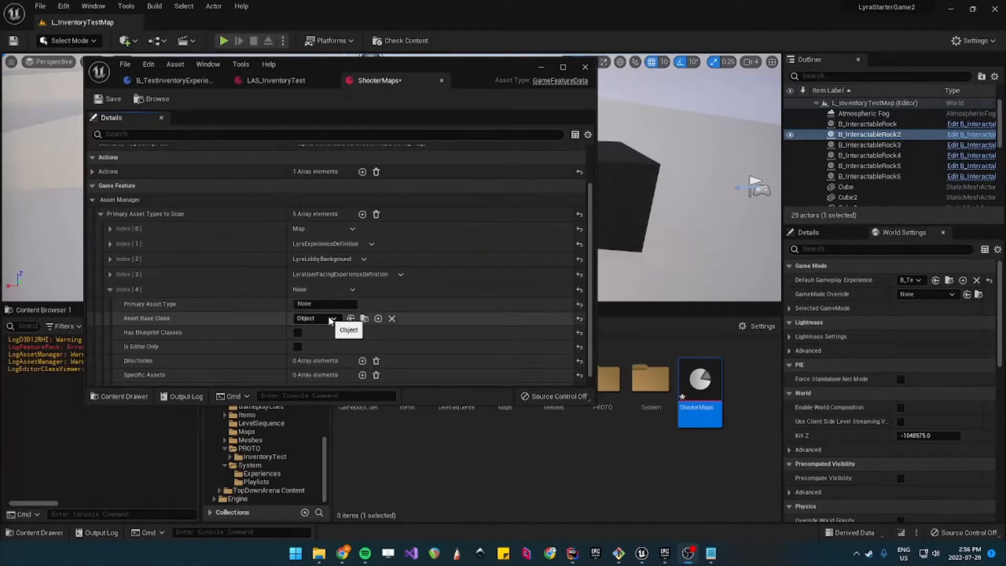
left_click(332, 319)
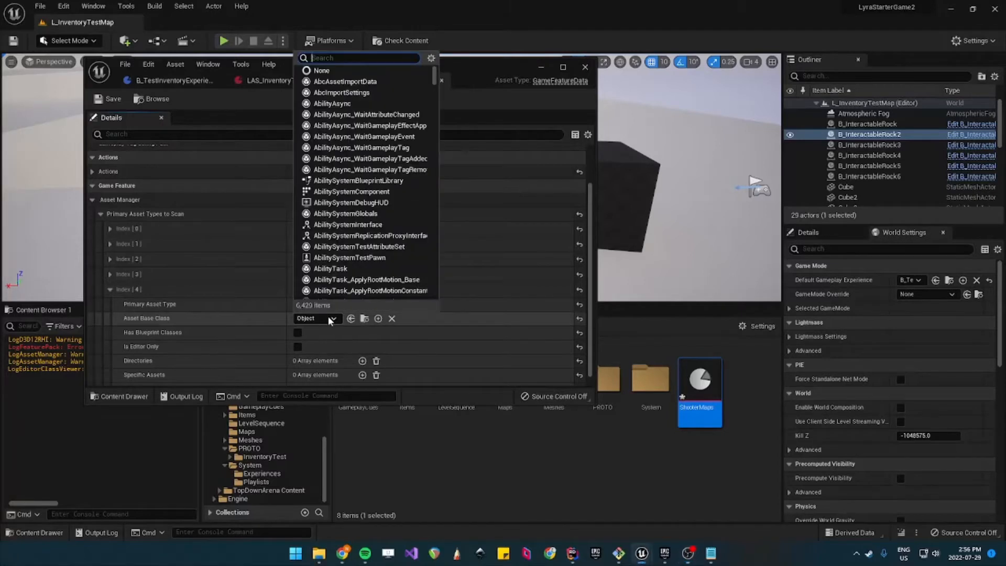
type("h")
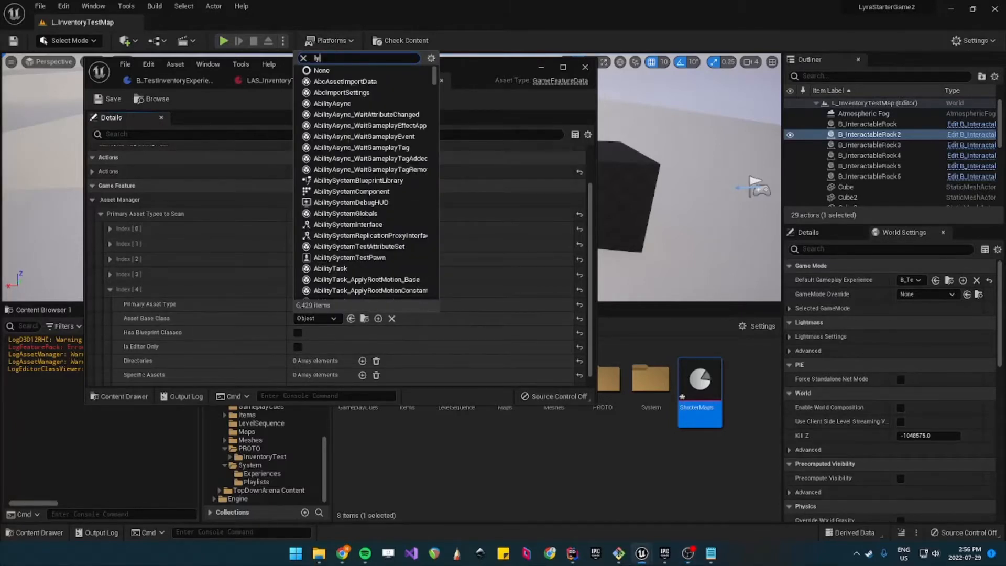
type("lyraExperienceAction")
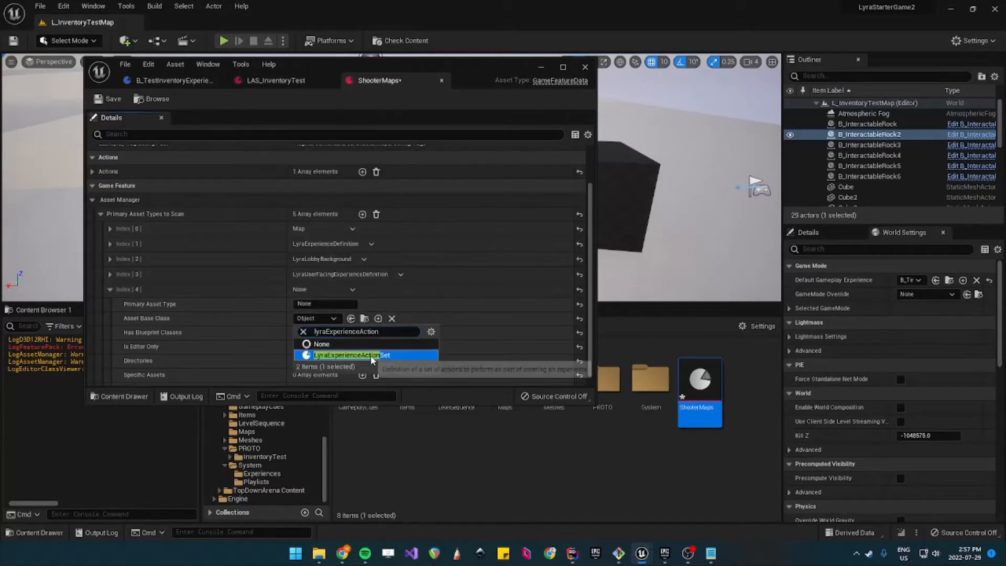
left_click(350, 355)
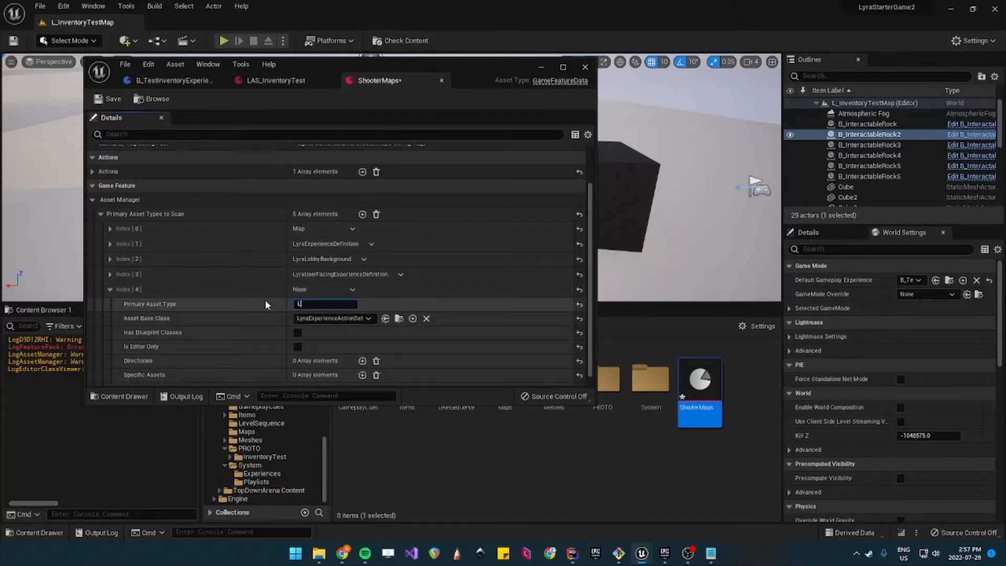
type("yraExperienc")
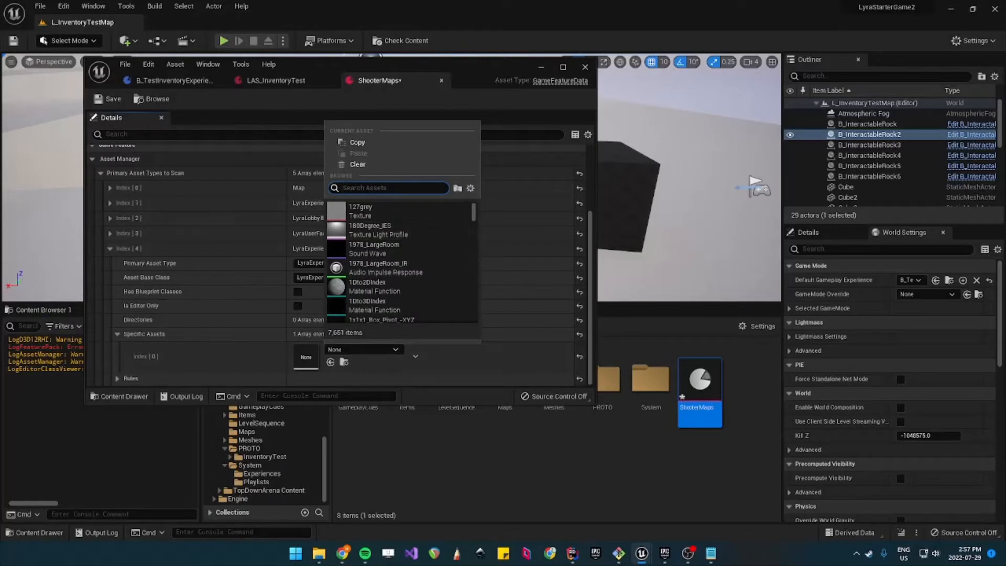
type("Inventor")
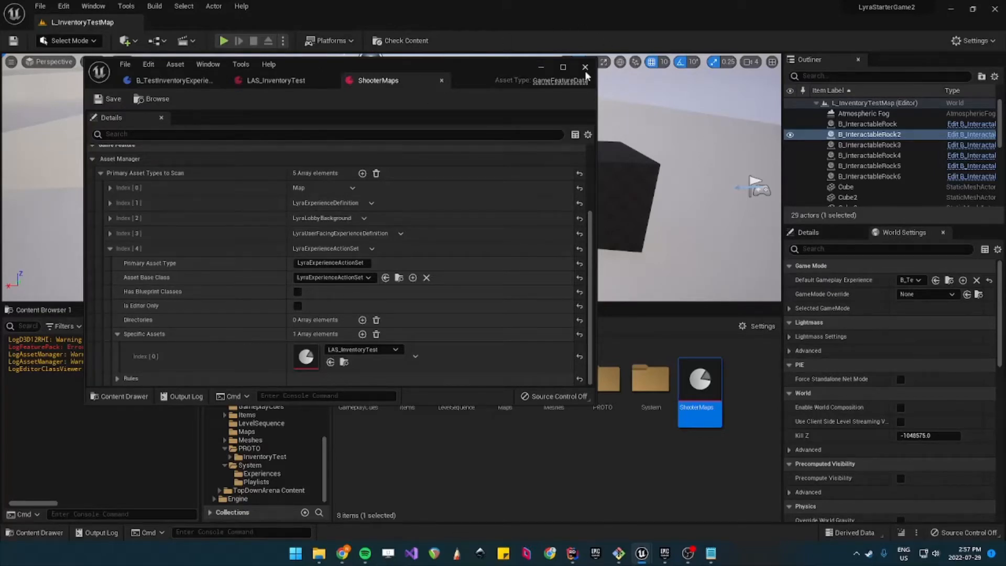
left_click(583, 67)
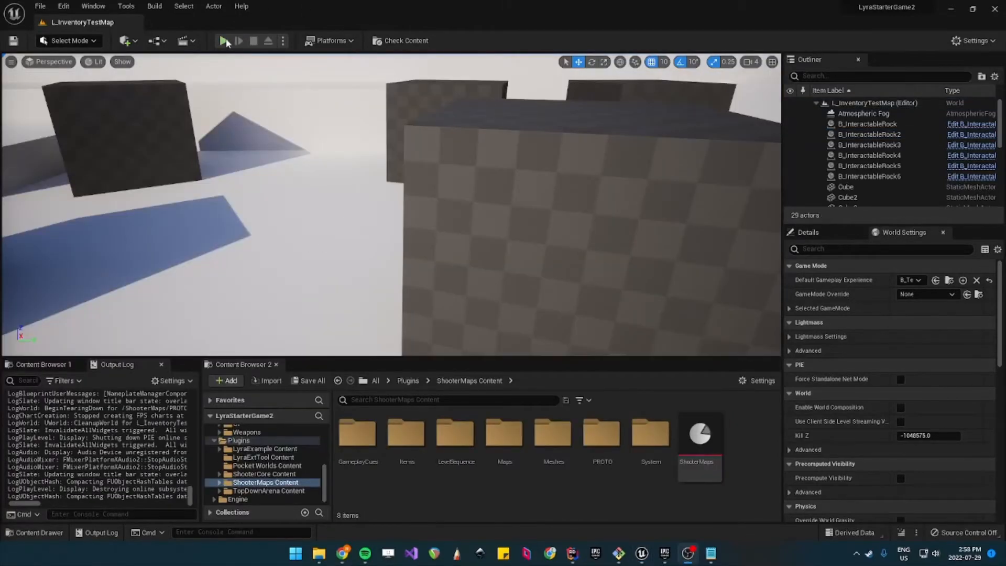
left_click(227, 41)
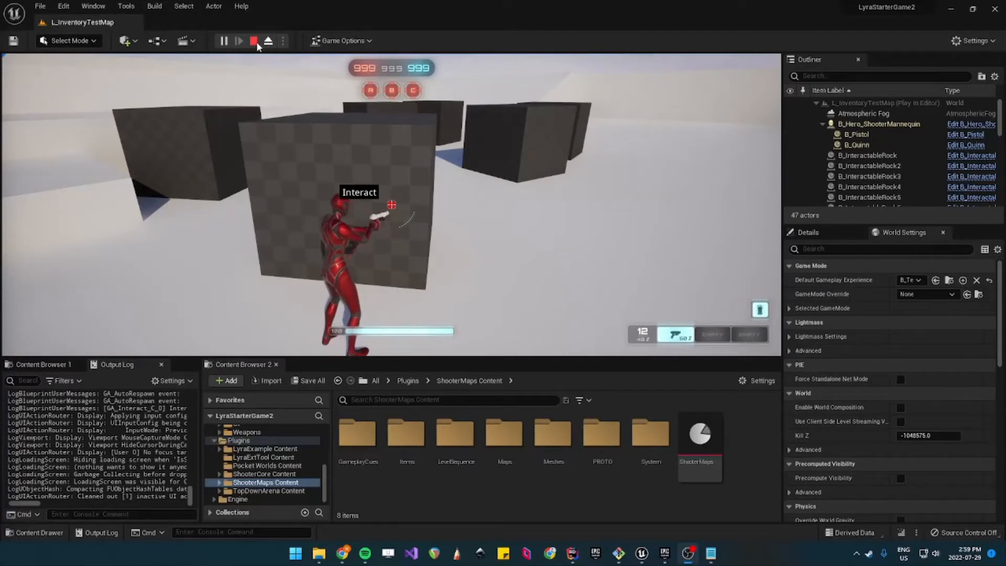
left_click(253, 40)
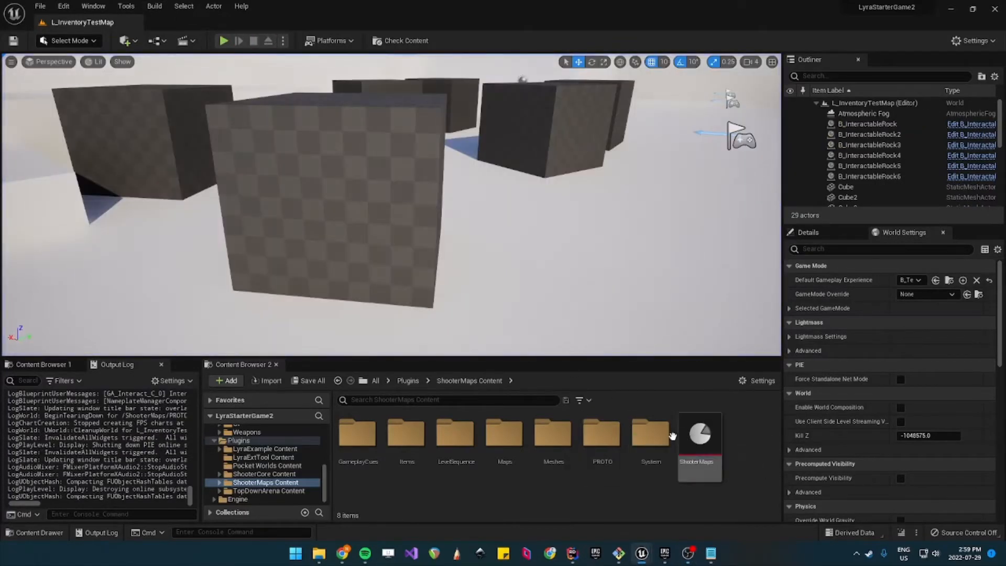
Step: In IMC_InventoryTest under Input > Mappings, set the interact keyboard binding to V and save
double_click(601, 435)
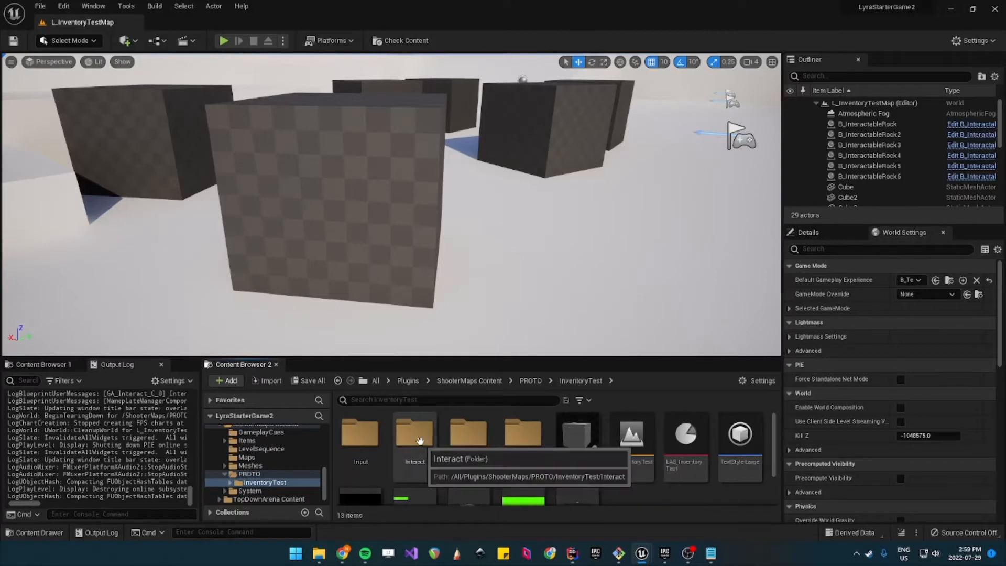
double_click(414, 433)
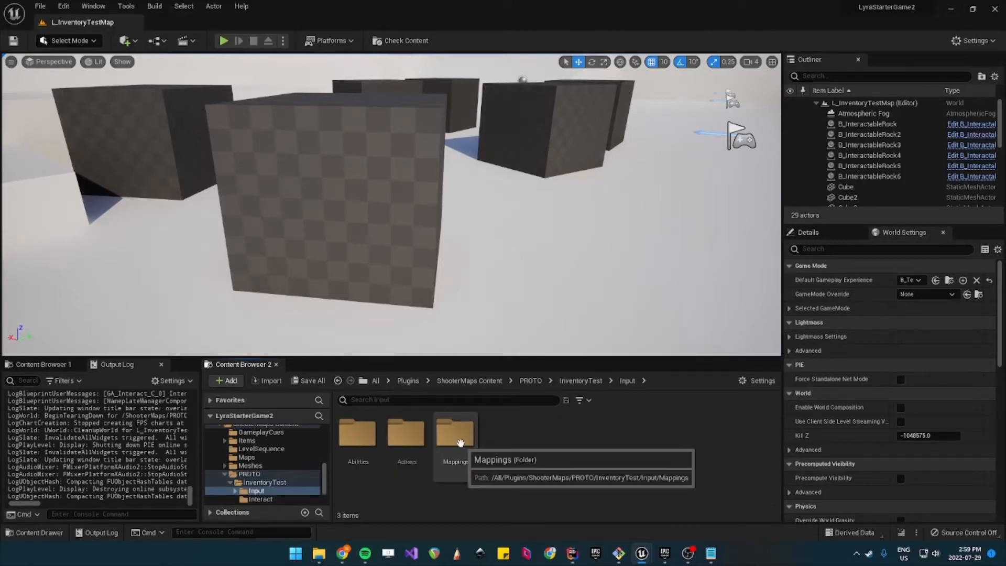
double_click(454, 430)
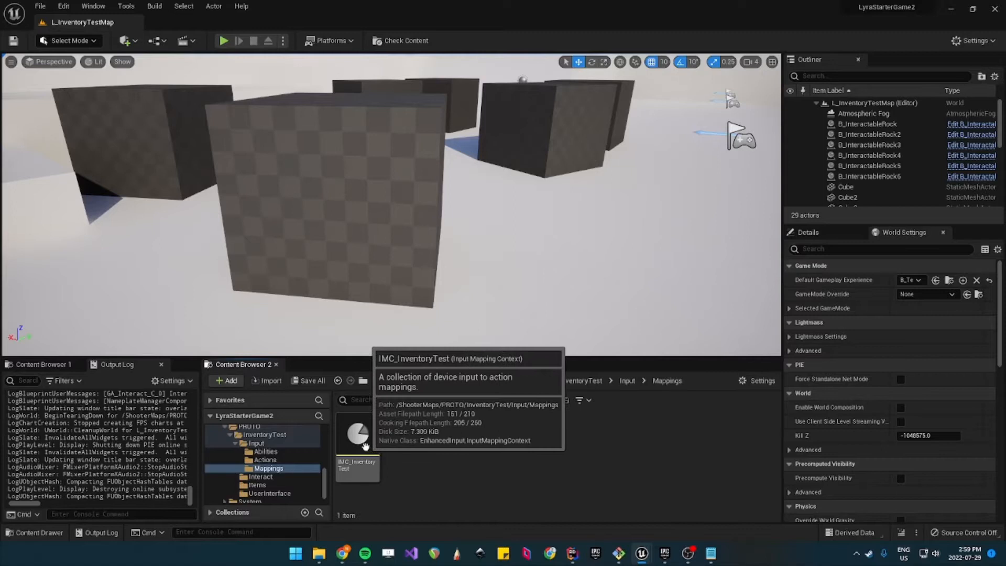
double_click(357, 433)
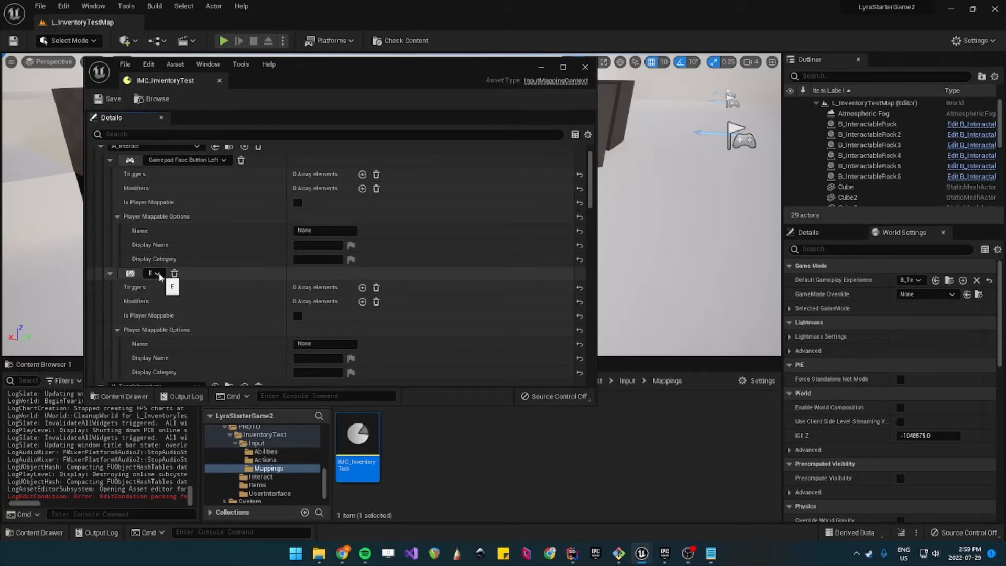
left_click(154, 273)
type("V")
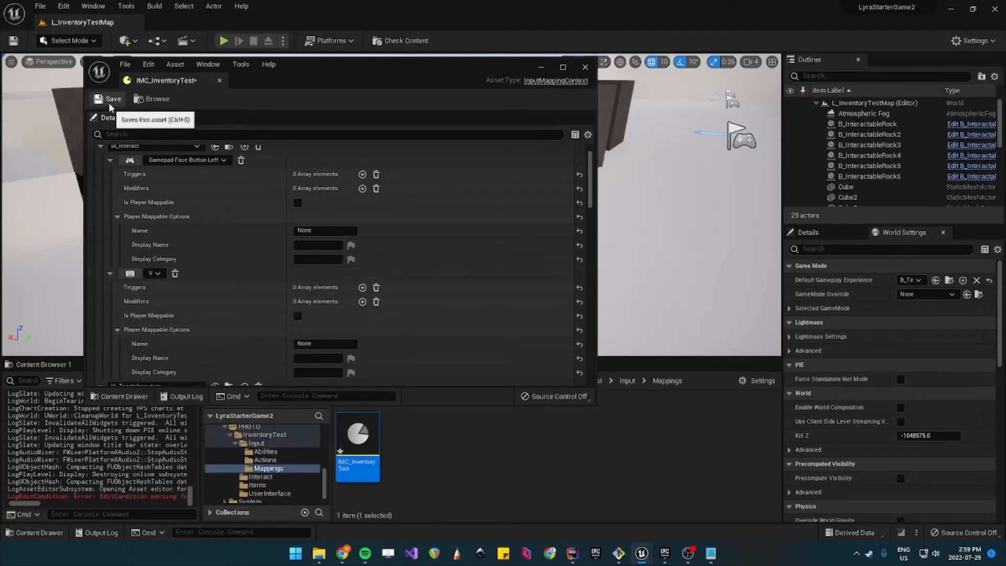
left_click(112, 99)
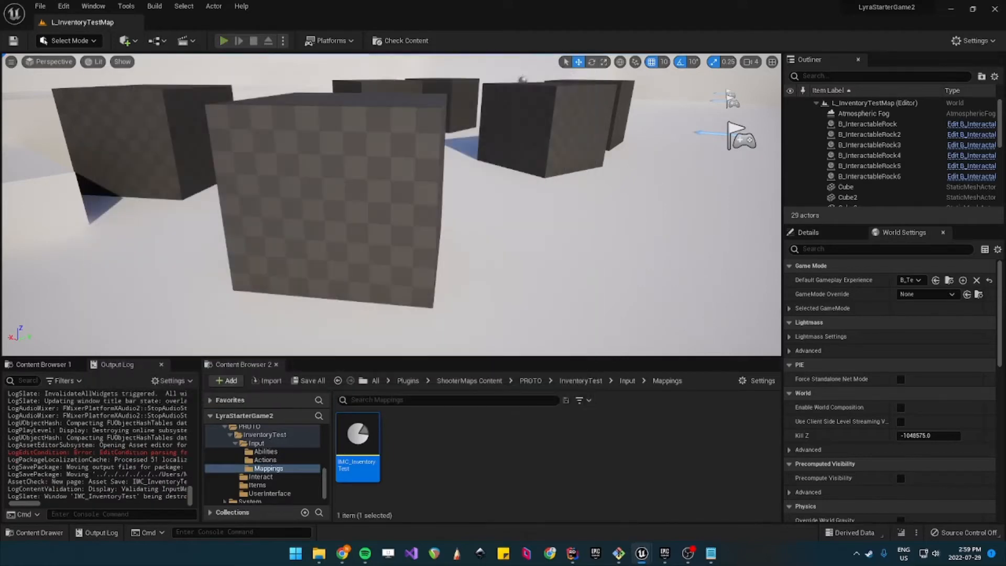
Step: Play-test the level to check the inventory tile, then stop the session
left_click(225, 41)
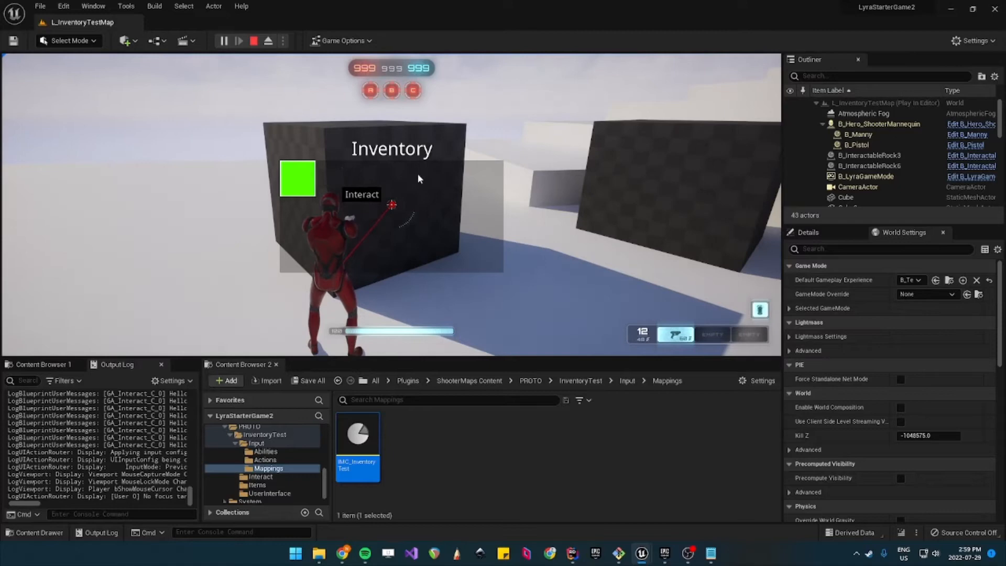
mouse_move(266, 181)
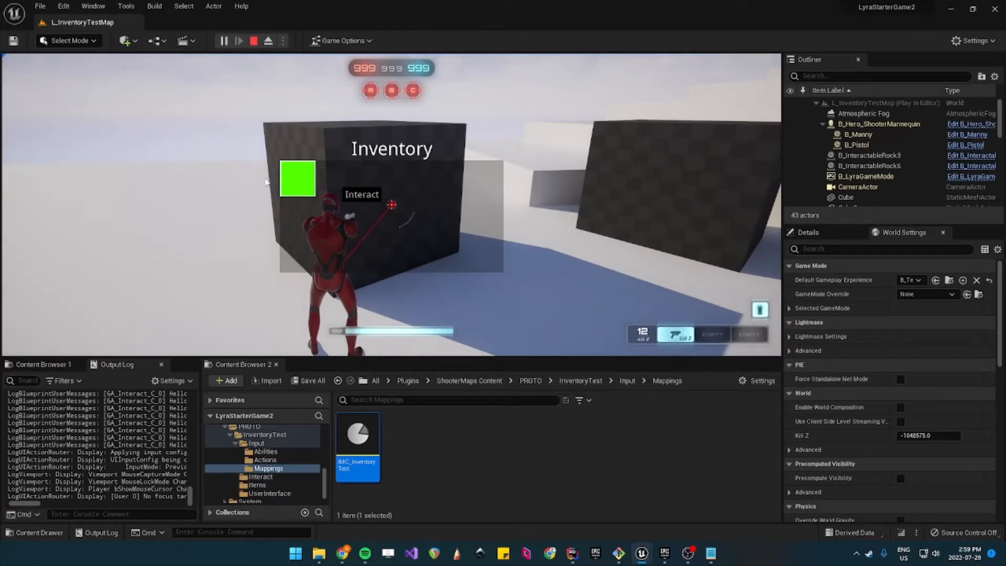
mouse_move(340, 118)
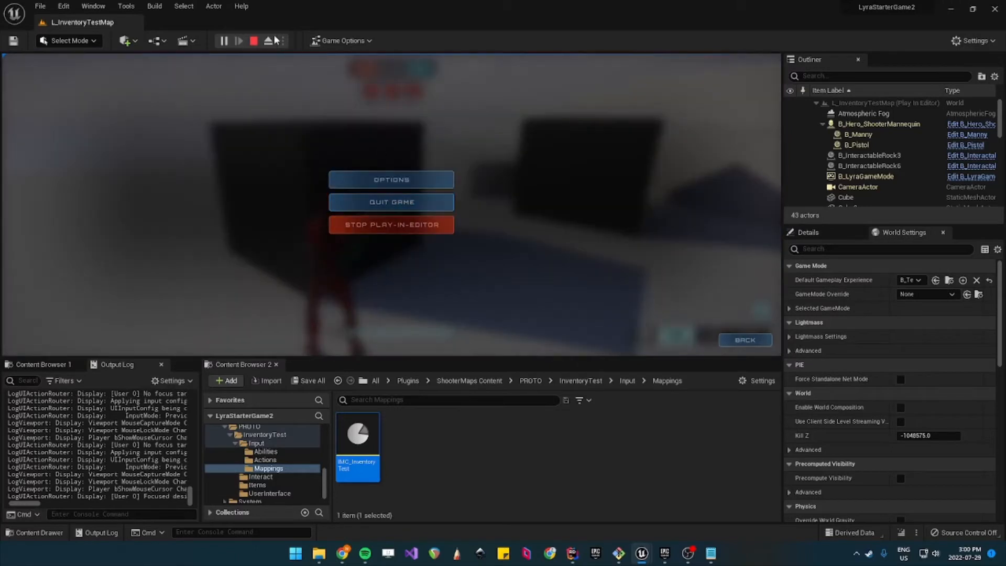
mouse_move(253, 41)
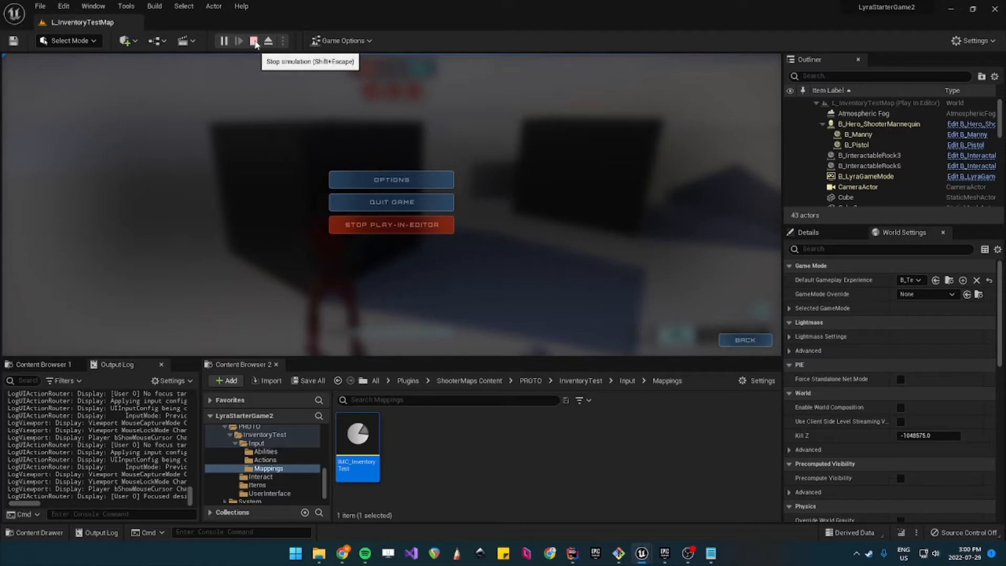
left_click(254, 41)
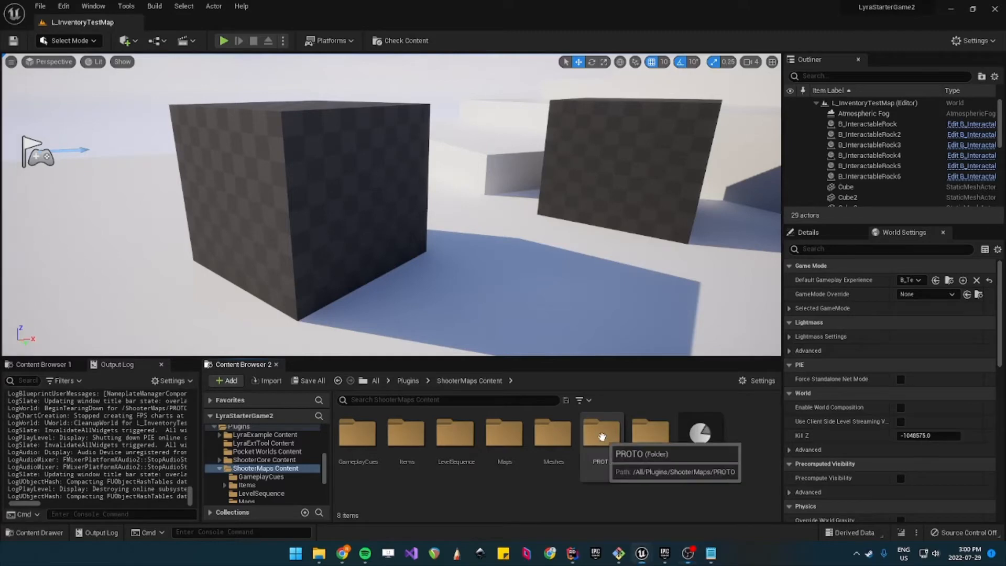
Step: Load W_InventoryScreen from PROTO > InventoryTest and review the root widget's Activation settings
double_click(601, 430)
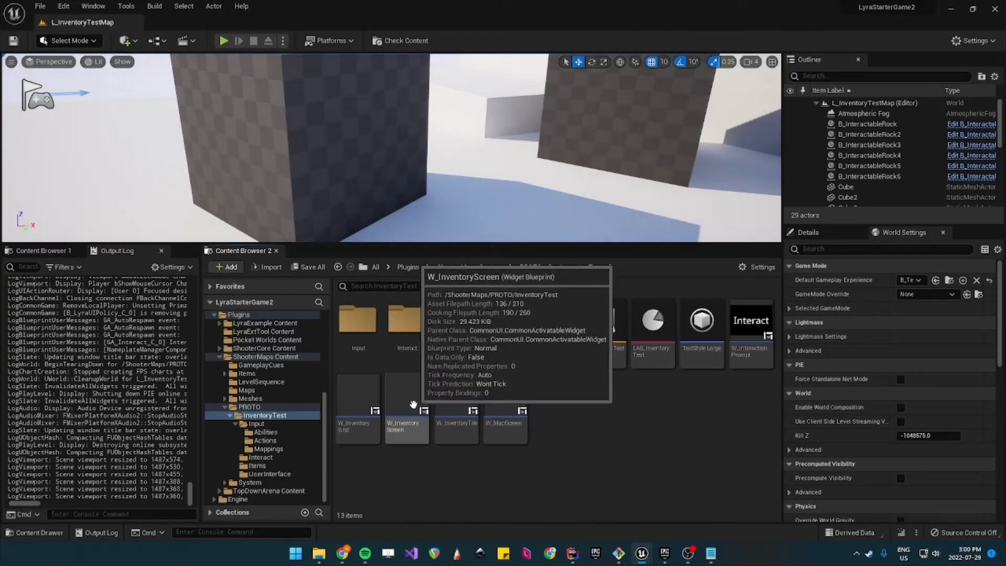
left_click(406, 428)
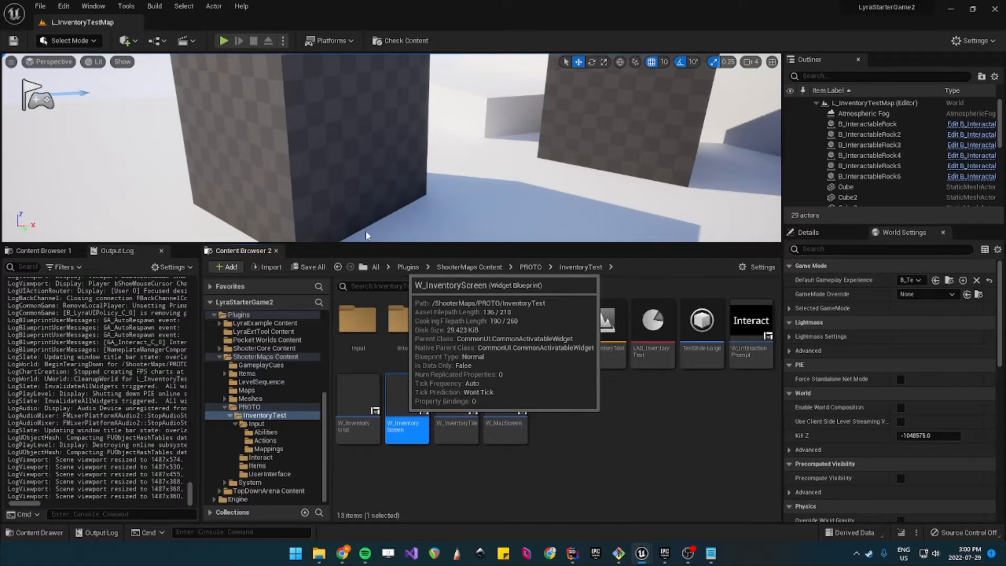
double_click(407, 429)
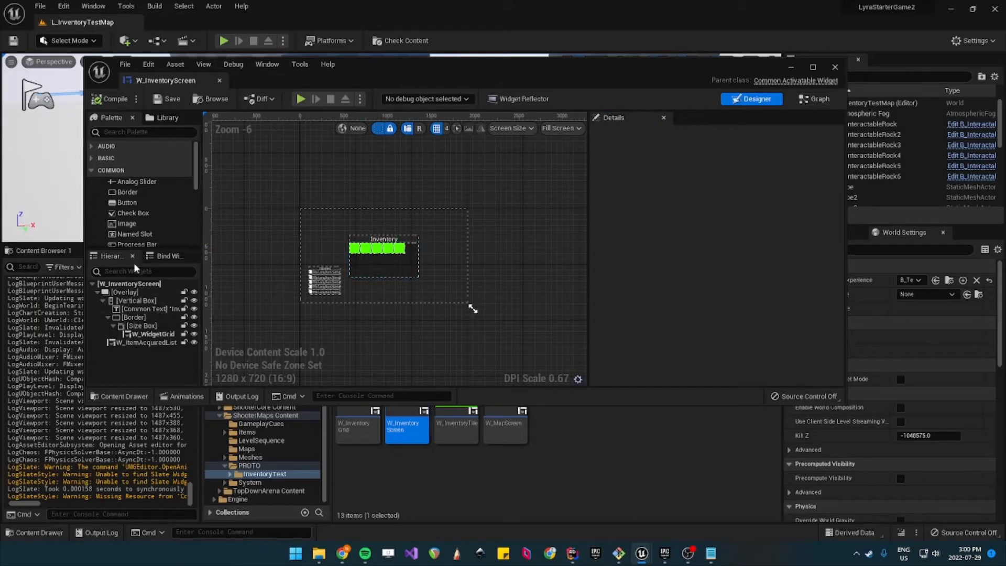
left_click(130, 284)
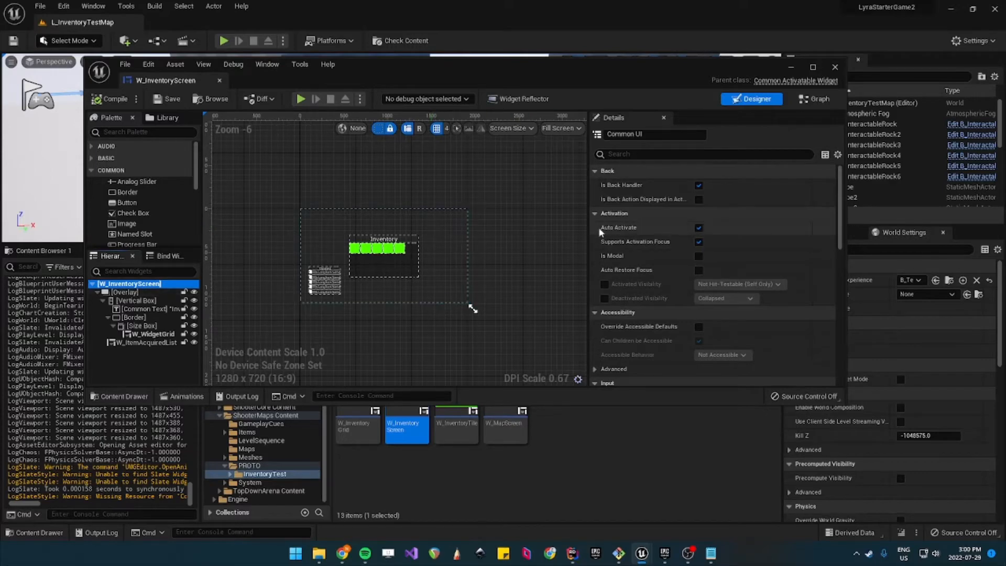
mouse_move(653, 254)
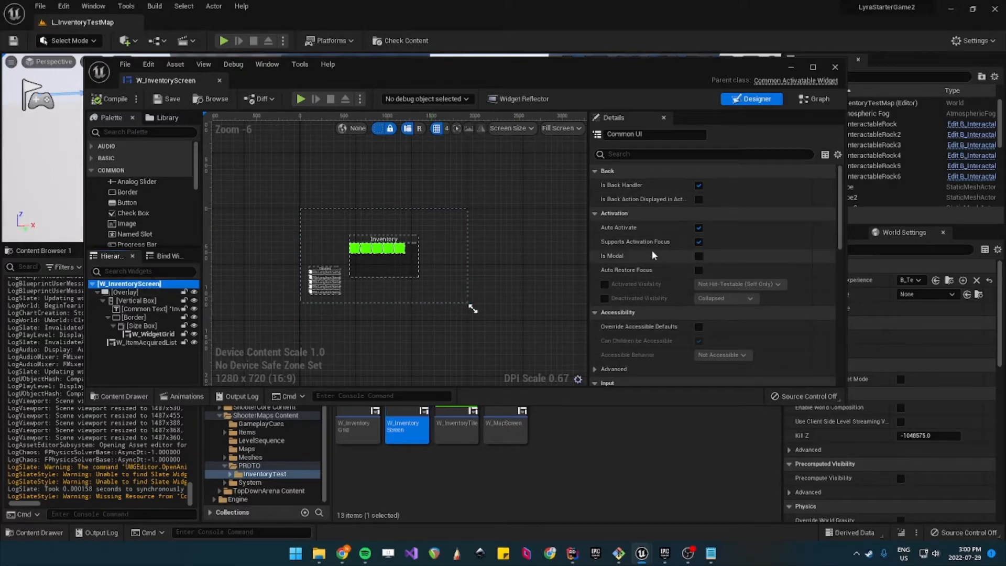
scroll("down", 3)
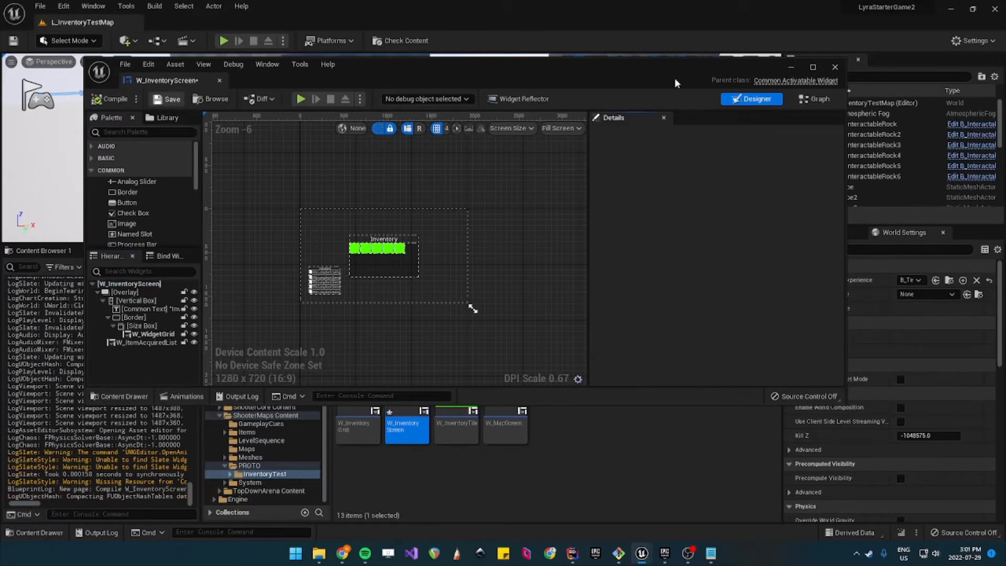
Step: Override Get Desired Focus Target to return a reference to Self, and save the blueprint
left_click(813, 99)
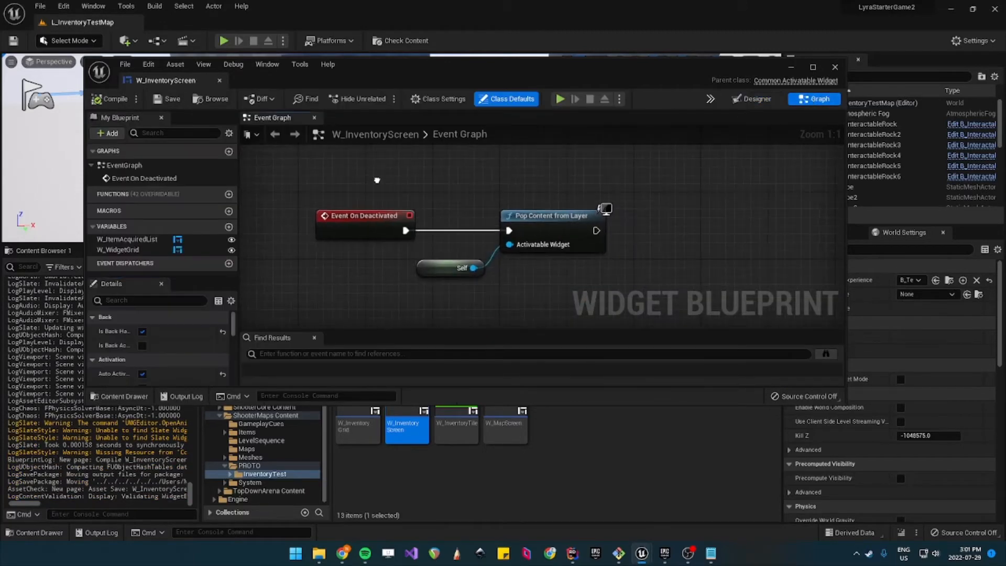
left_click(199, 195)
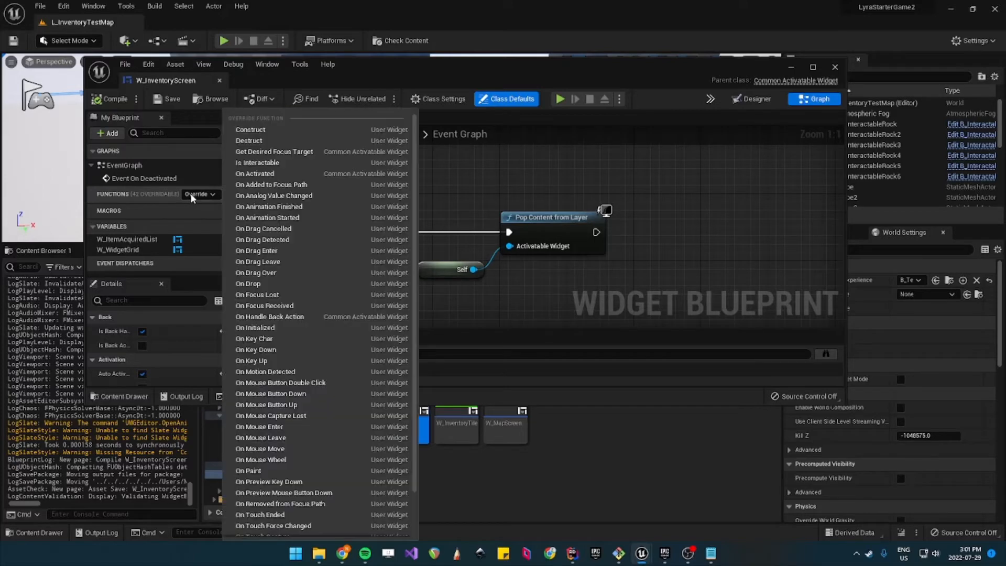
mouse_move(273, 152)
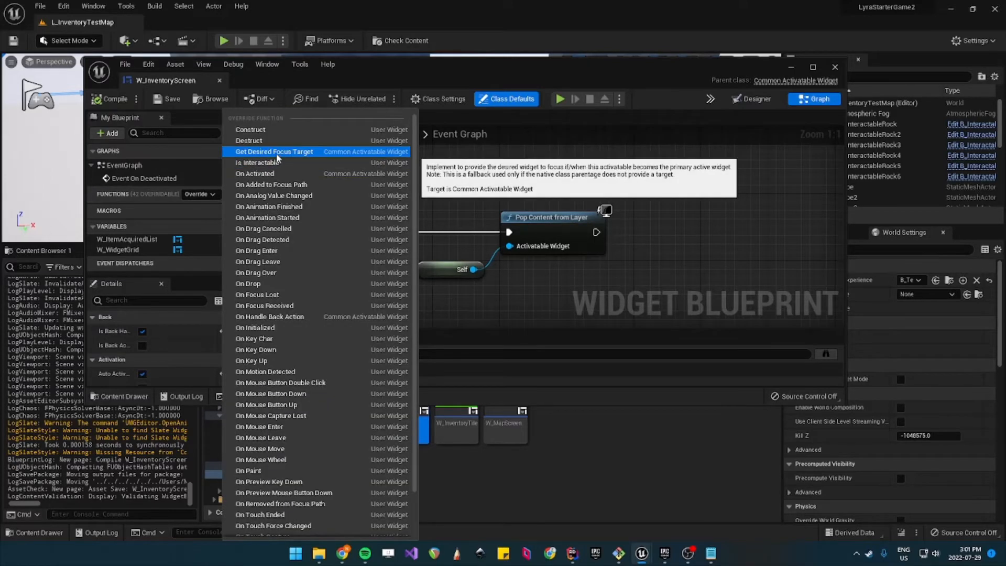
left_click(274, 151)
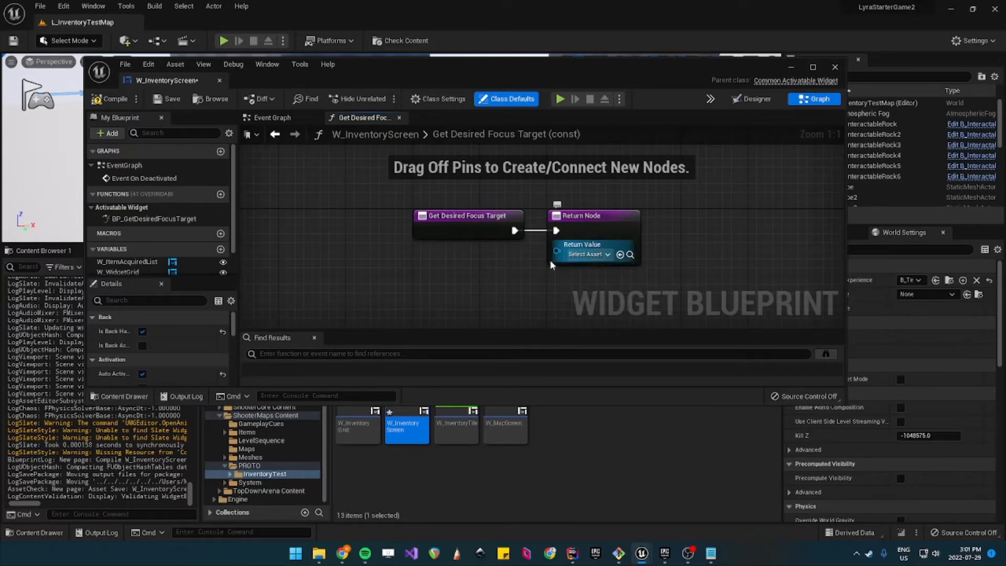
left_click_drag(555, 254, 504, 282)
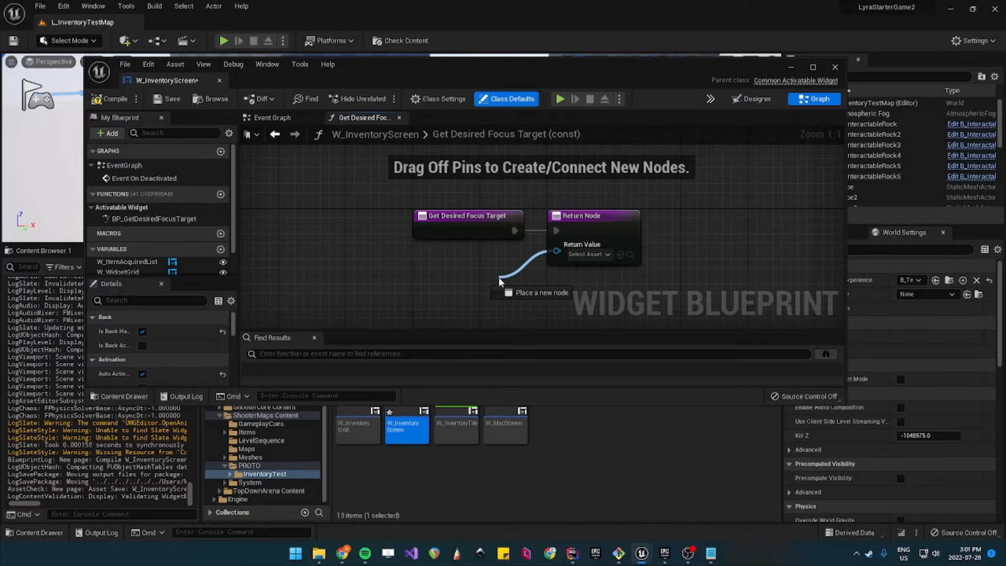
type("self")
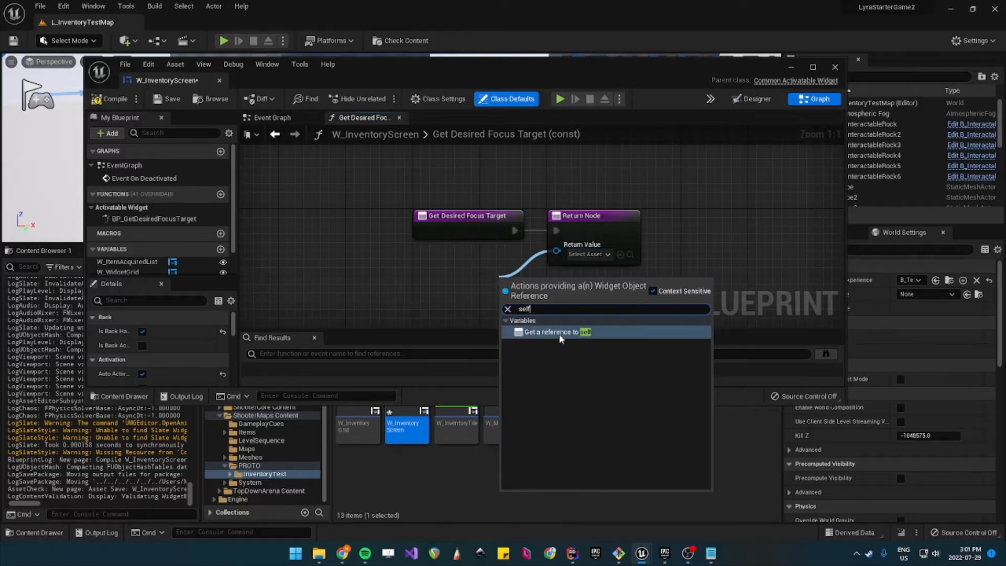
left_click(557, 332)
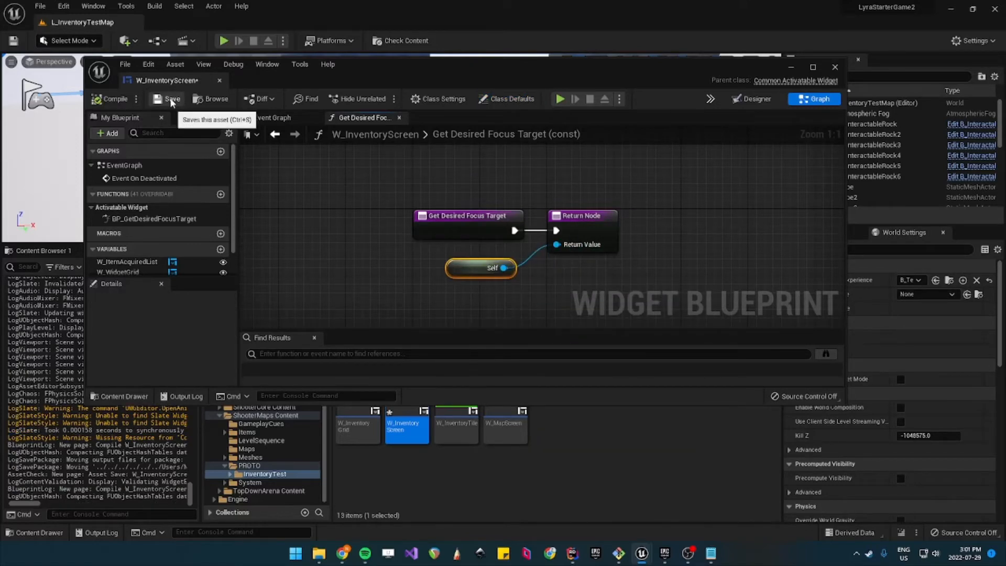
left_click(165, 98)
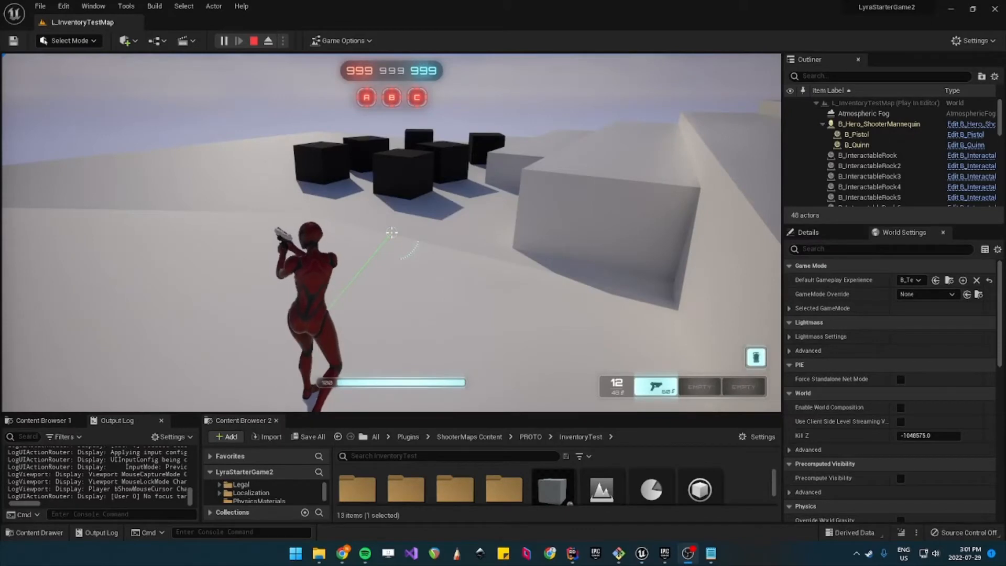
Step: Stop the play session to return to editing L_InventoryTestMap
left_click(267, 41)
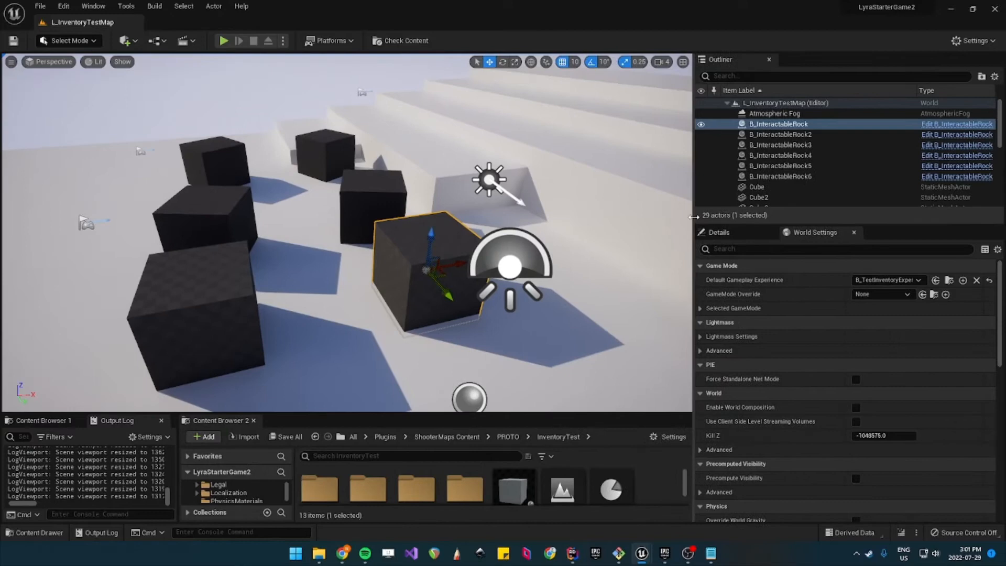
mouse_move(295, 244)
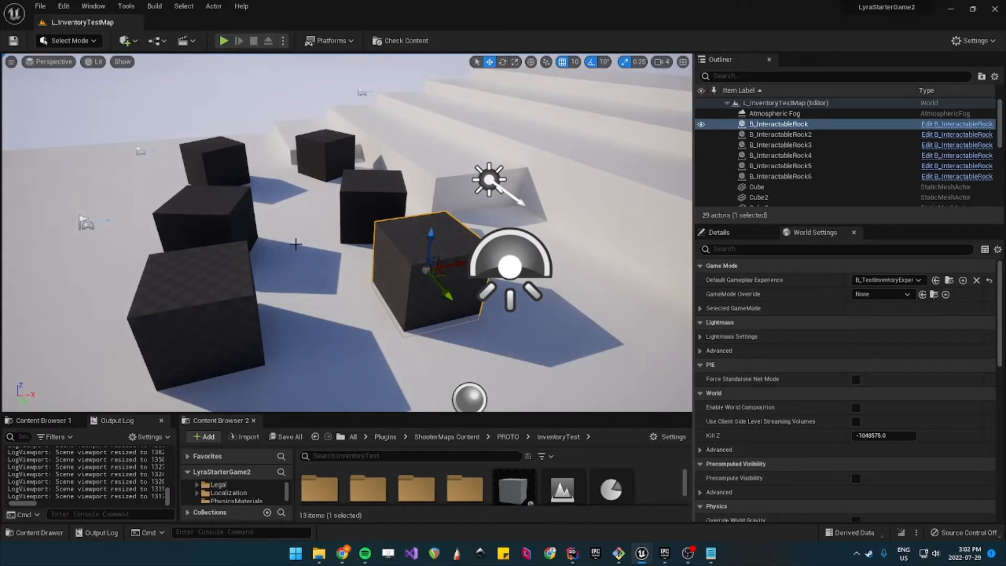
mouse_move(96, 340)
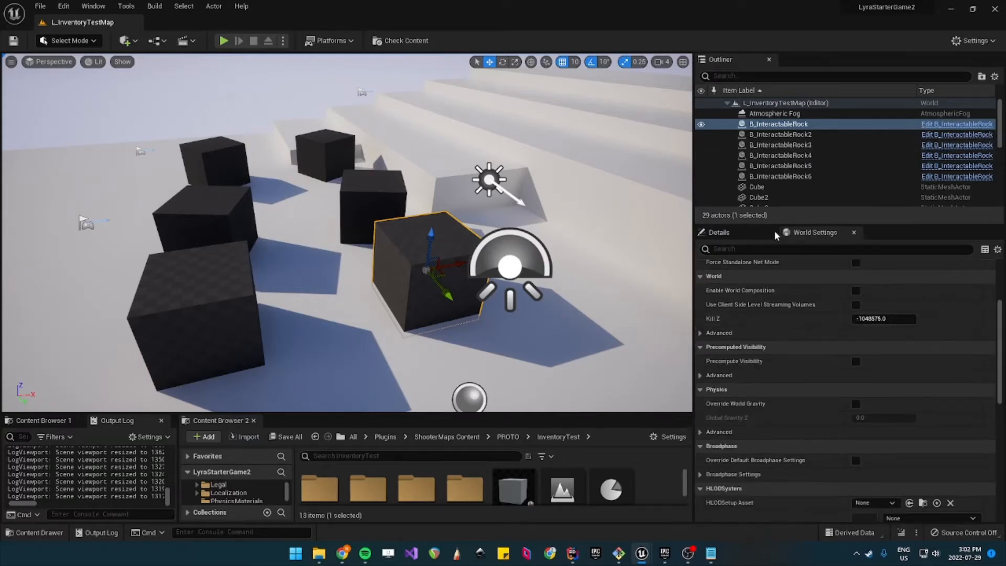
Step: Locate the rock's Item Def, TestID_Rock, in the Content Browser from the actor's Details
left_click(719, 232)
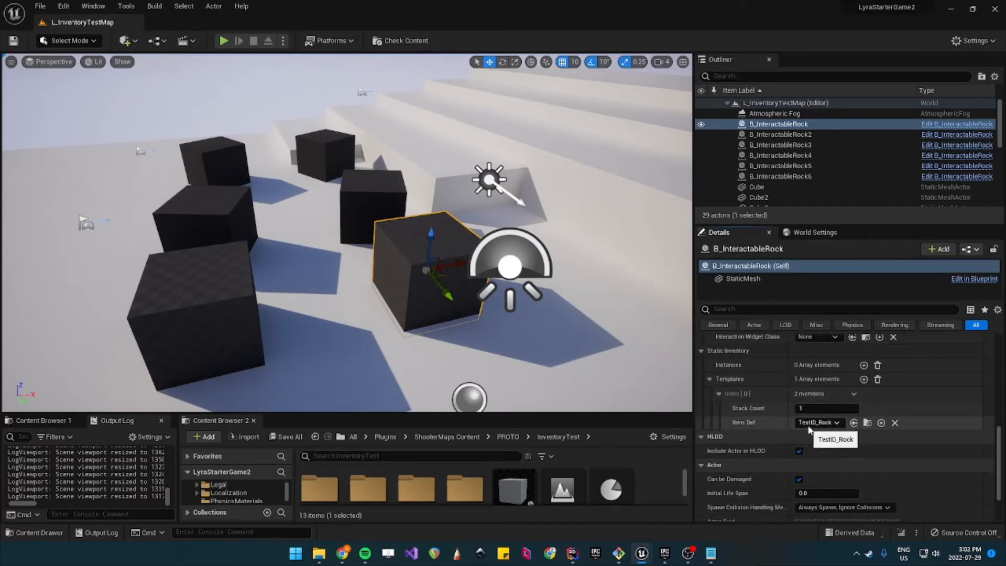
left_click(235, 496)
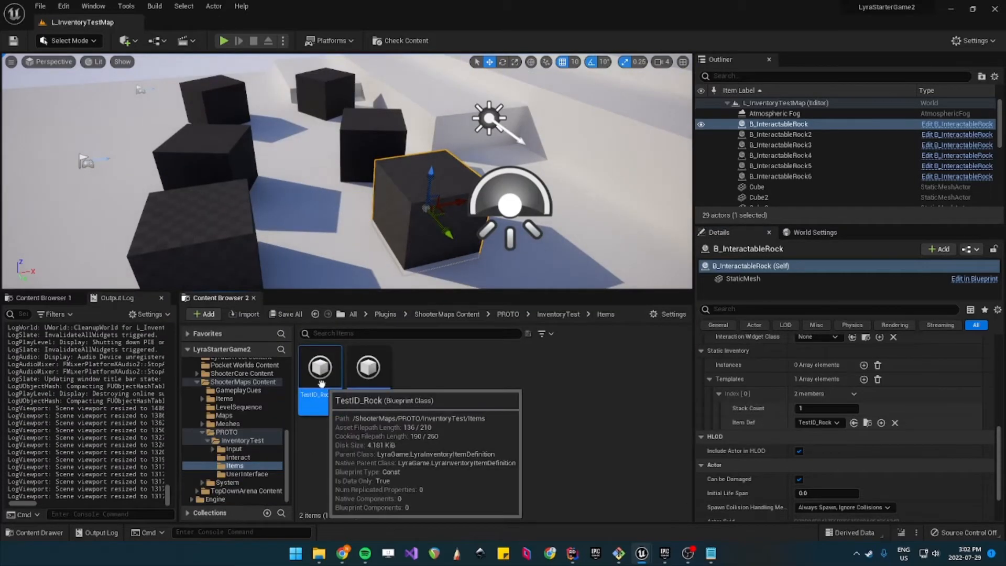
Step: Add an Inventory Fragment Quick Bar Icon to the TestID_Rock item definition
double_click(320, 366)
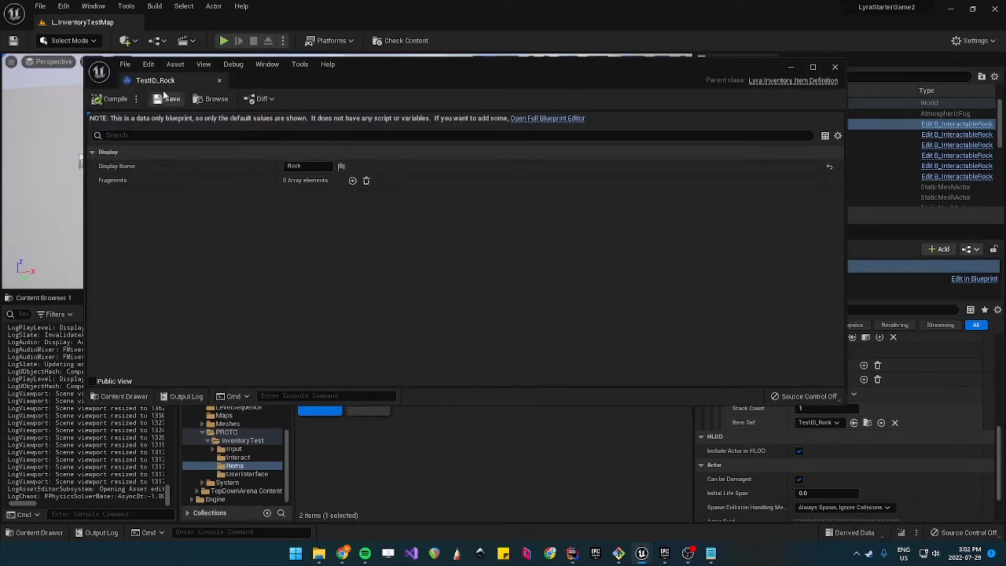
mouse_move(793, 81)
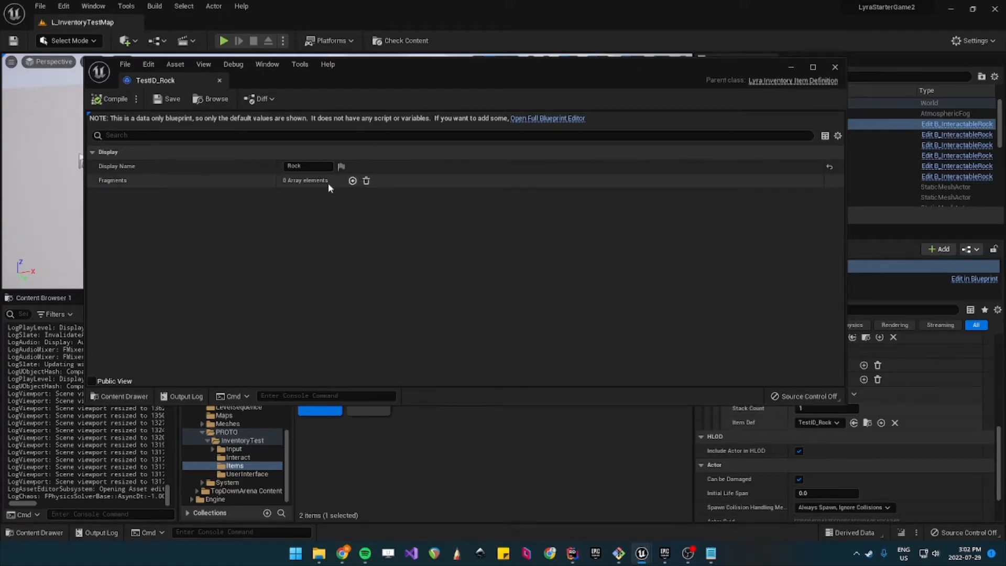
left_click(352, 180)
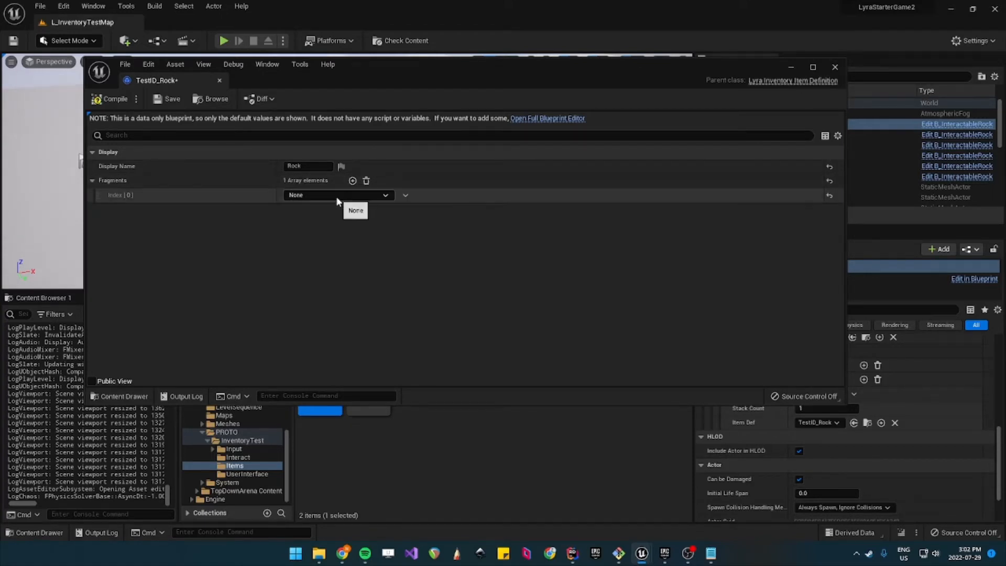
left_click(339, 195)
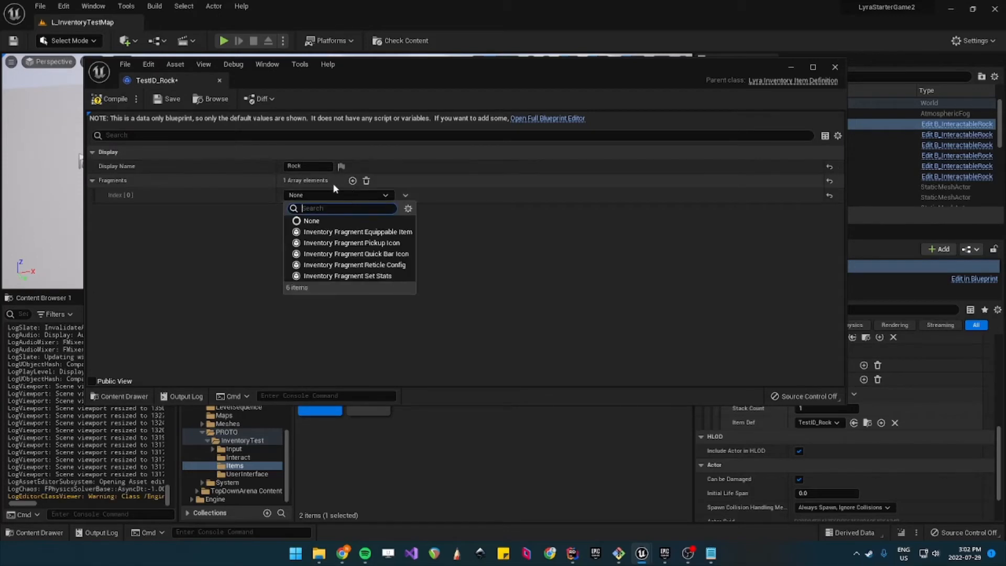
mouse_move(375, 265)
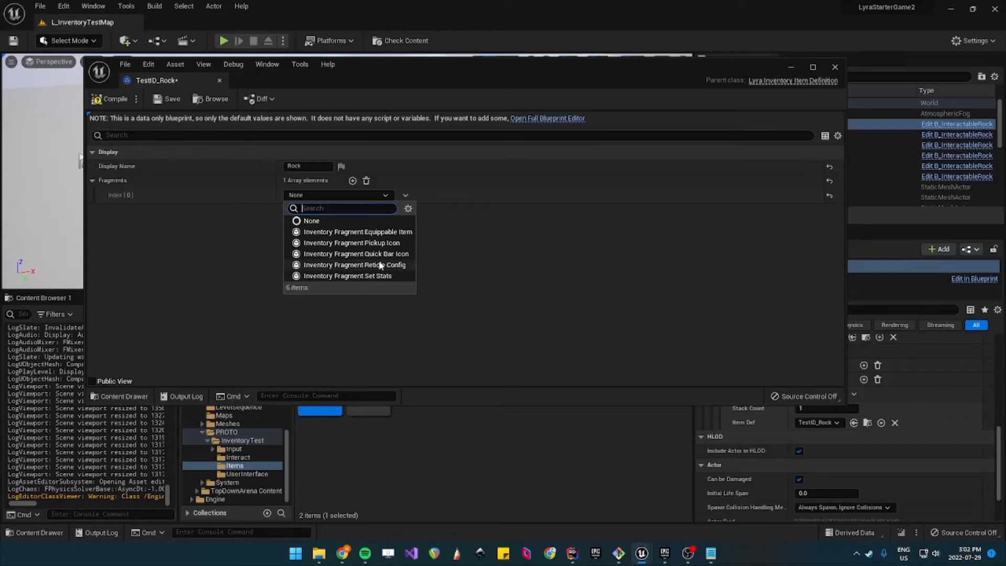
mouse_move(356, 254)
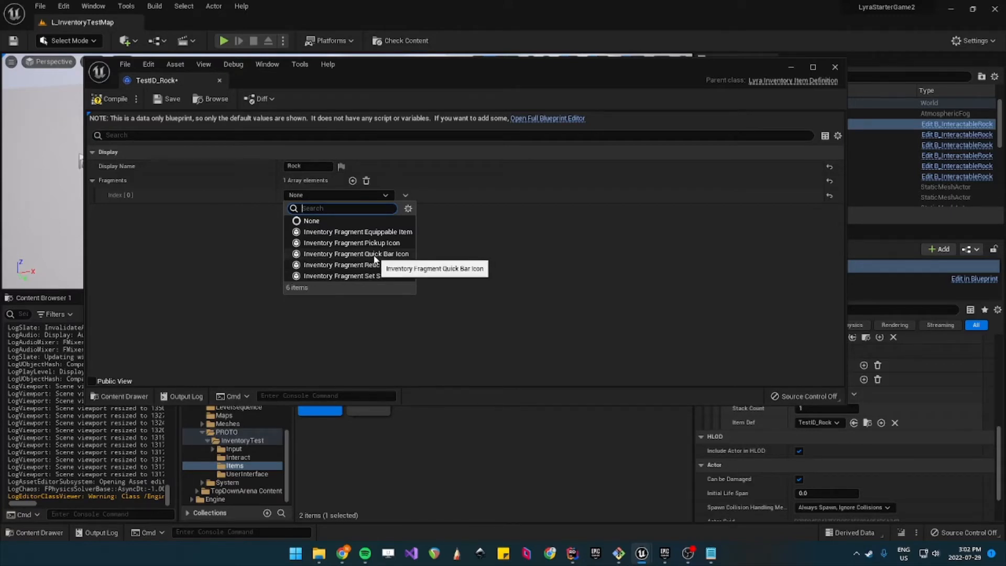
left_click(355, 254)
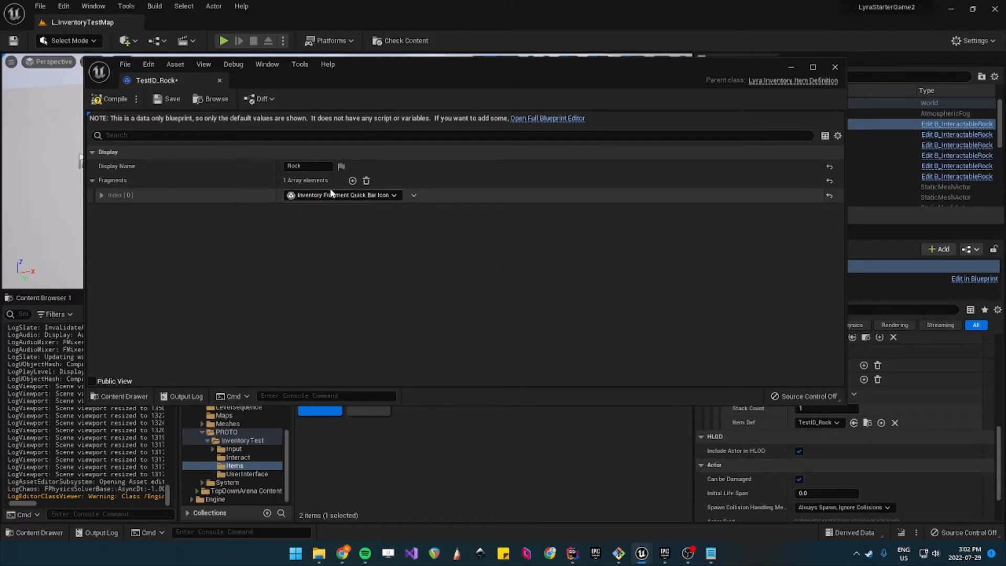
Step: Set the icon's Brush Image to the Cube_64x texture, save TestID_Rock and close it
left_click(102, 195)
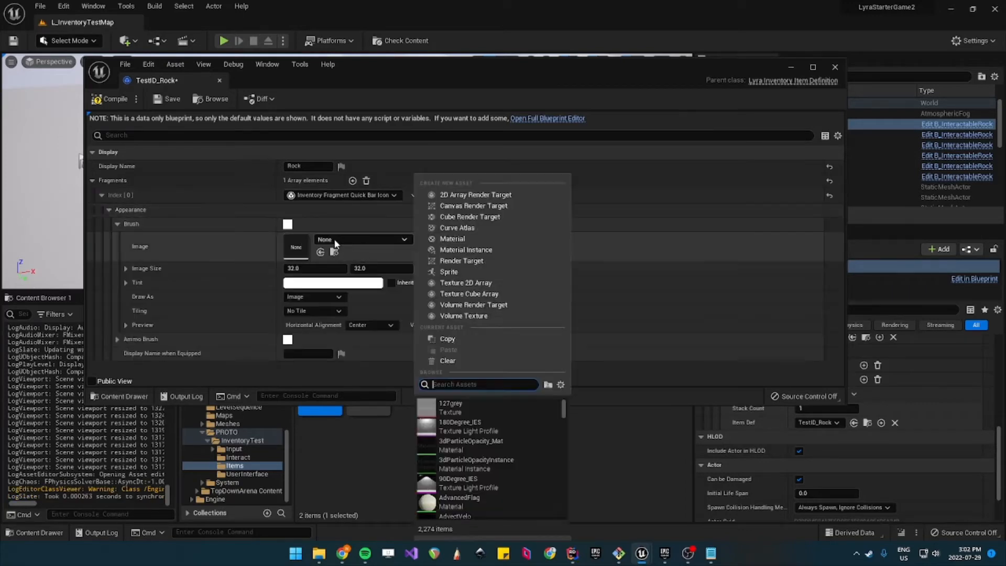
type("c")
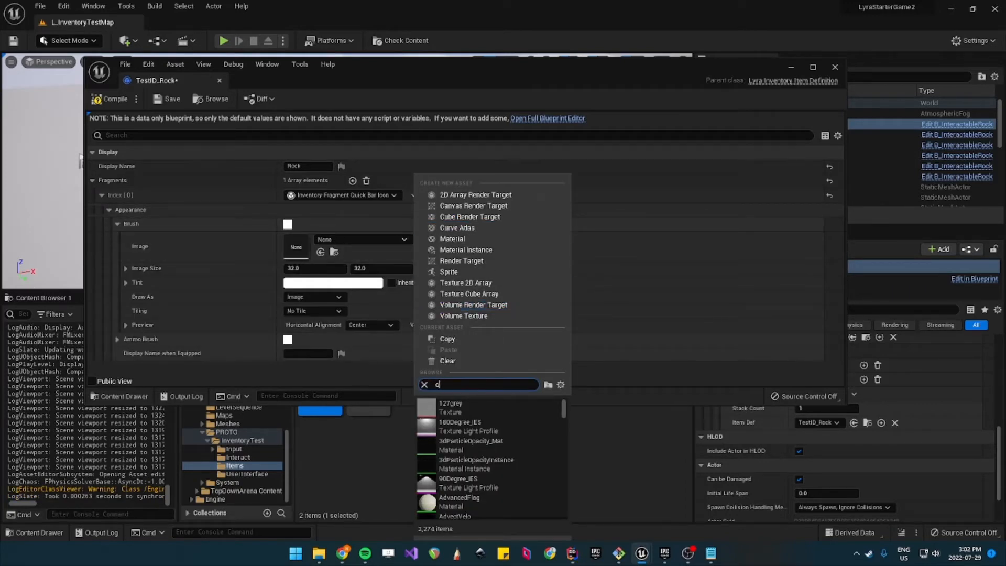
type("cube")
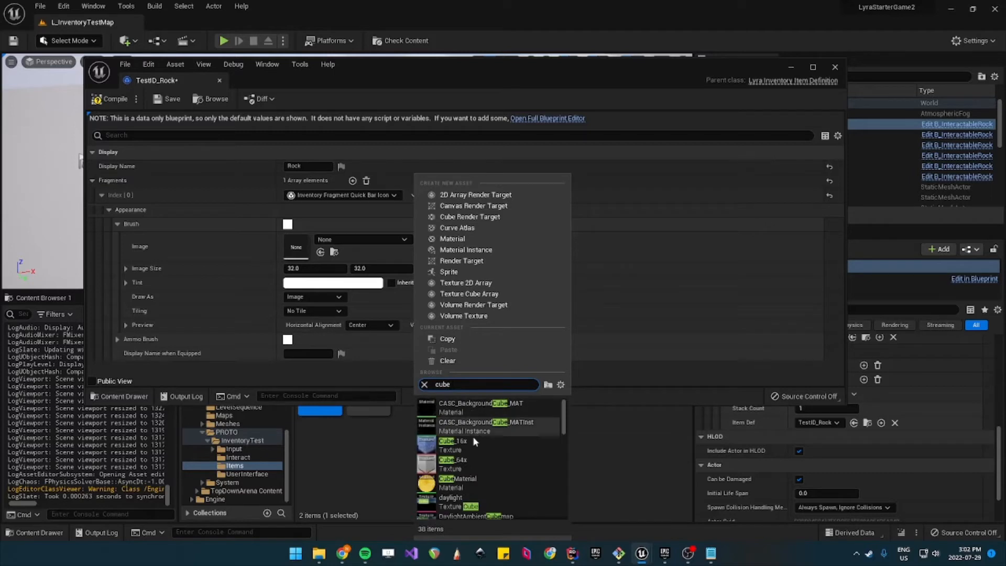
left_click(453, 460)
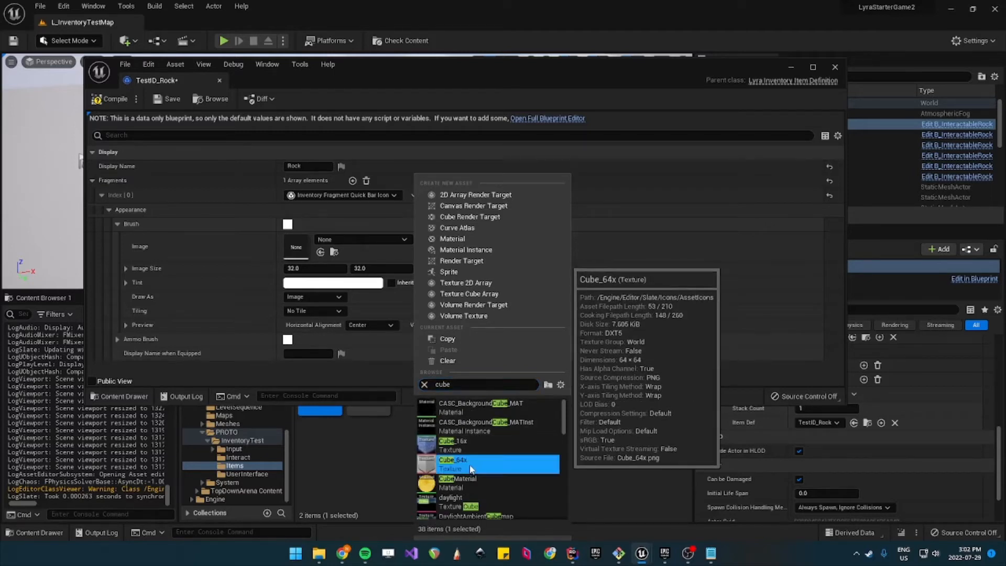
left_click(454, 460)
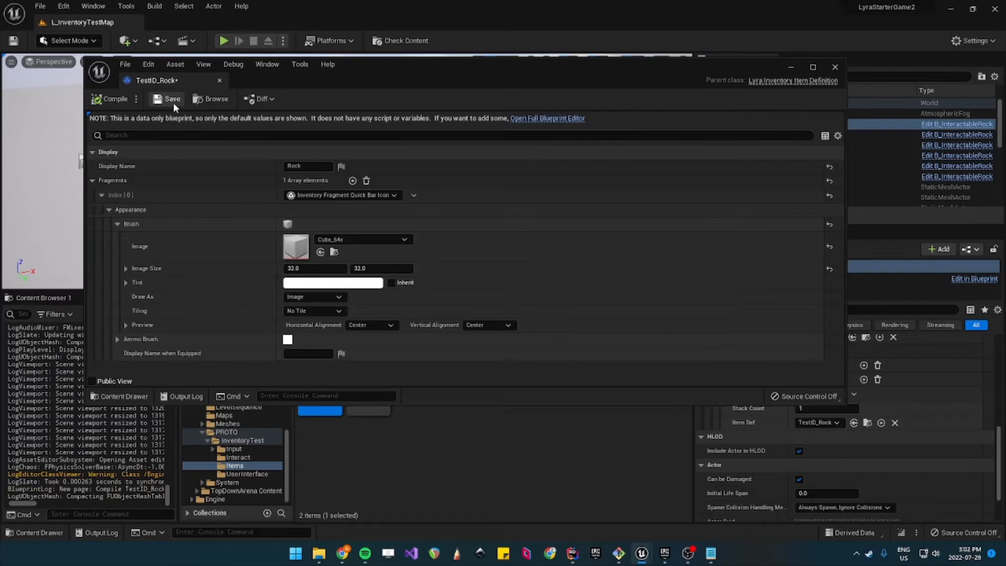
left_click(167, 98)
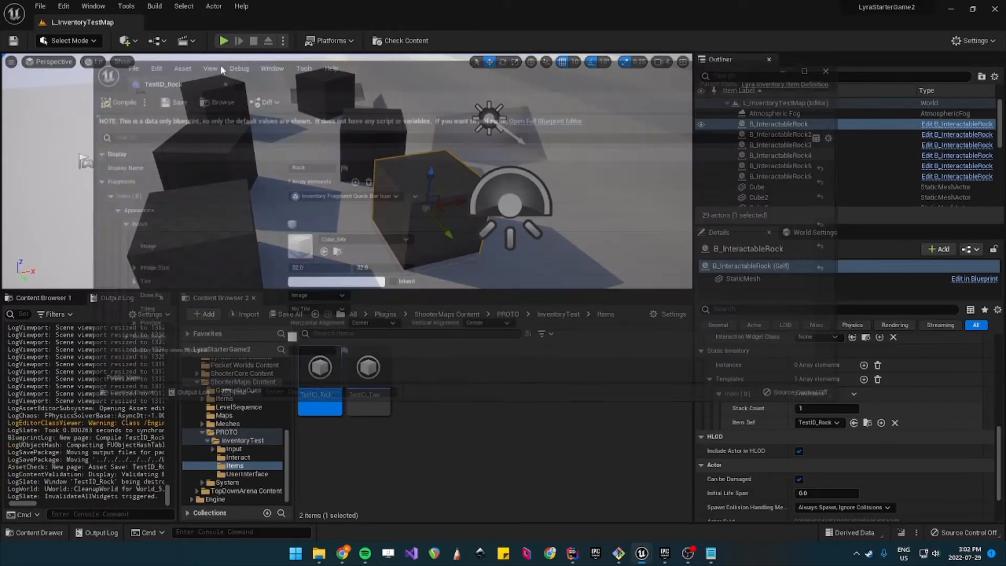
left_click(224, 41)
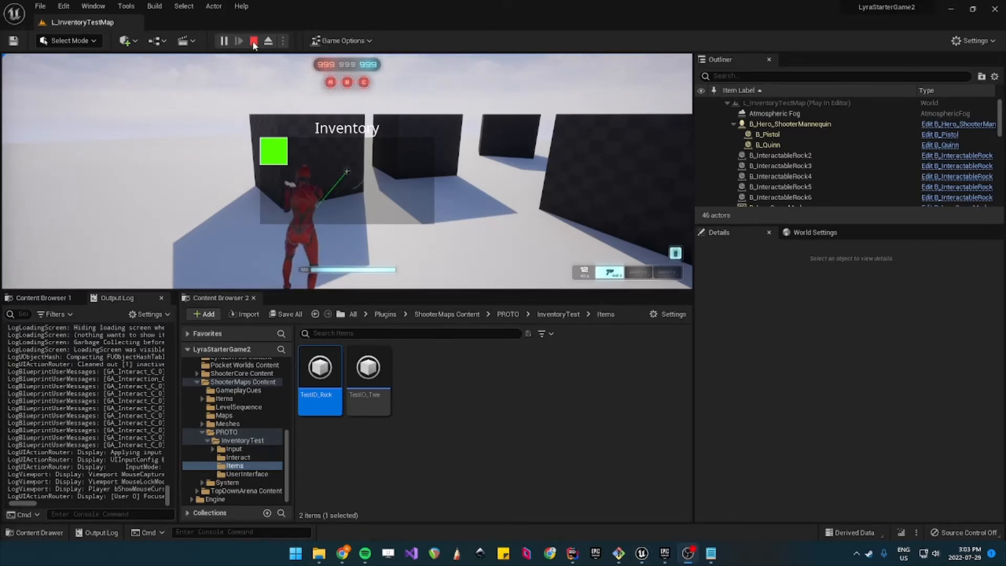
left_click(254, 40)
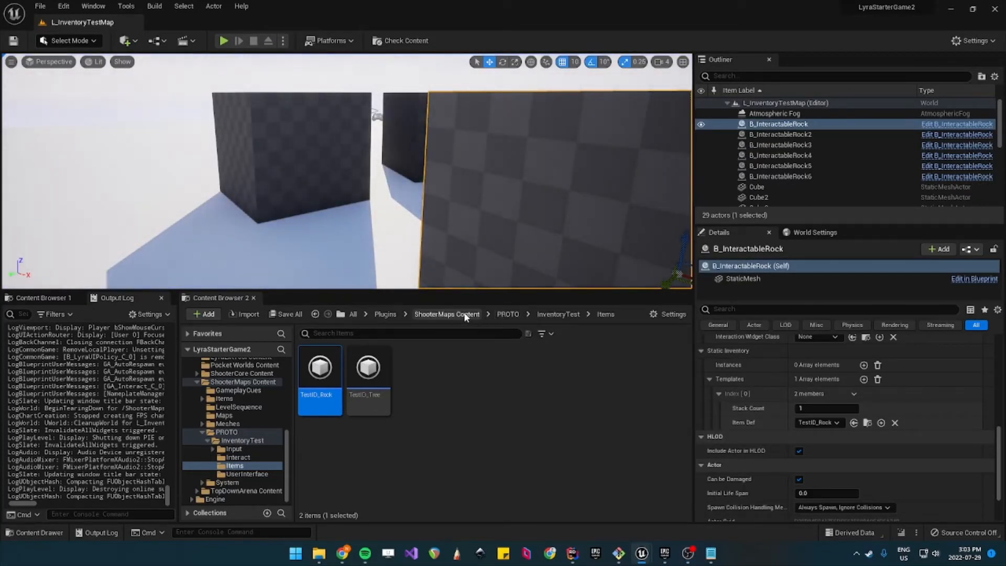
Step: Go up to the All content root and search for 'Collect'
left_click(446, 314)
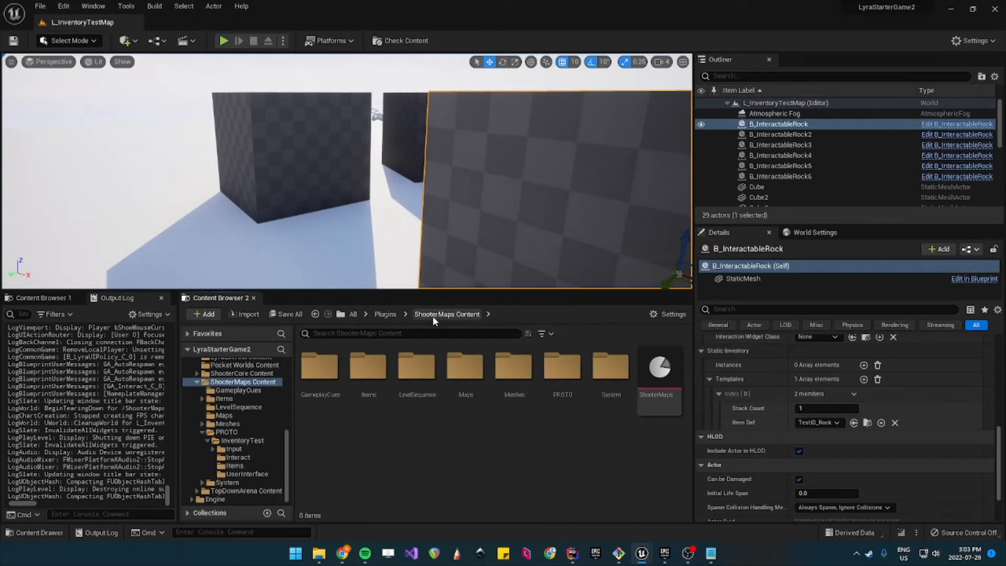
left_click(352, 314)
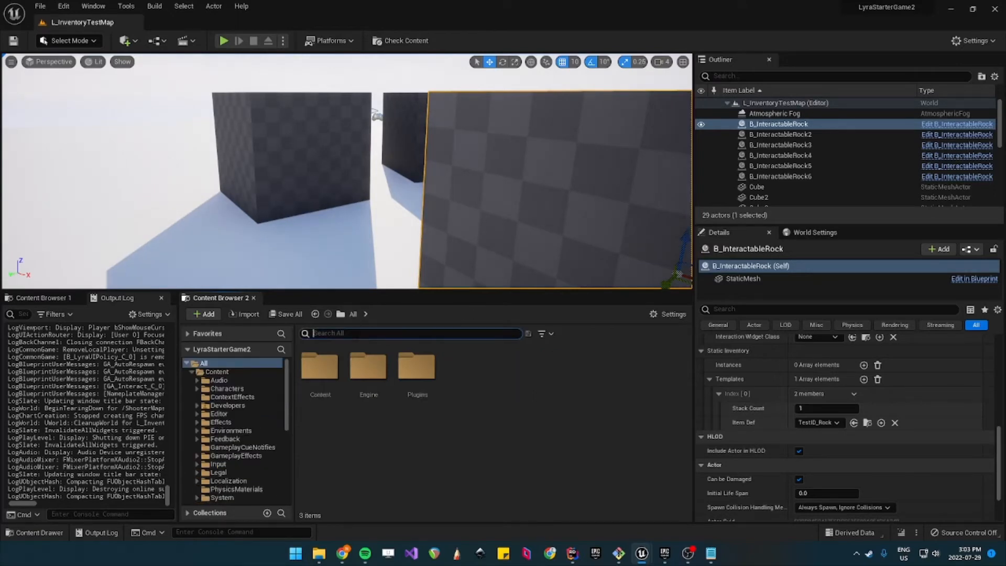
type("Collect")
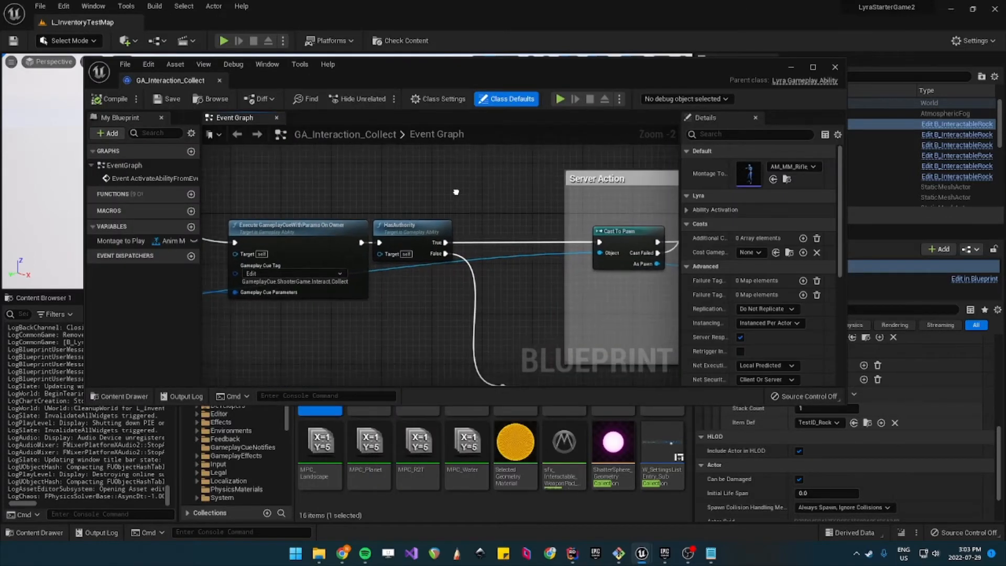
Step: Add a breakpoint on Add Pickup Inventory, add a Cast To Pickupable node, and compile
scroll("down", 3)
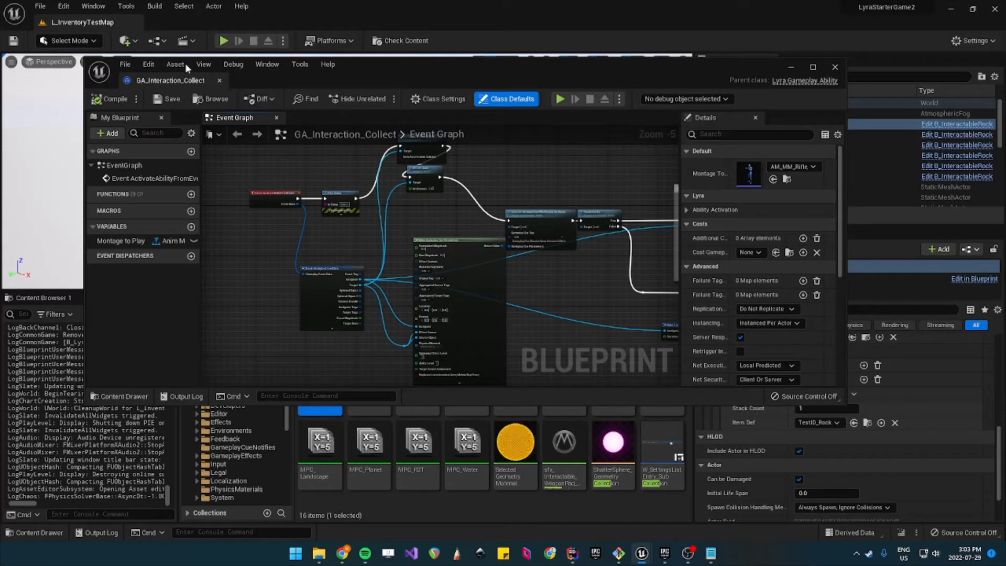
mouse_move(613, 196)
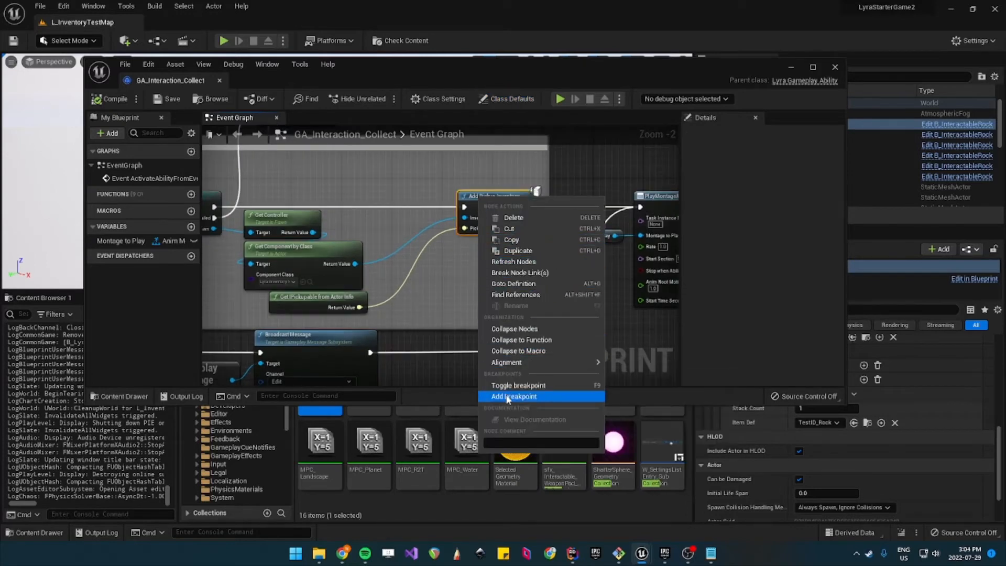
left_click(514, 396)
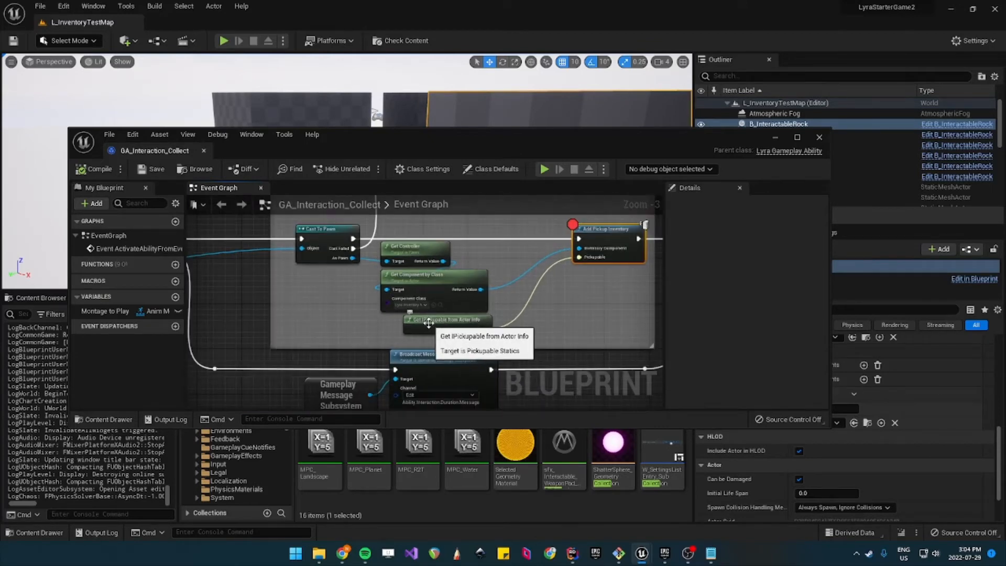
scroll("down", 3)
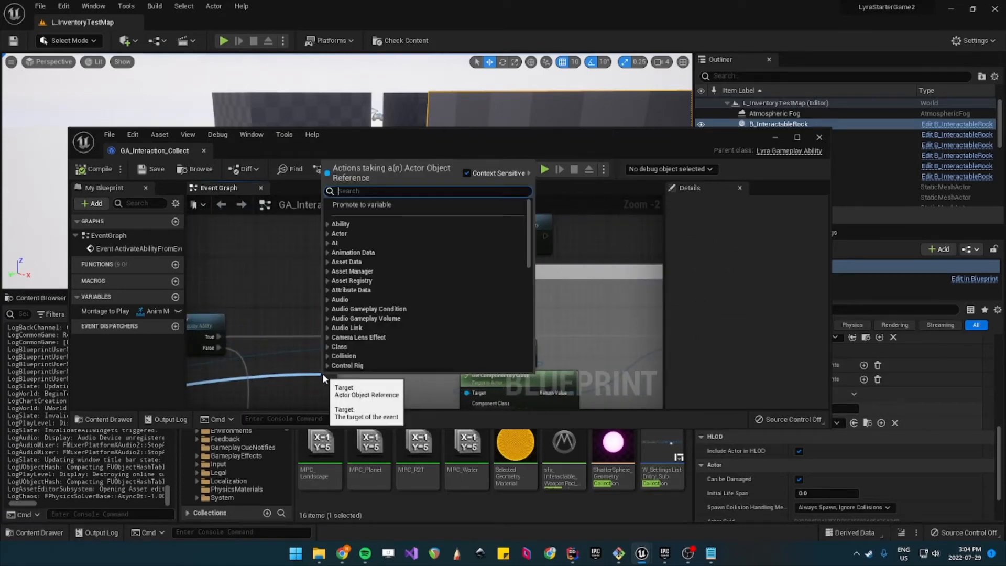
type("pick")
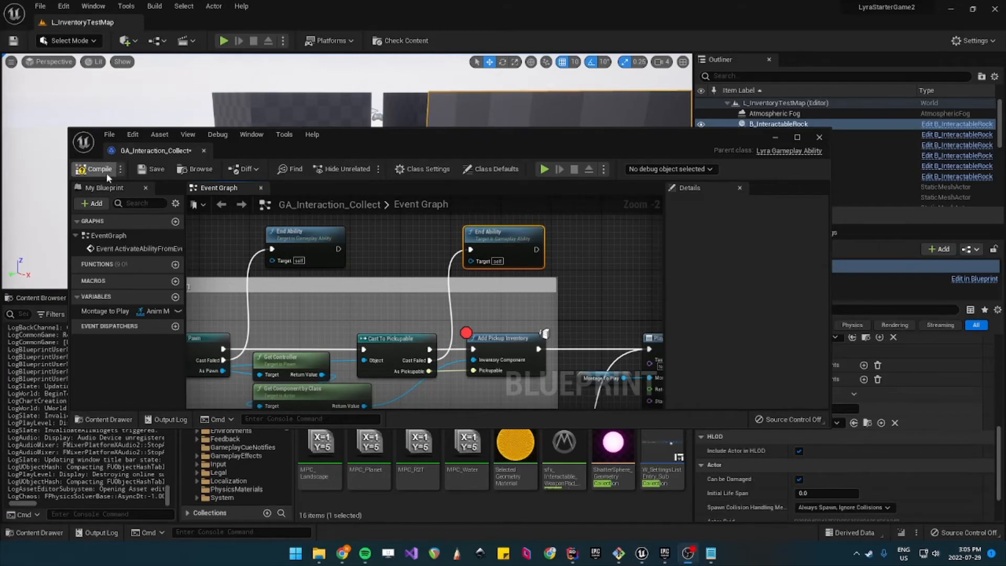
left_click(97, 168)
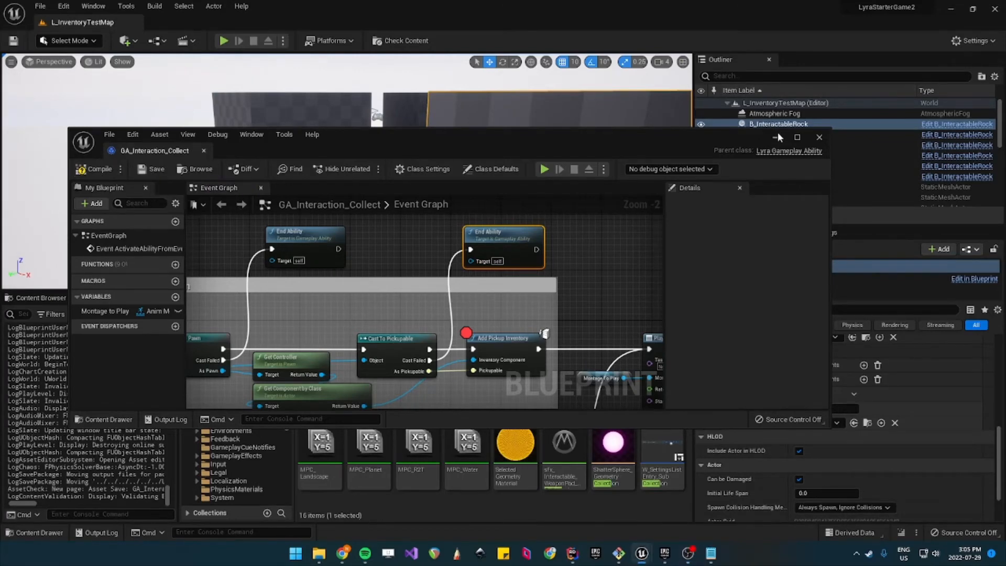
Step: Close the GA_Interaction_Collect editor window
left_click(223, 40)
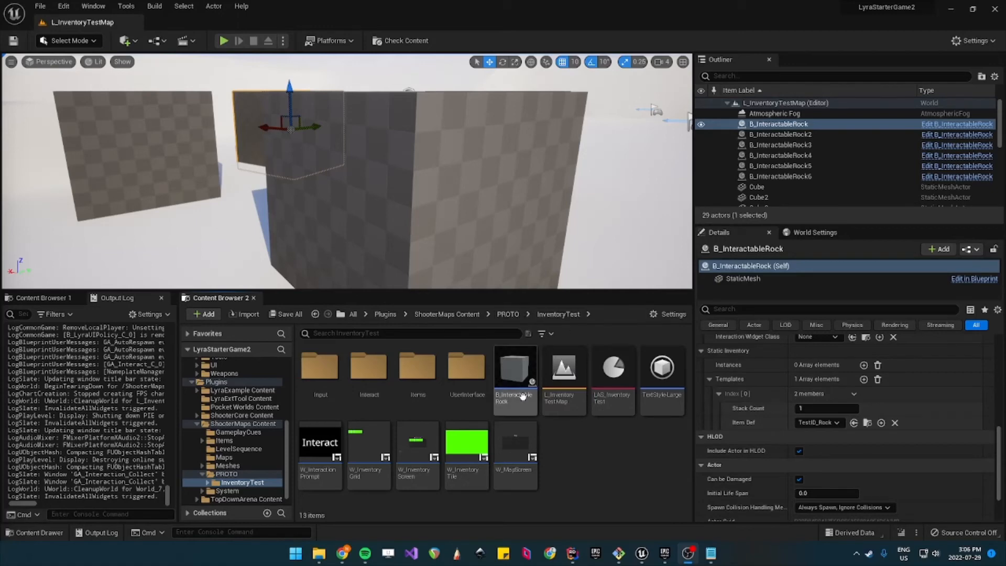
Step: Go to W_InventoryTile's Event Graph and select Event On List Item Object Set
double_click(467, 445)
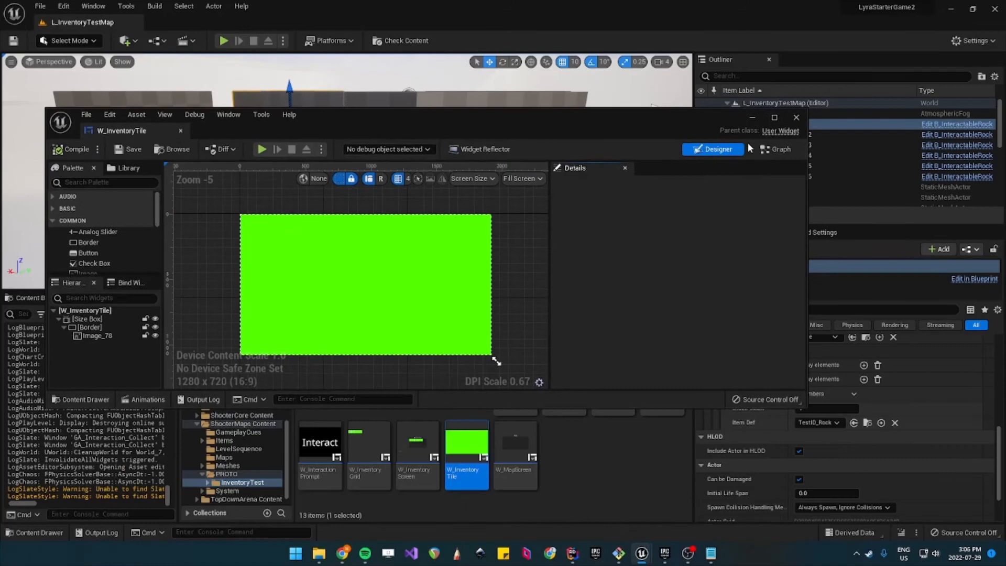
left_click(774, 149)
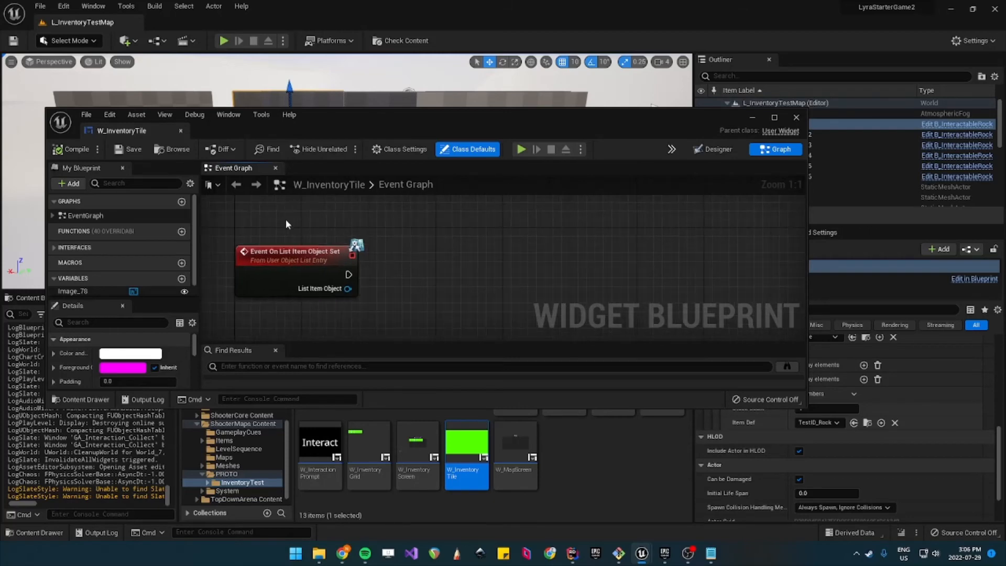
mouse_move(117, 145)
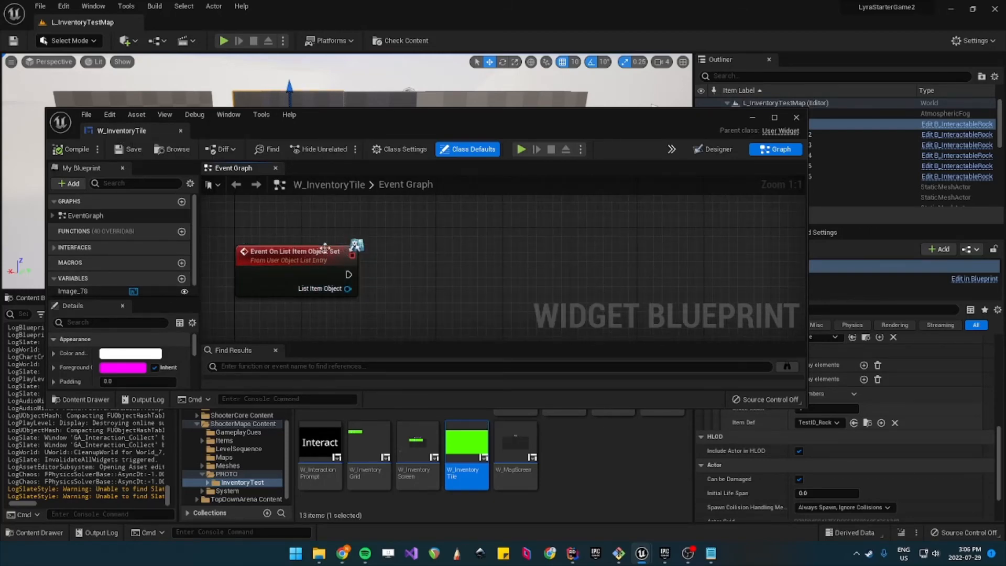
left_click(295, 251)
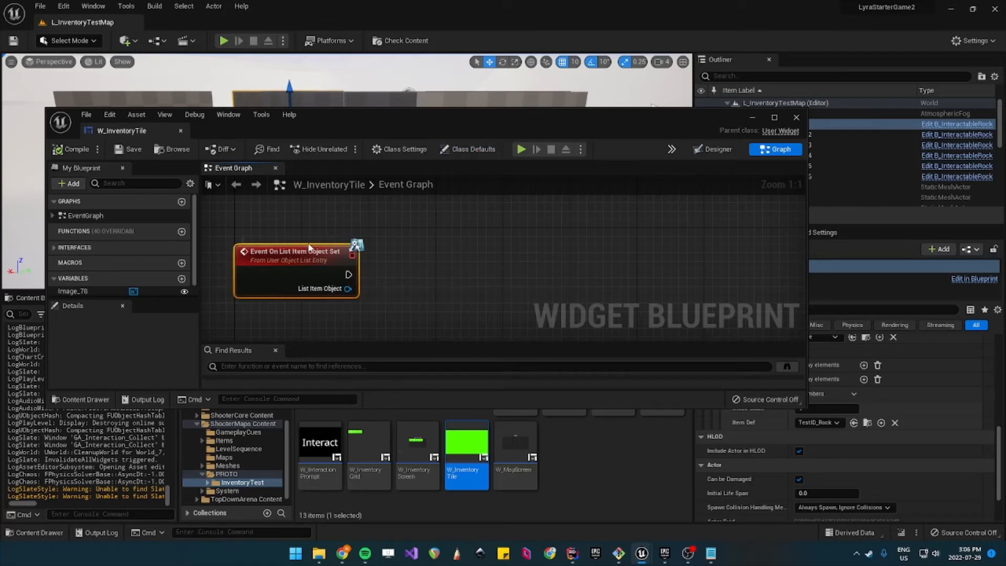
mouse_move(329, 289)
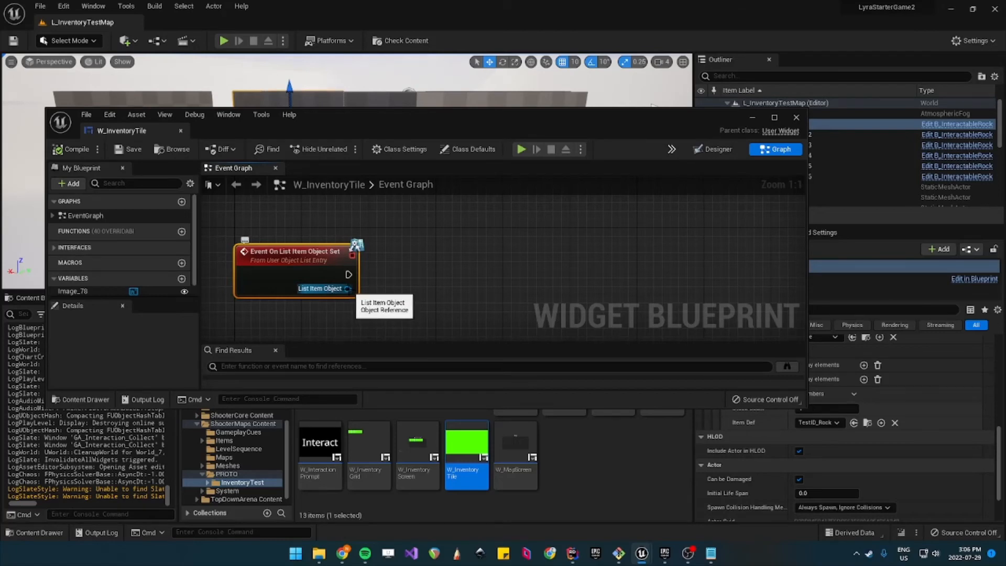
Step: Cast the event's List Item Object to LyraInventoryItemInstance
left_click_drag(346, 288, 399, 301)
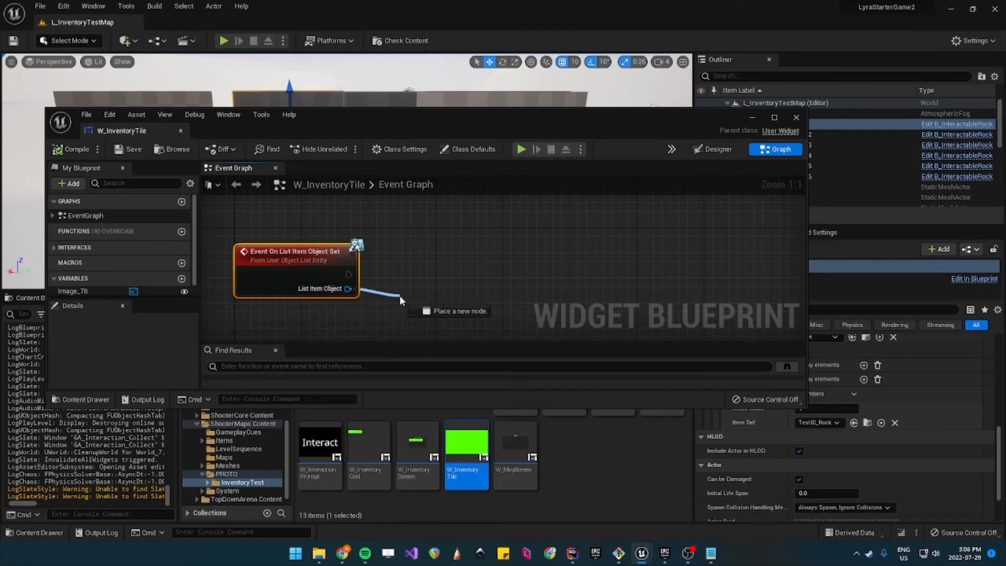
left_click_drag(349, 288, 401, 301)
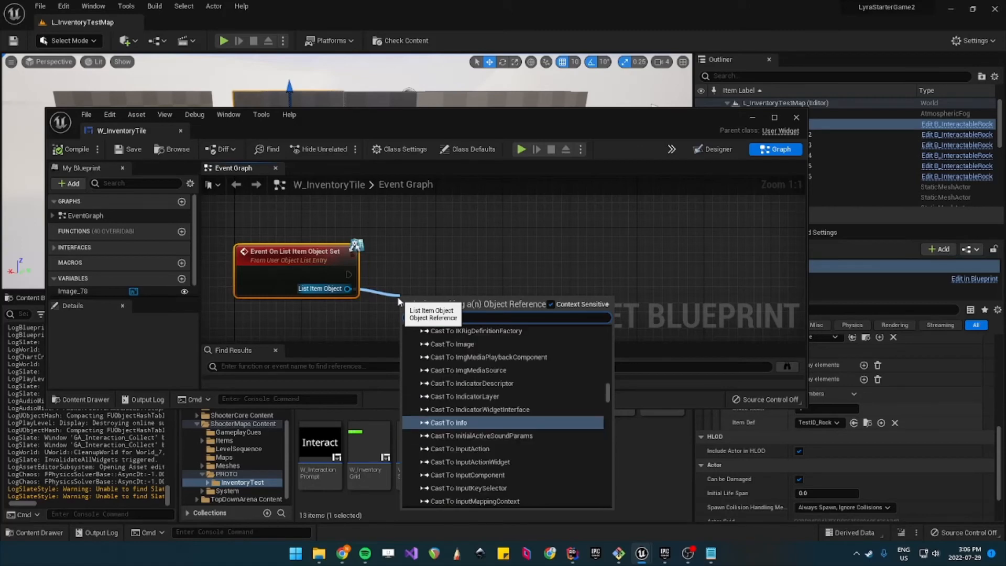
type("cast inven")
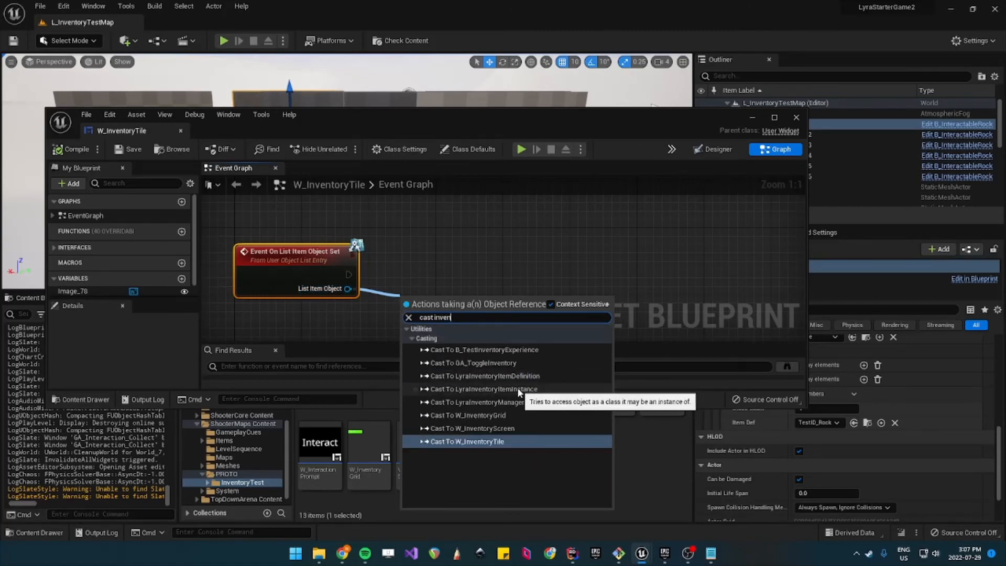
left_click(482, 388)
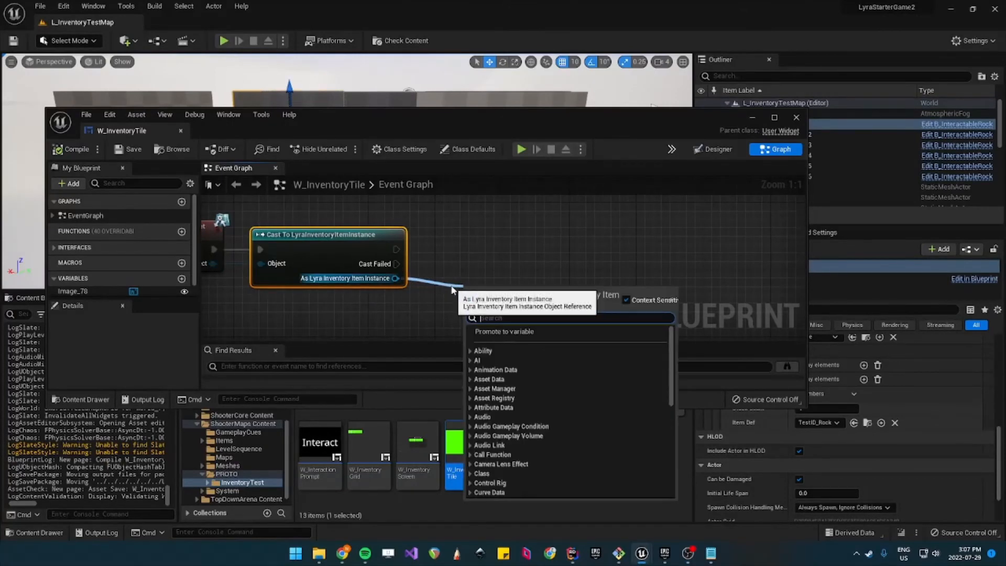
Step: Find the item's Quick Bar Icon fragment by class and get its brush
type("fra")
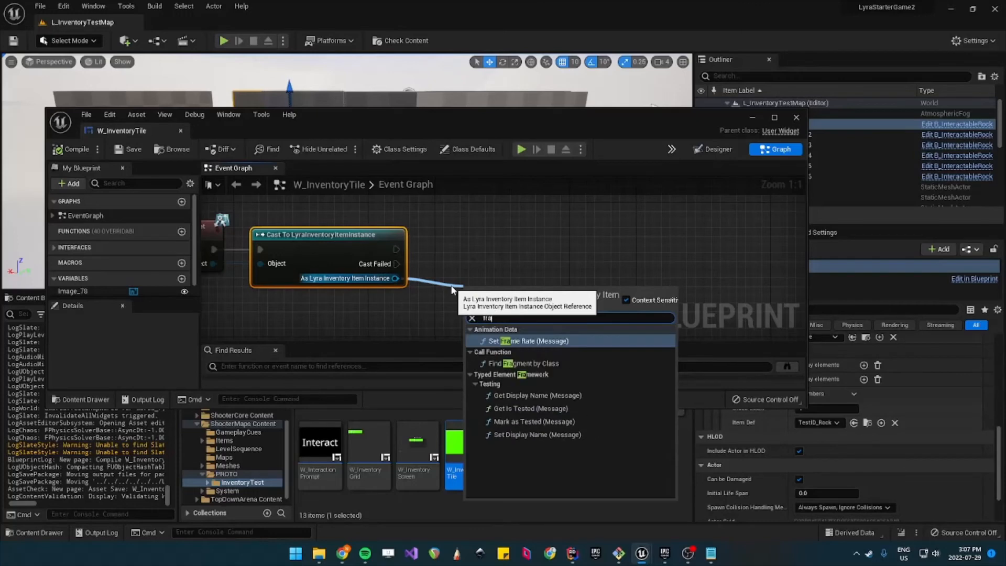
left_click(522, 363)
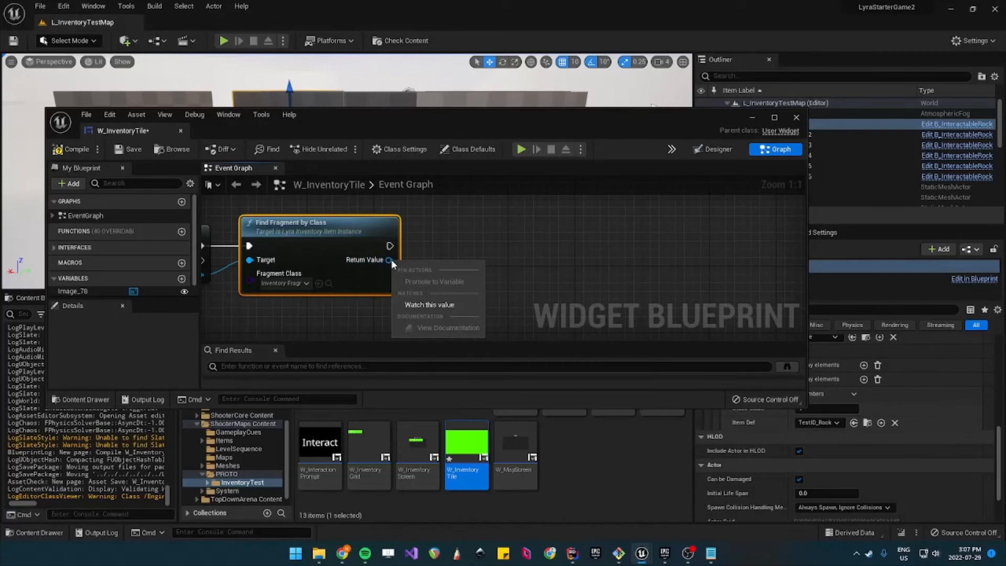
left_click_drag(388, 260, 436, 302)
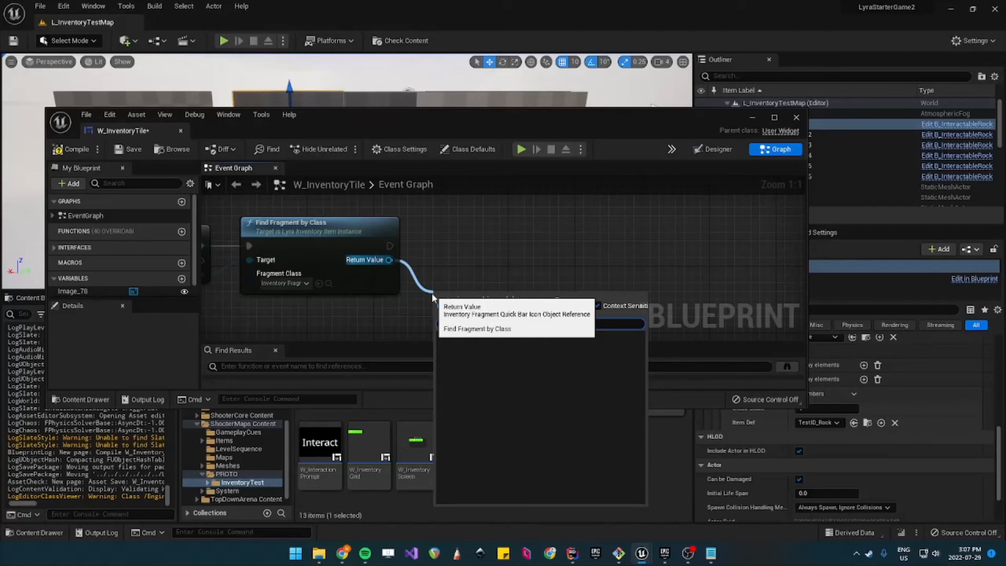
type("get")
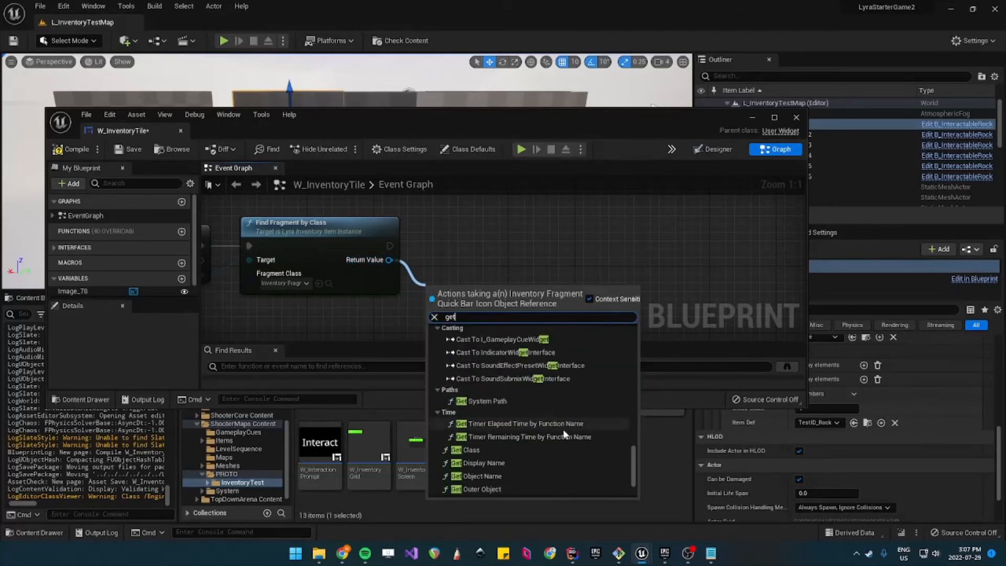
scroll("down", 3)
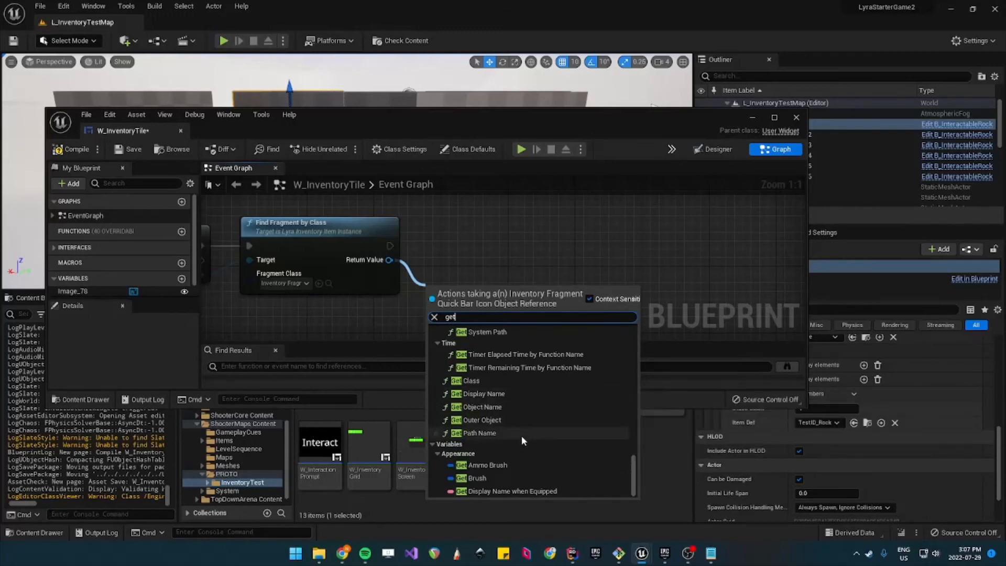
left_click(476, 478)
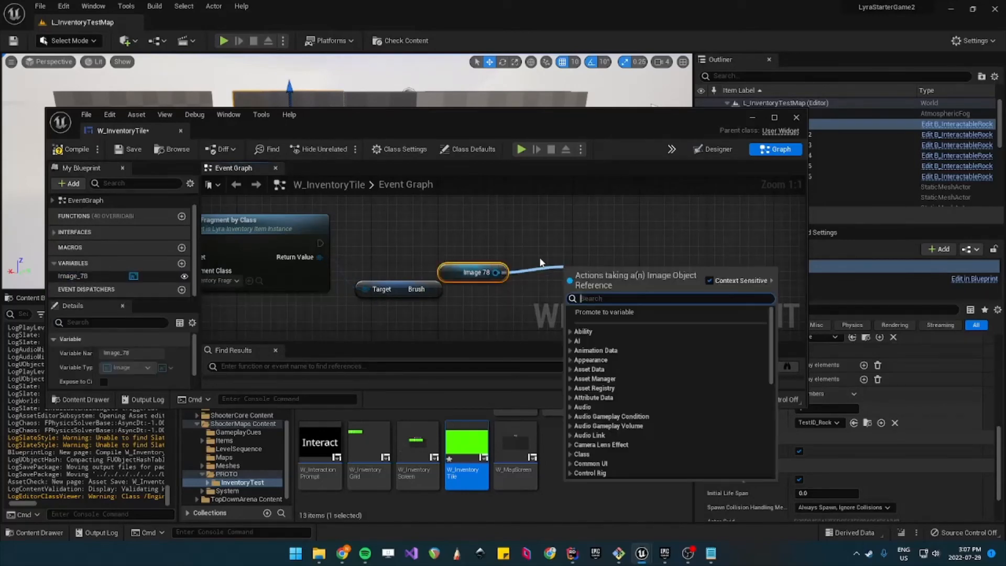
Step: Set Image_78's brush from the fragment brush, wire execution, and close the blueprint
type("set bru")
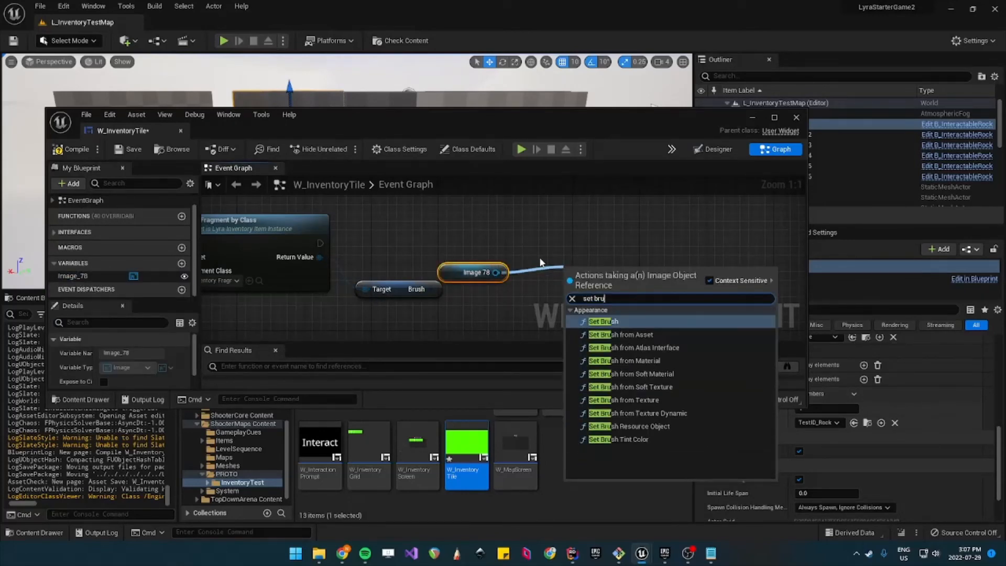
left_click(602, 322)
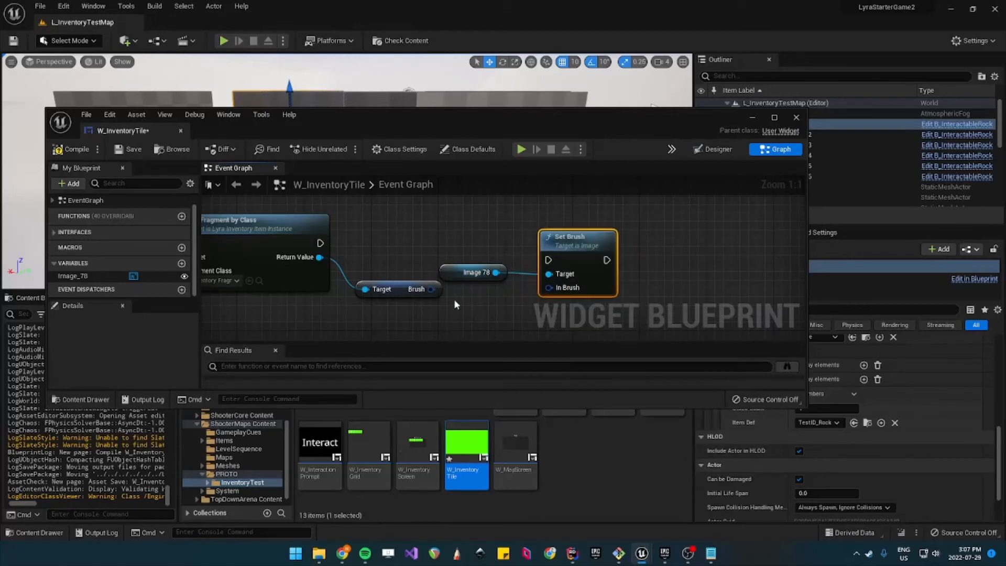
left_click_drag(319, 242, 546, 260)
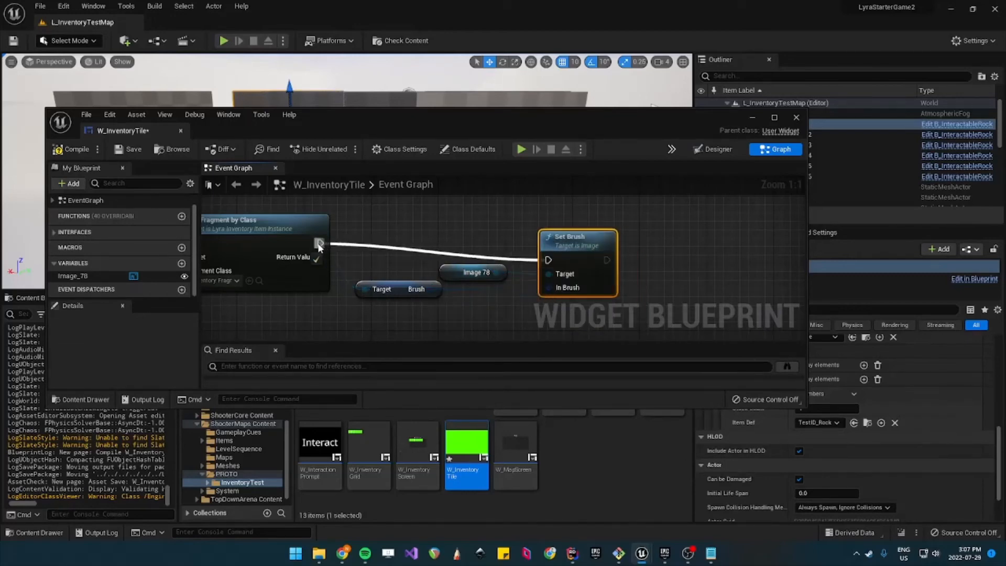
left_click(128, 148)
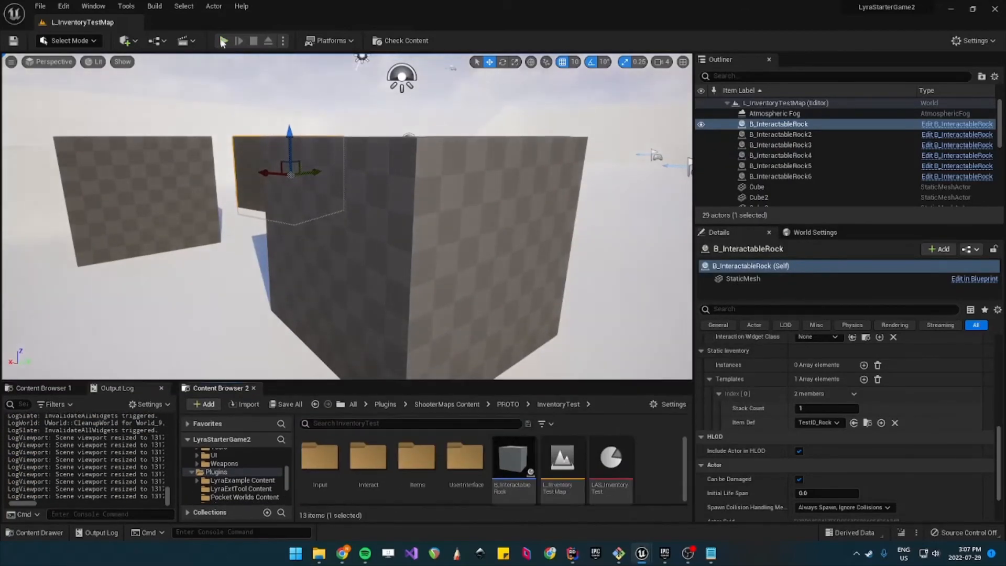
Step: Play L_InventoryTestMap to test collecting rocks into the tiles
left_click(238, 41)
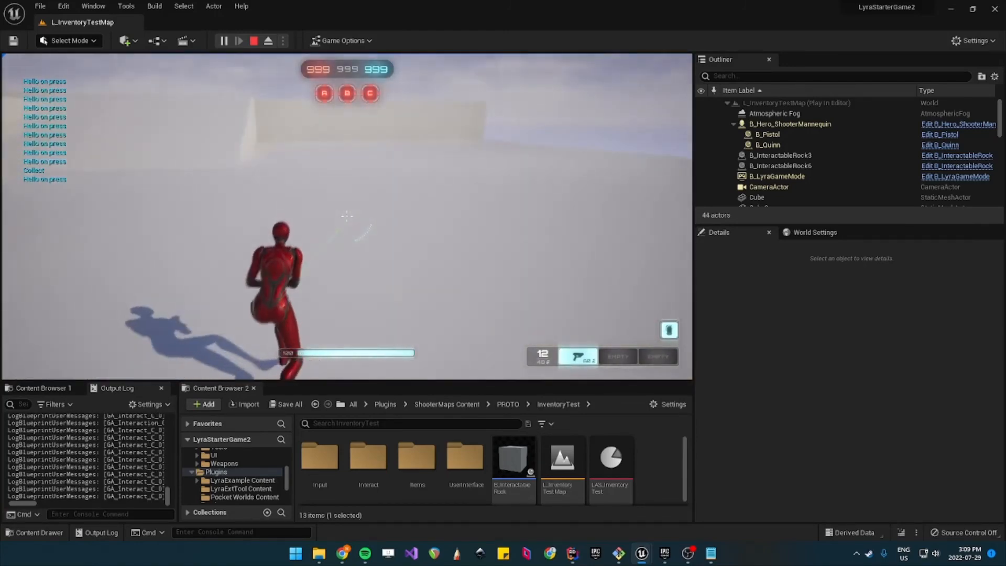
Step: Stop the play session
left_click(253, 41)
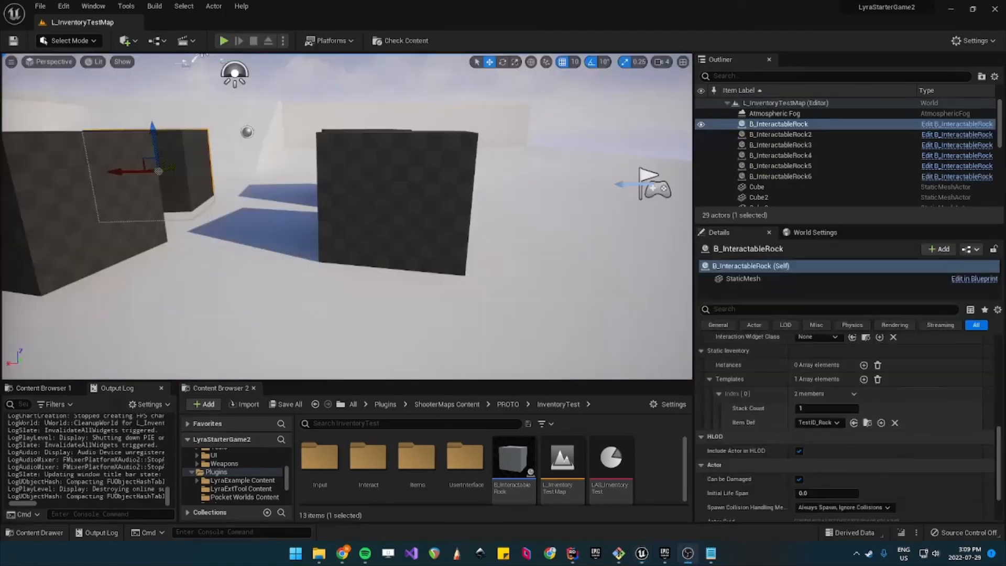
mouse_move(955, 123)
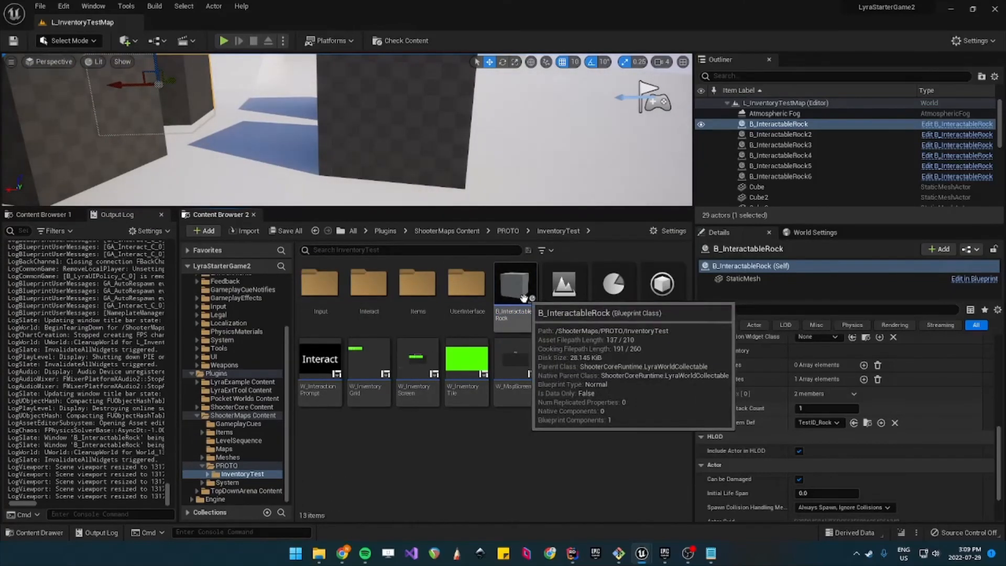
mouse_move(534, 148)
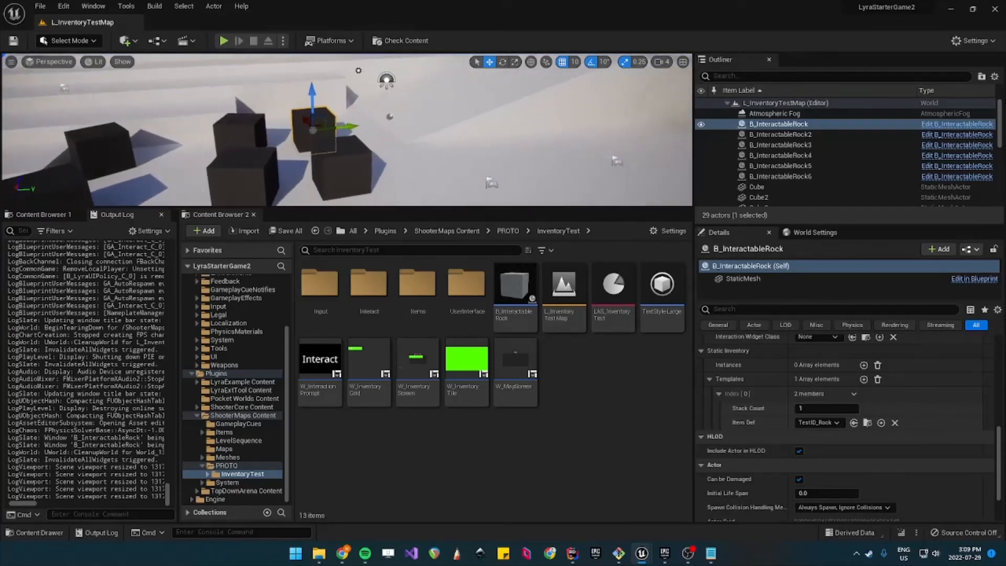
mouse_move(514, 285)
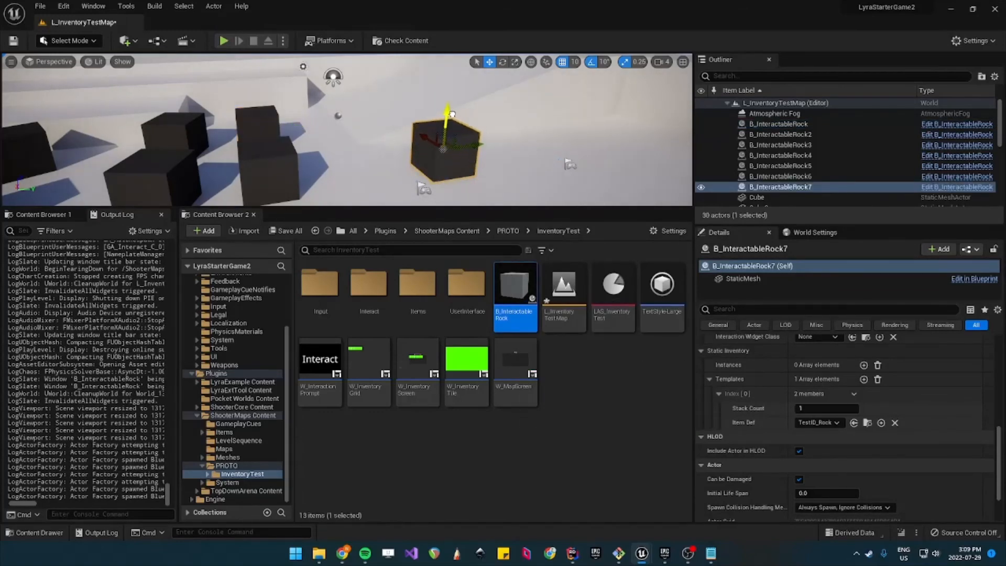
Step: Set the new rock's Item Def to TestID_Tree and add a Quick Bar Icon fragment to it
left_click(818, 423)
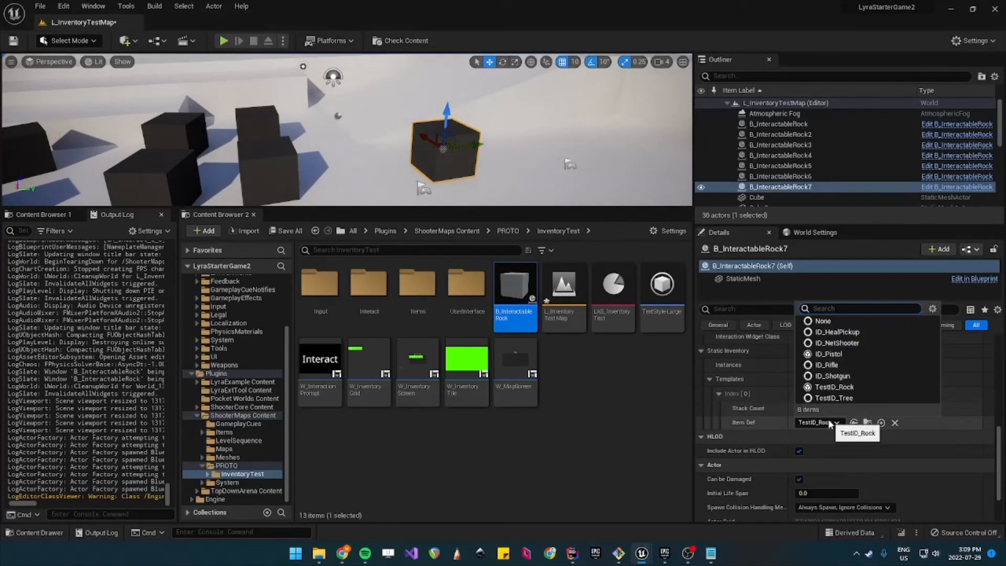
mouse_move(834, 398)
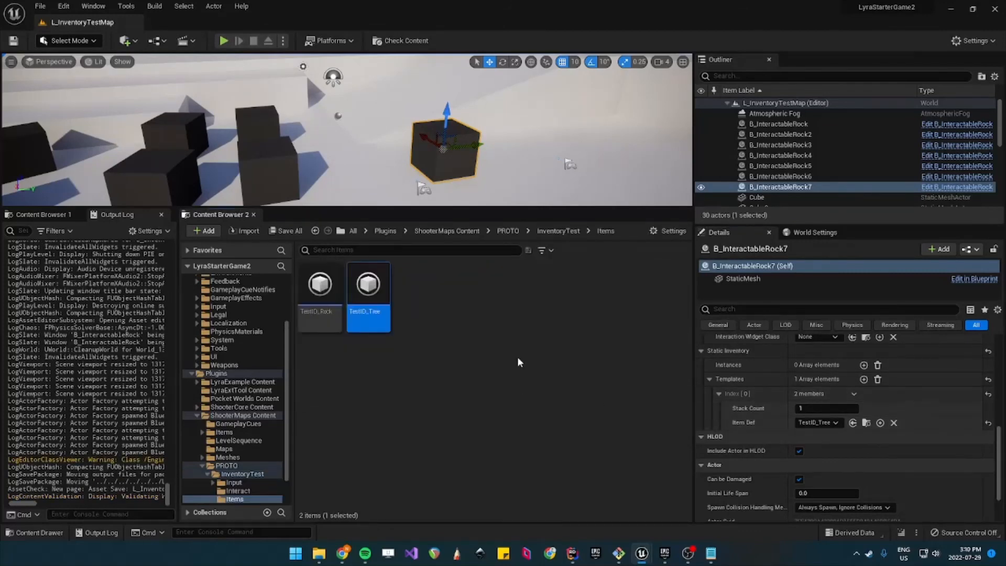
double_click(368, 284)
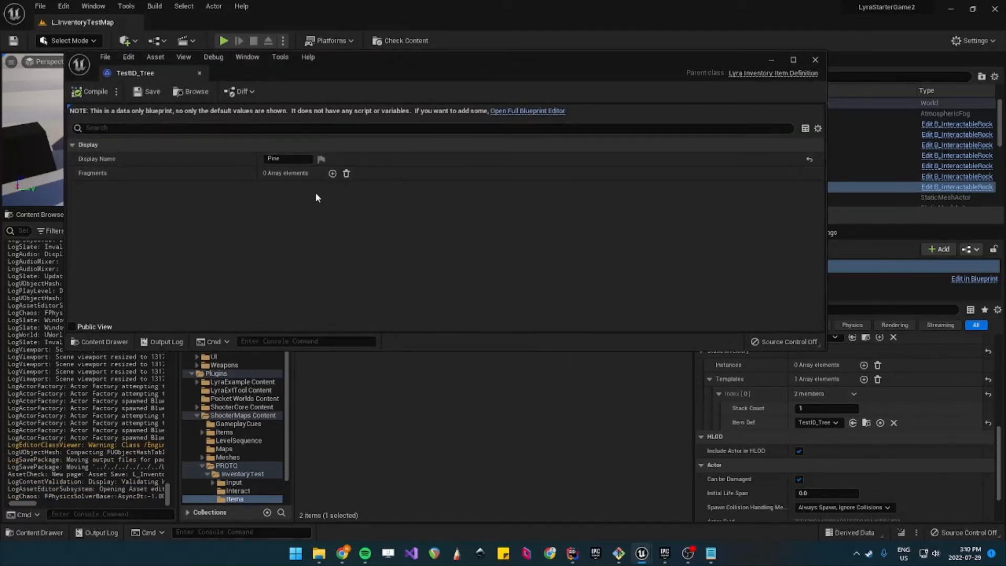
left_click(332, 173)
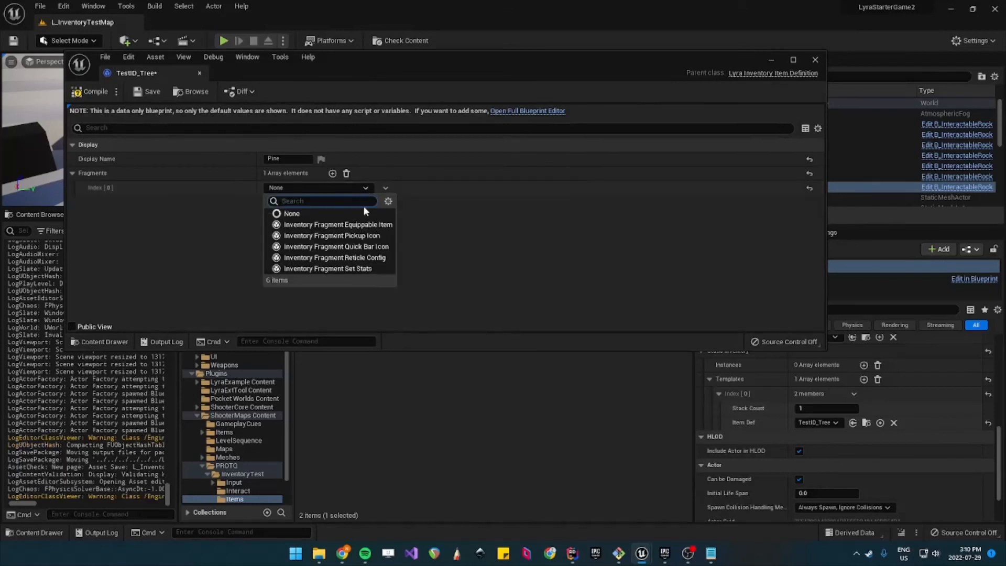
mouse_move(356, 246)
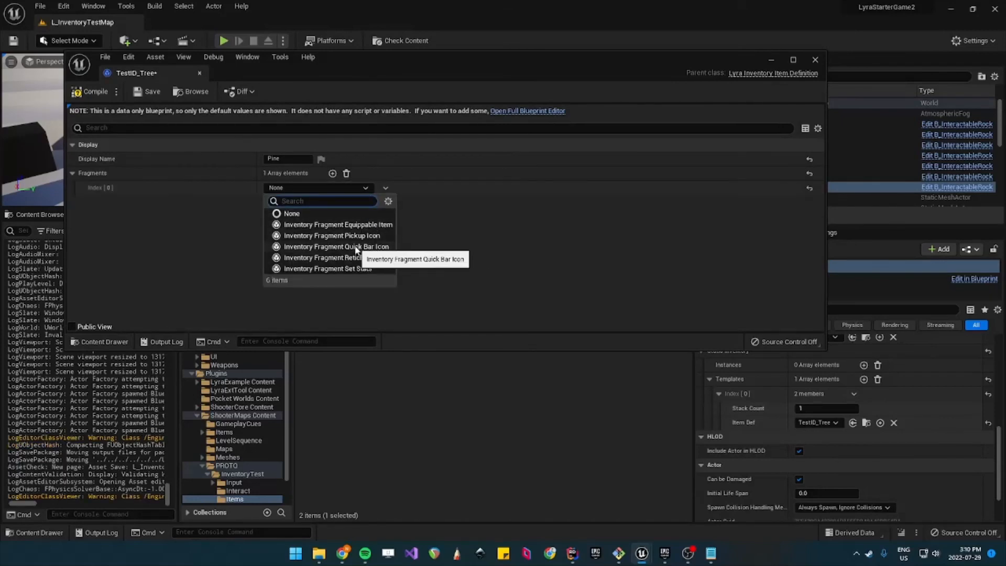
left_click(336, 246)
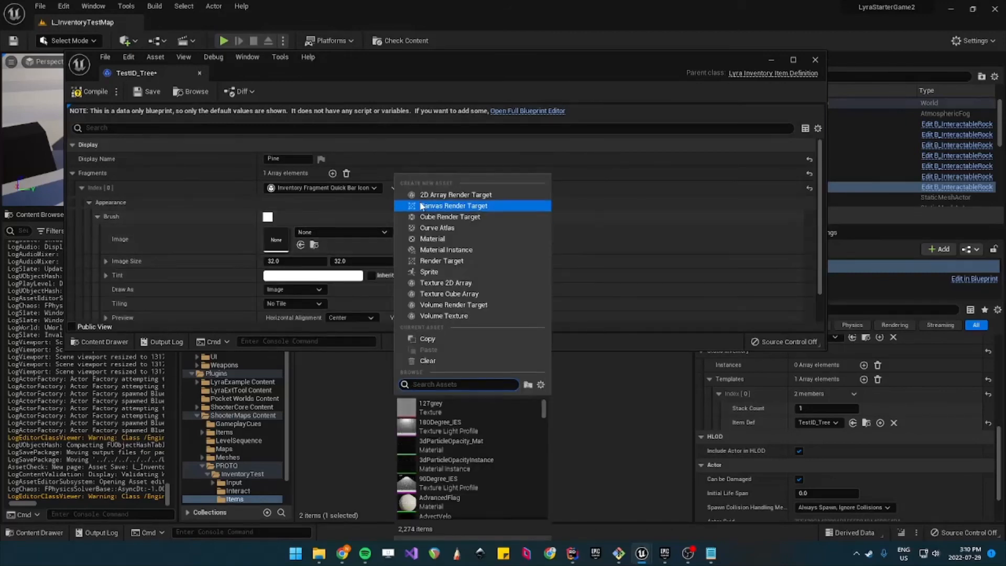
Step: Use game_wind_noise as the tree icon image, close TestID_Tree, and start play
type("tree")
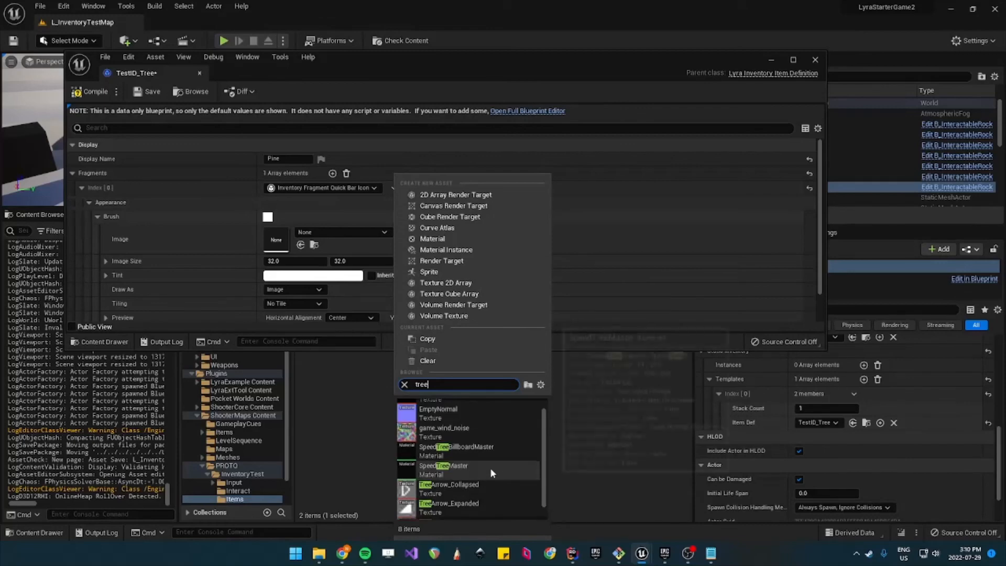
mouse_move(444, 441)
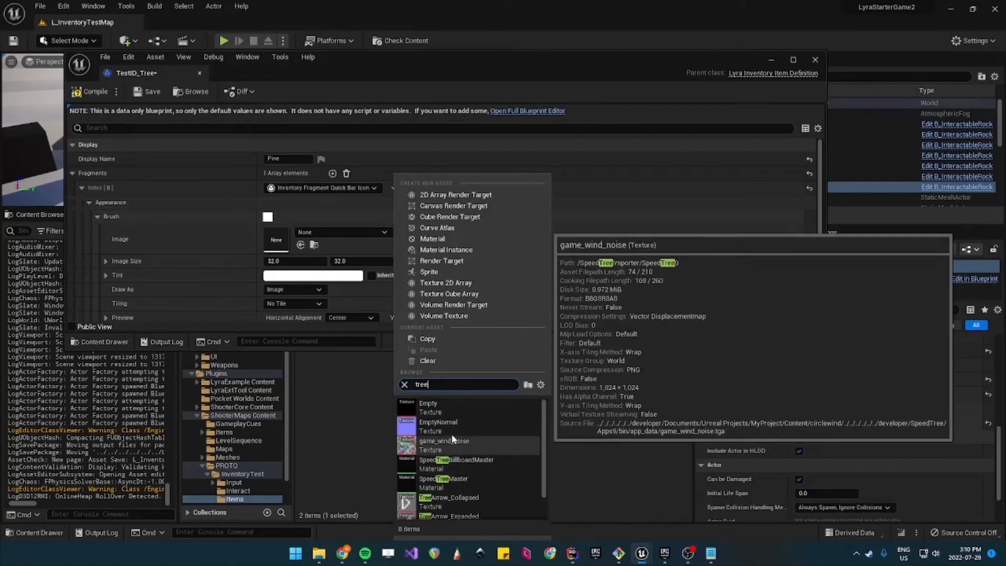
left_click(444, 441)
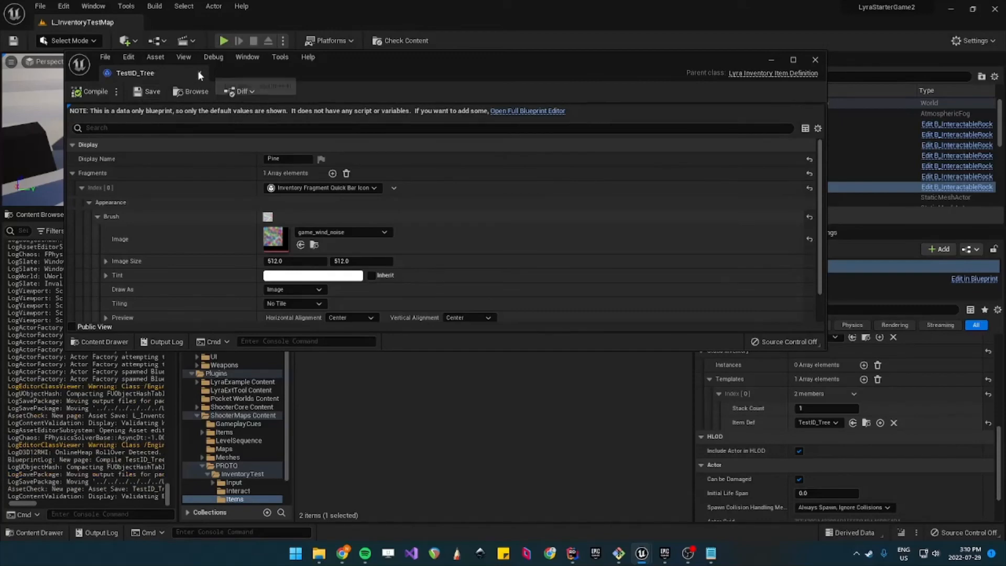
left_click(815, 60)
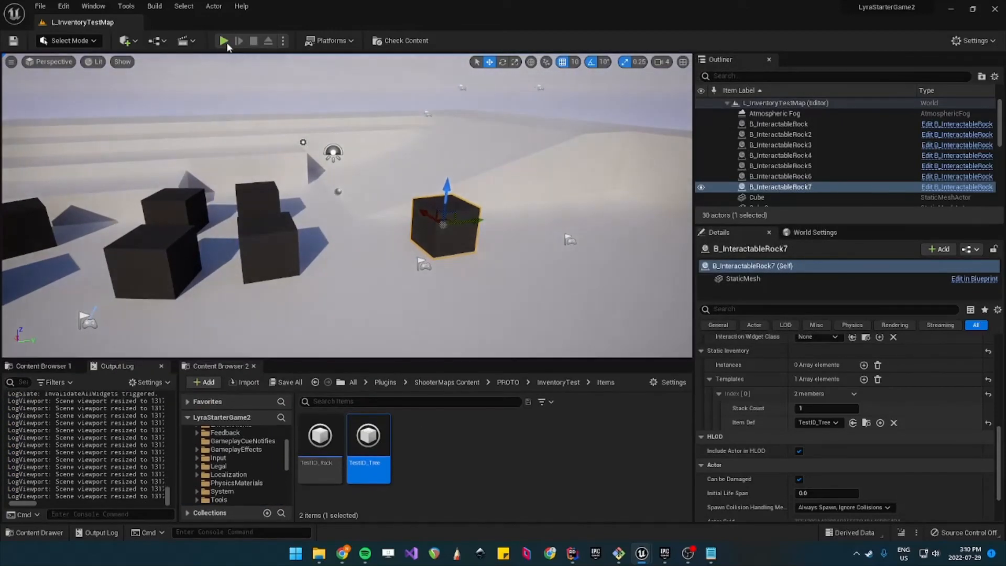
left_click(224, 41)
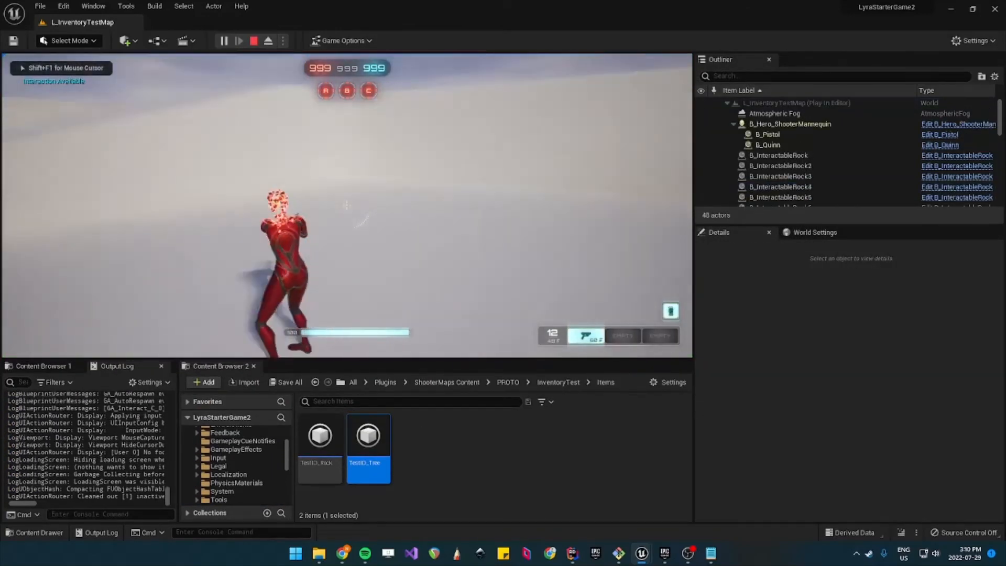